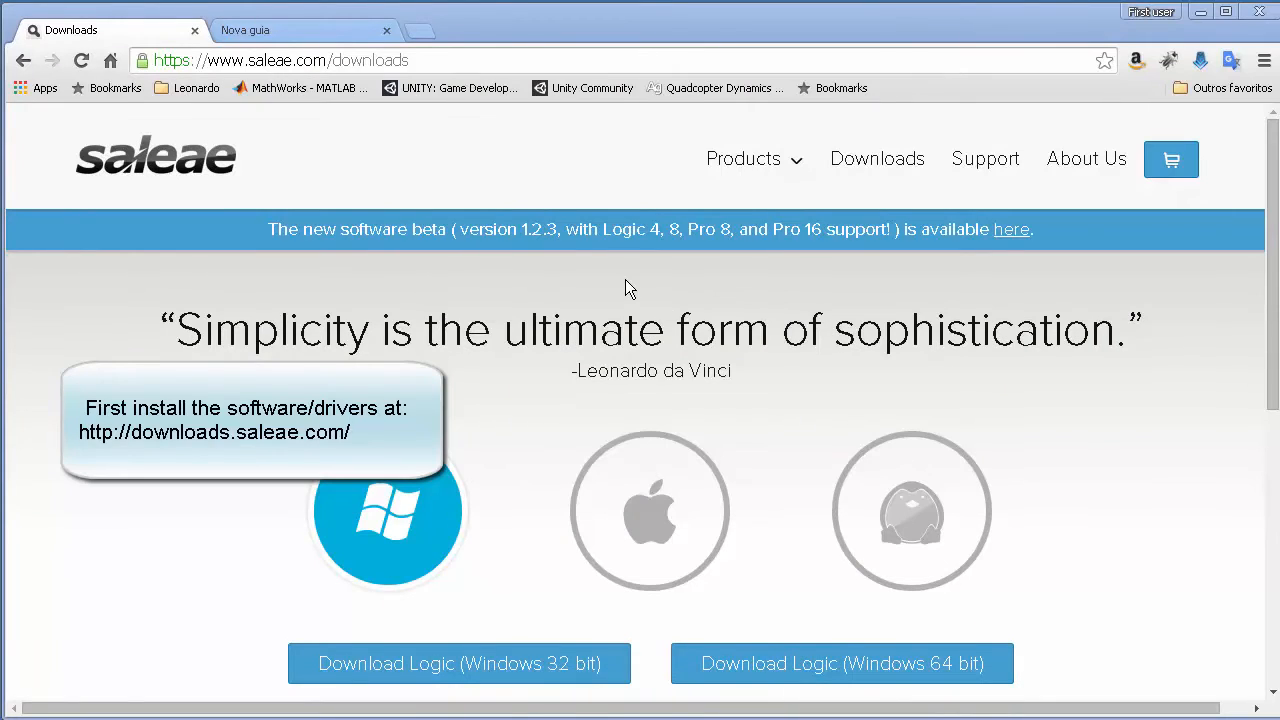
mouse_move(784, 385)
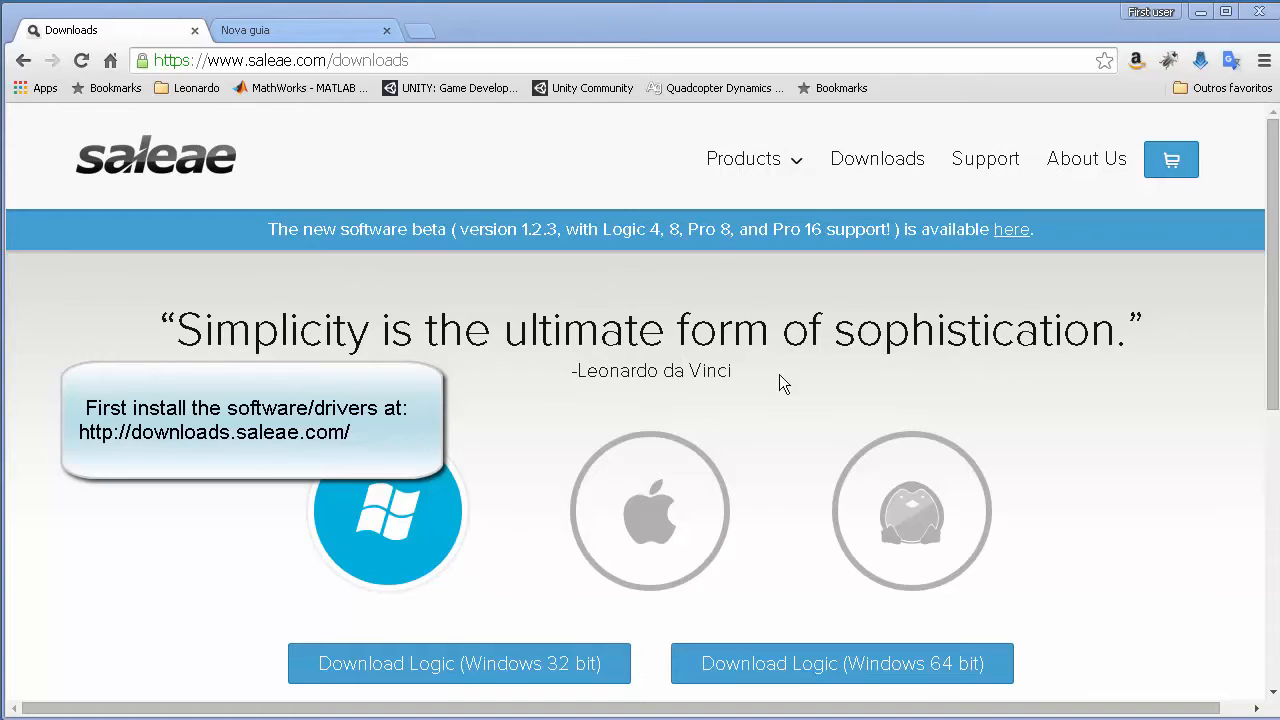
mouse_move(365, 52)
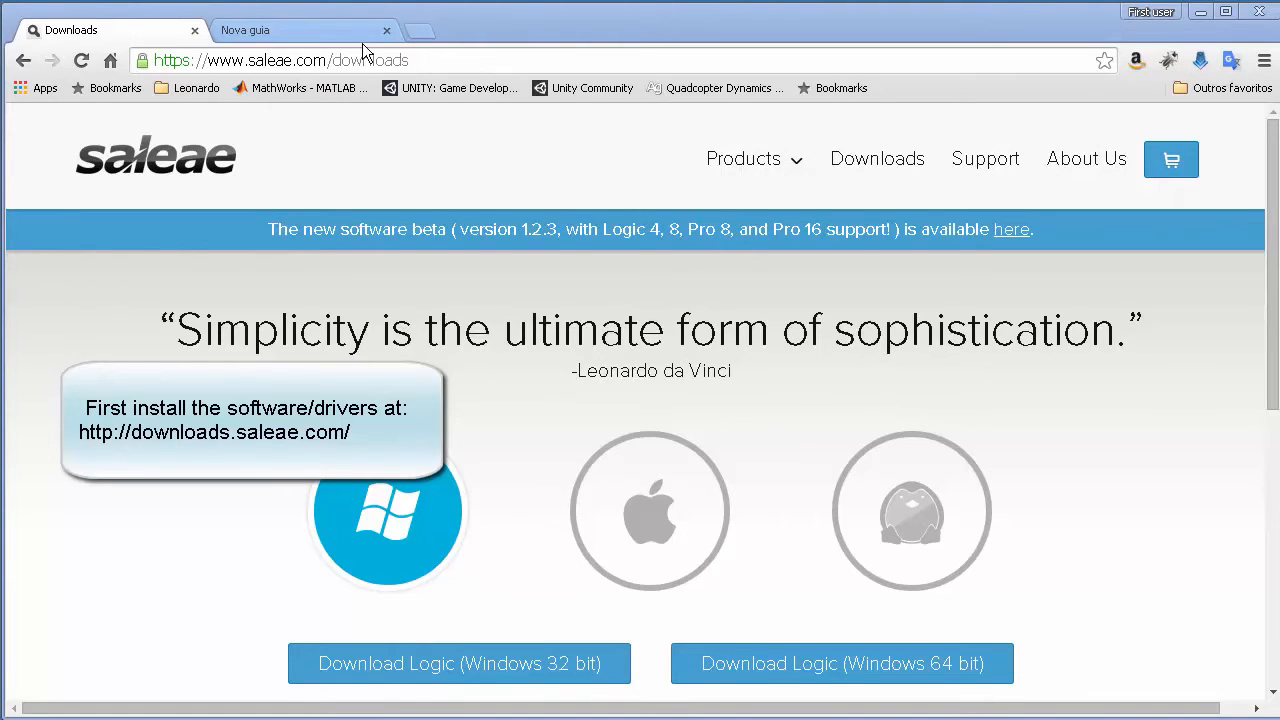
Show the Saleae Products comparison of Logic 4, Logic 8, Logic Pro 8 and Pro 16
left_click(280, 60)
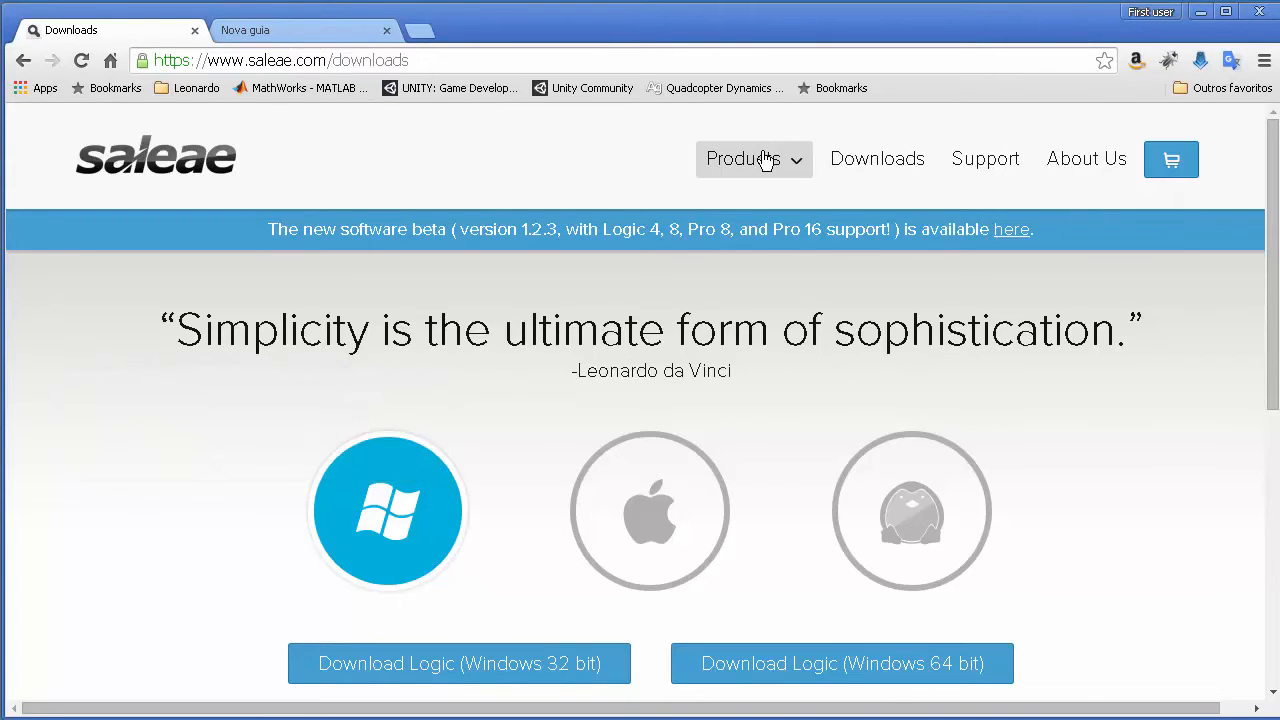
left_click(754, 158)
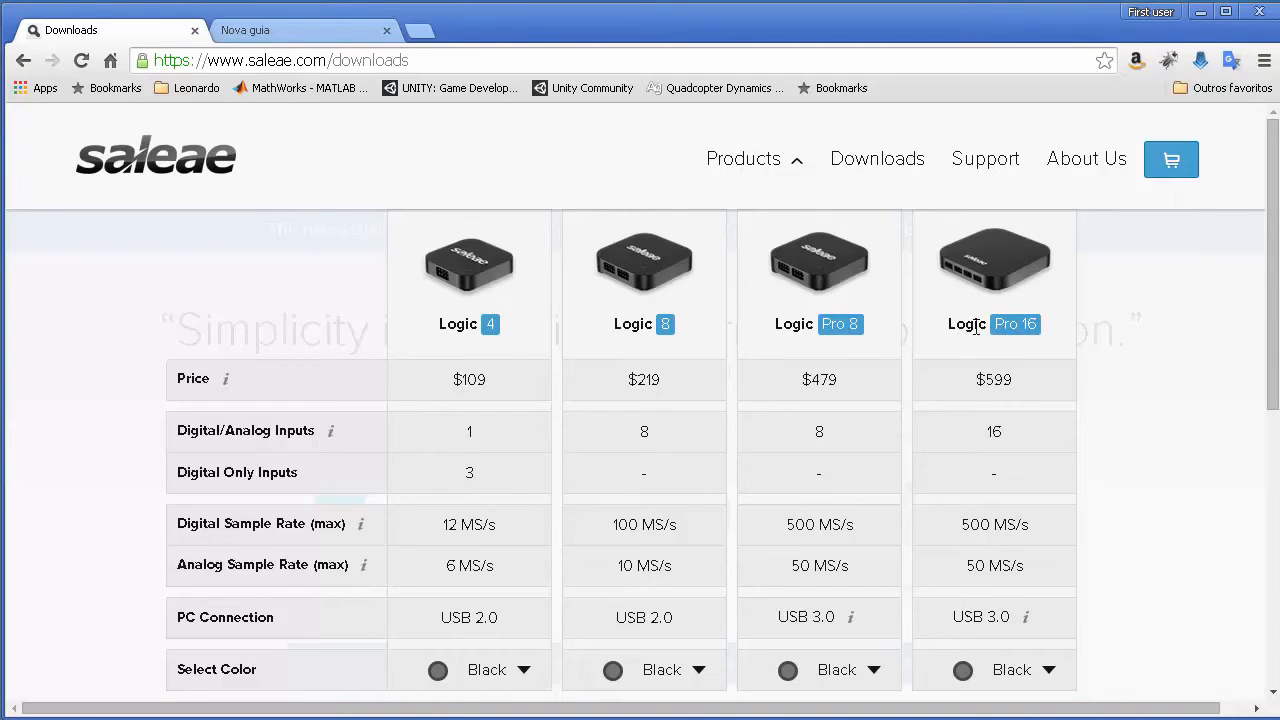
double_click(994, 524)
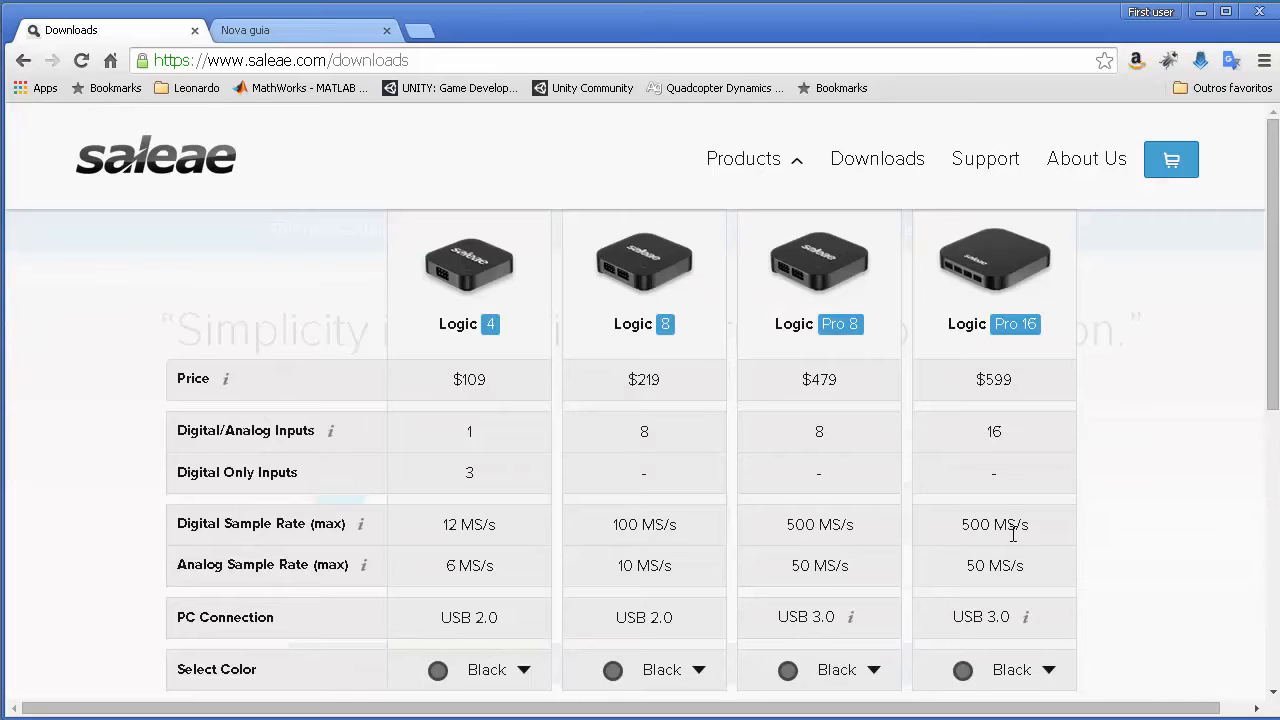
mouse_move(338, 433)
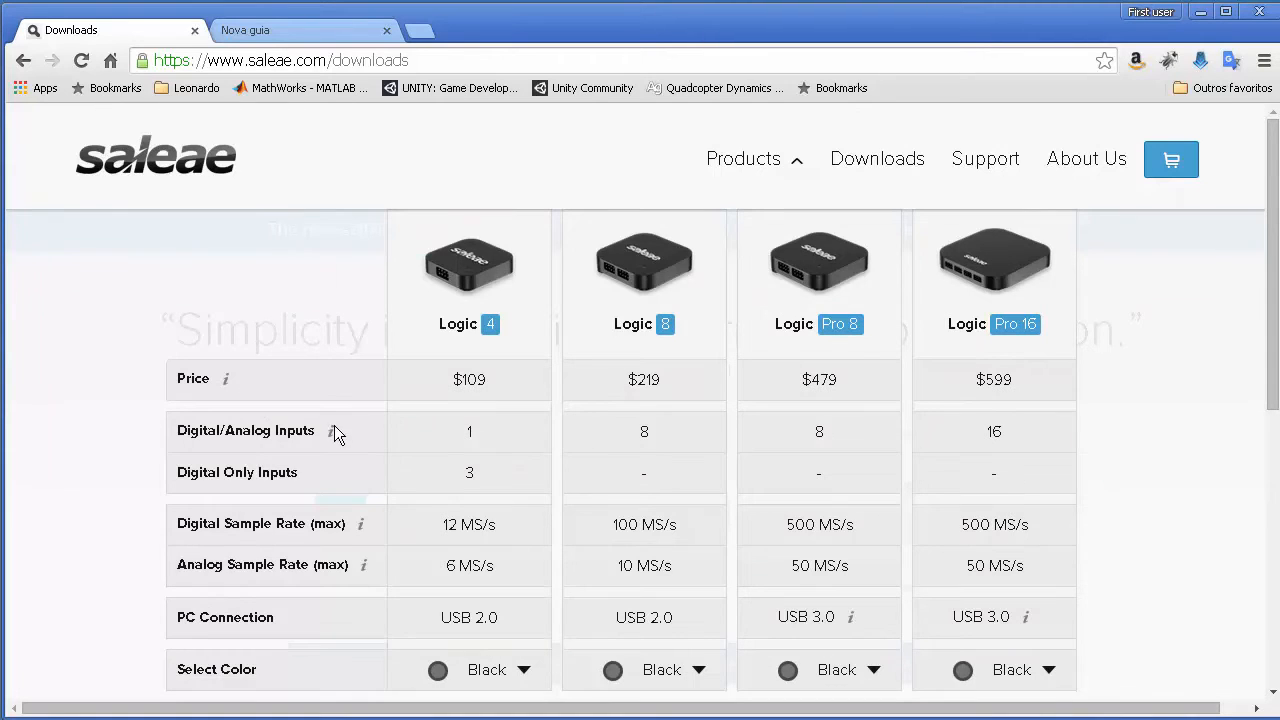
mouse_move(1136, 499)
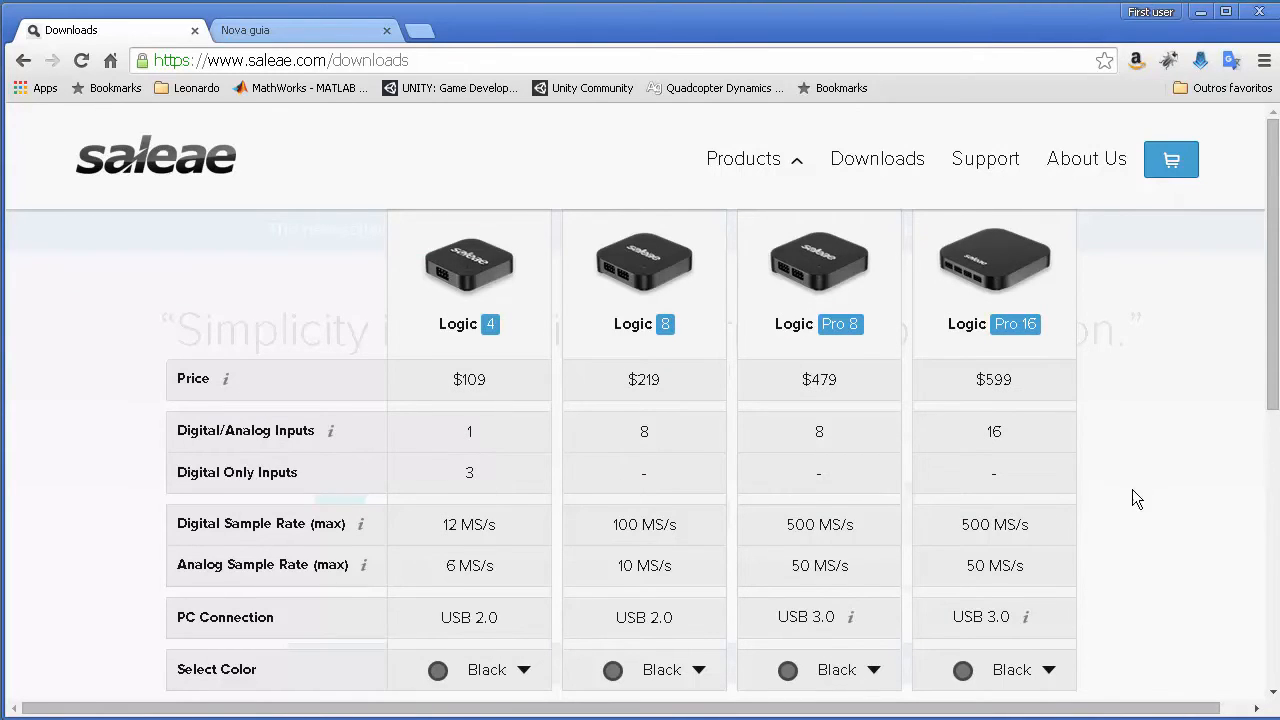
scroll("up", 3)
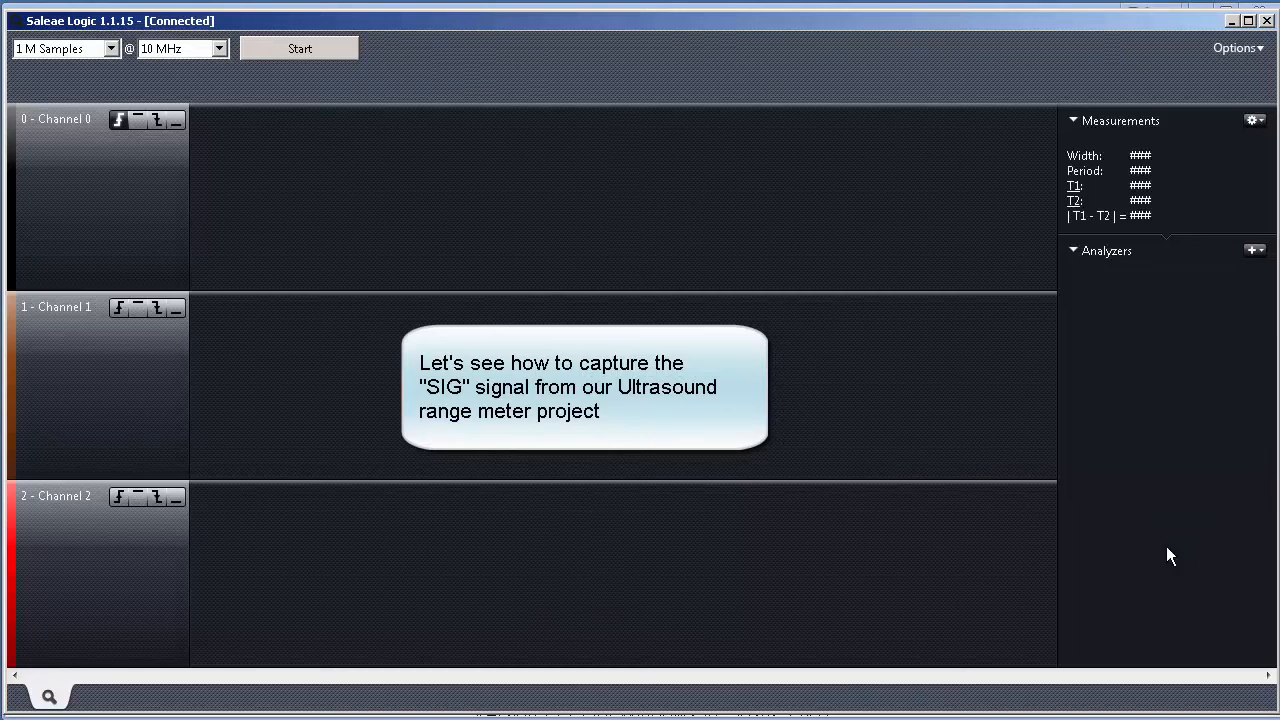
mouse_move(1189, 638)
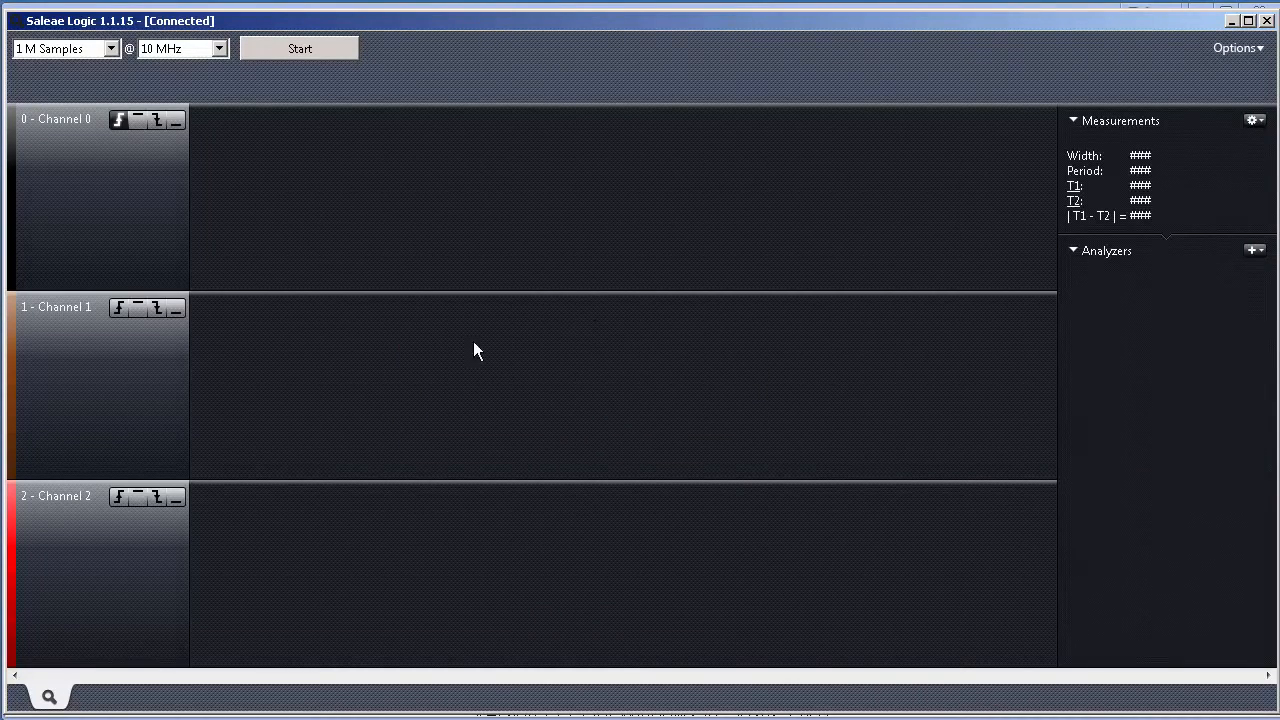
mouse_move(128, 178)
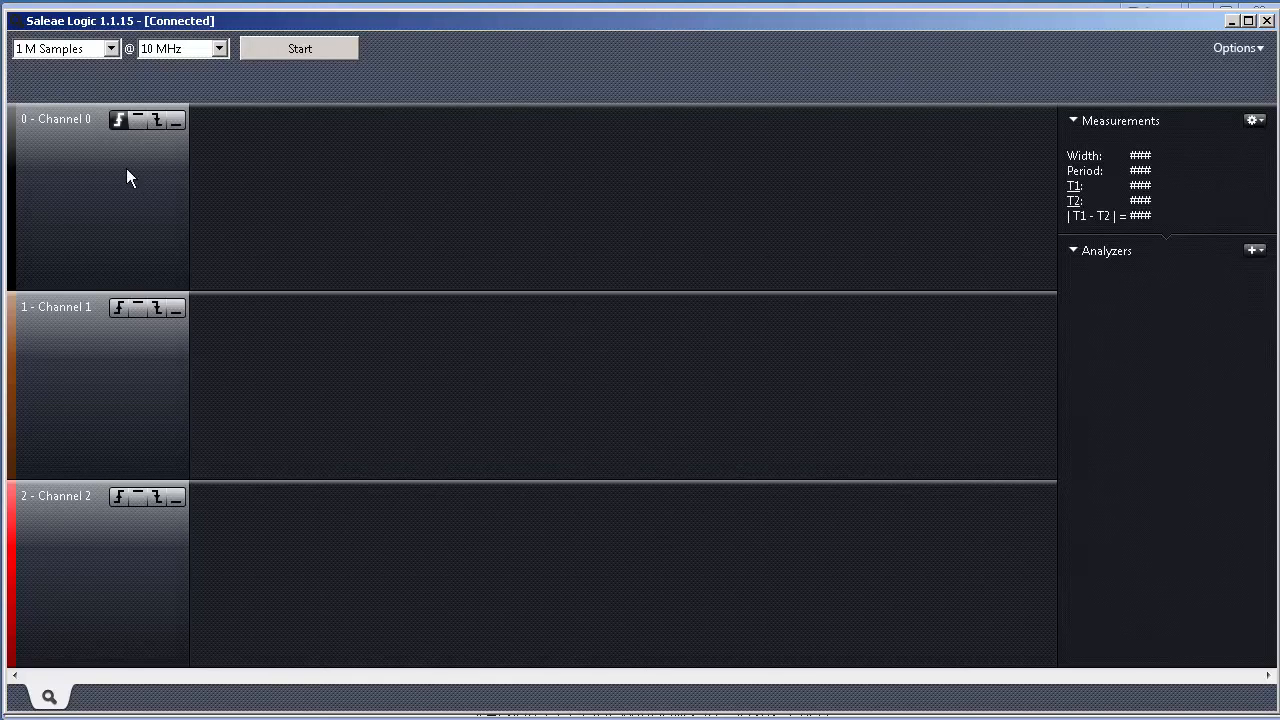
mouse_move(135, 153)
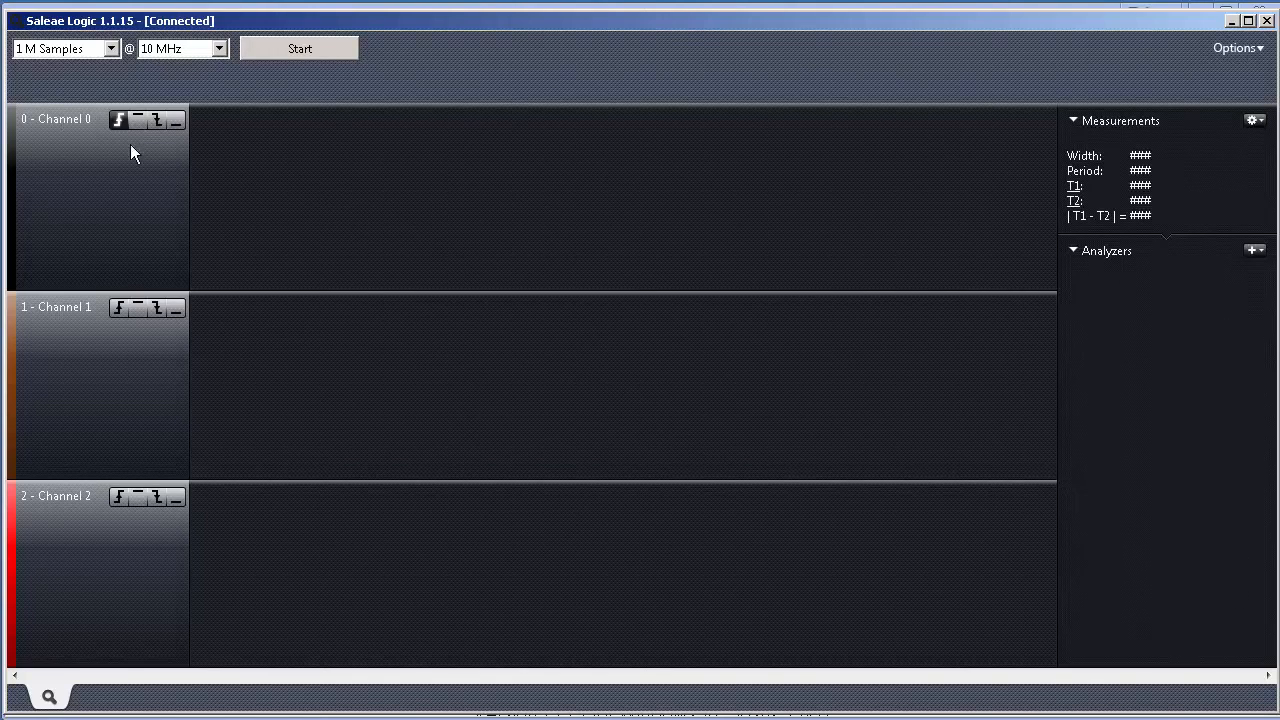
Start editing the '0 - Channel 0' label to rename it SIG
double_click(57, 119)
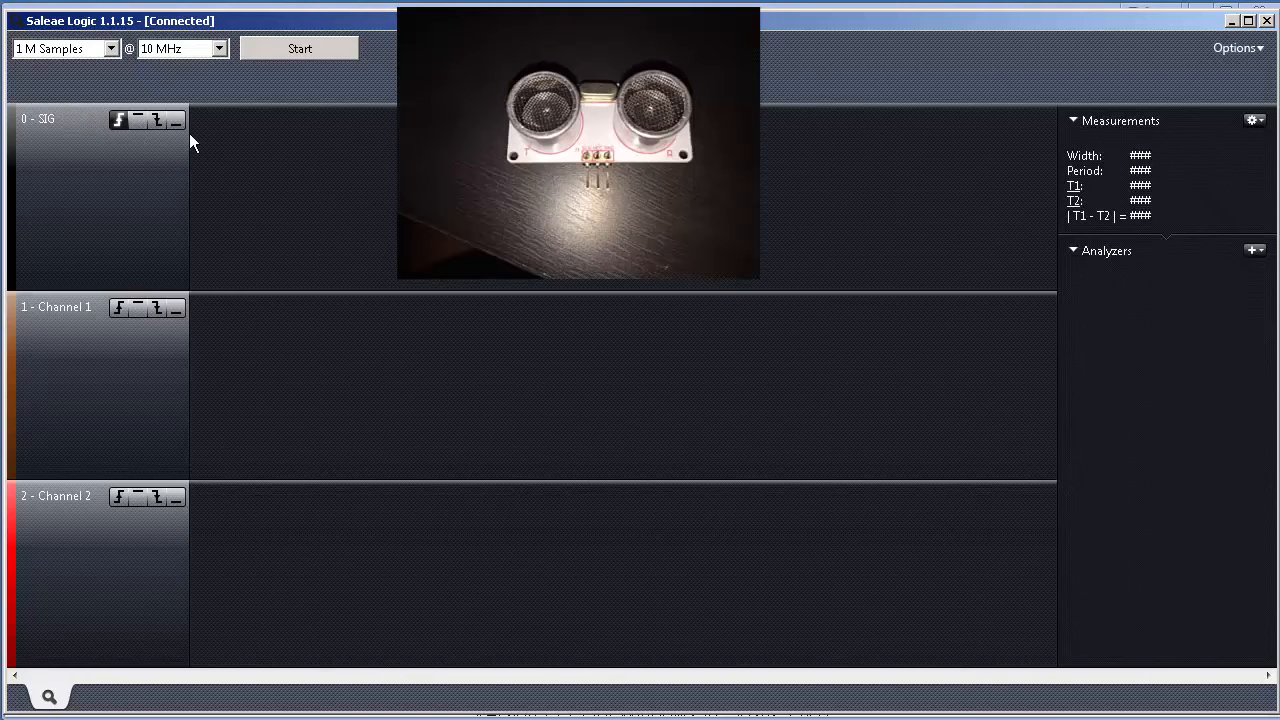
mouse_move(118, 128)
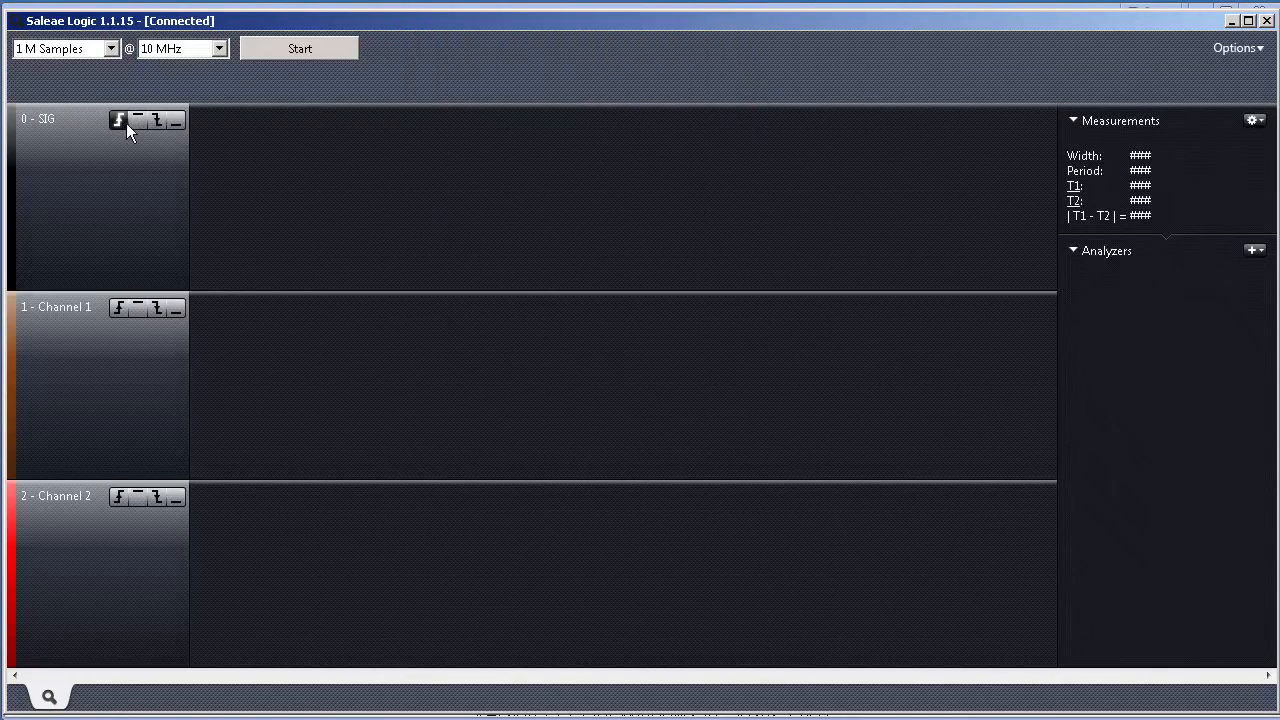
mouse_move(118, 120)
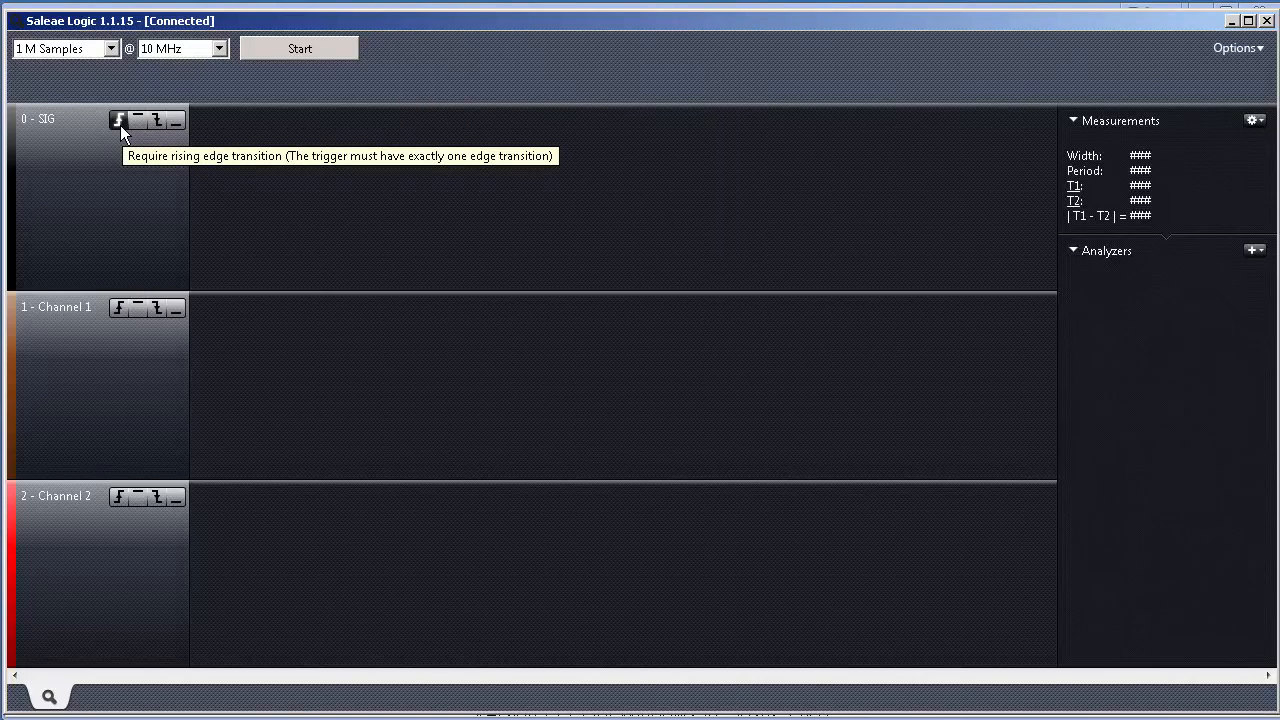
mouse_move(143, 141)
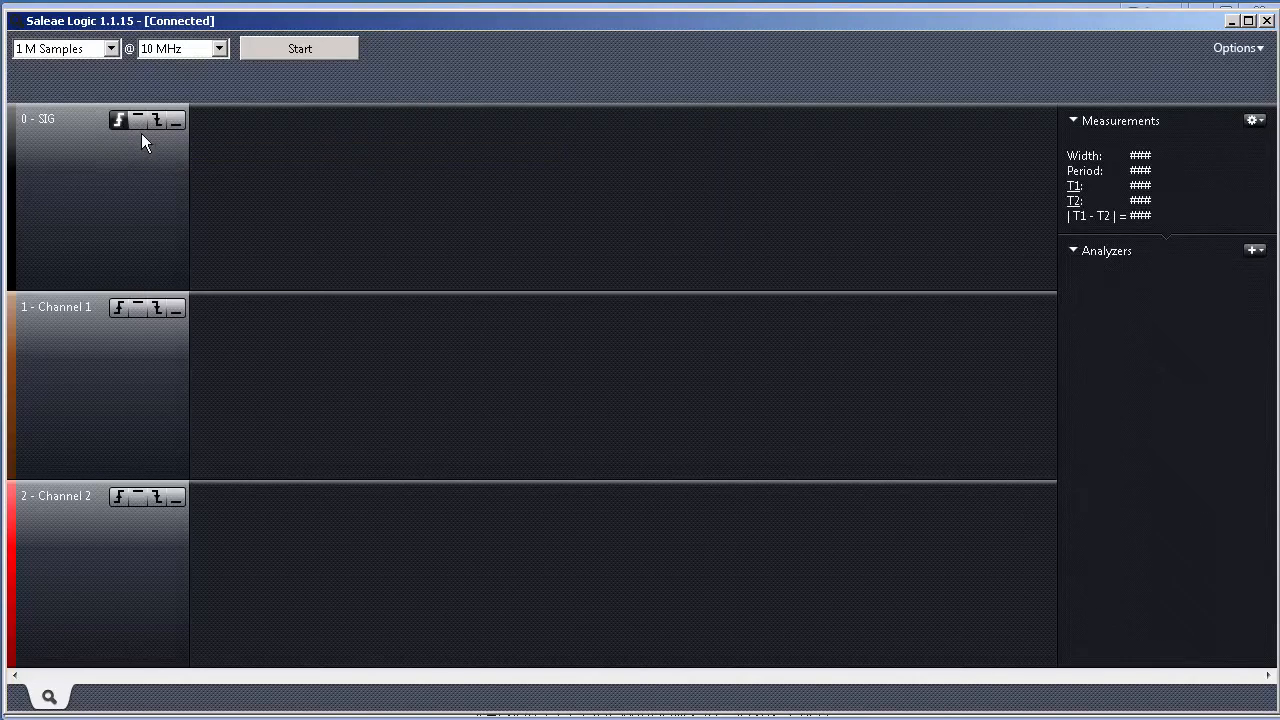
mouse_move(118, 120)
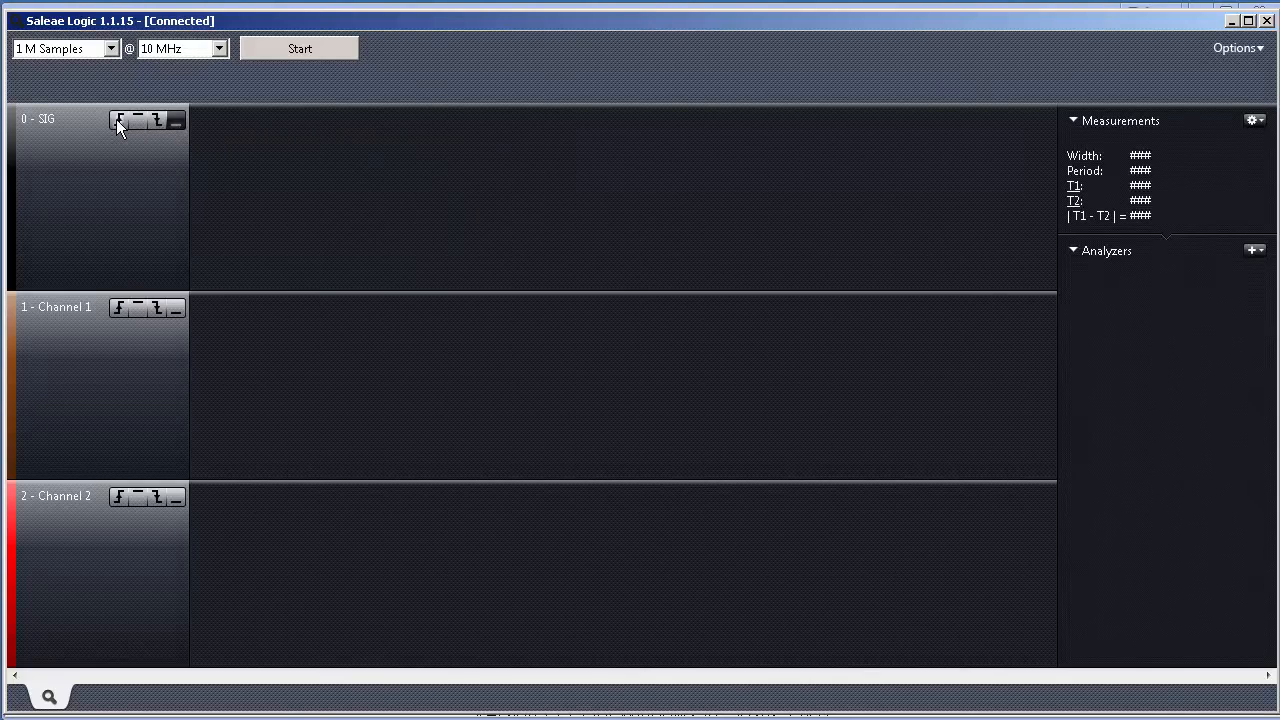
mouse_move(163, 270)
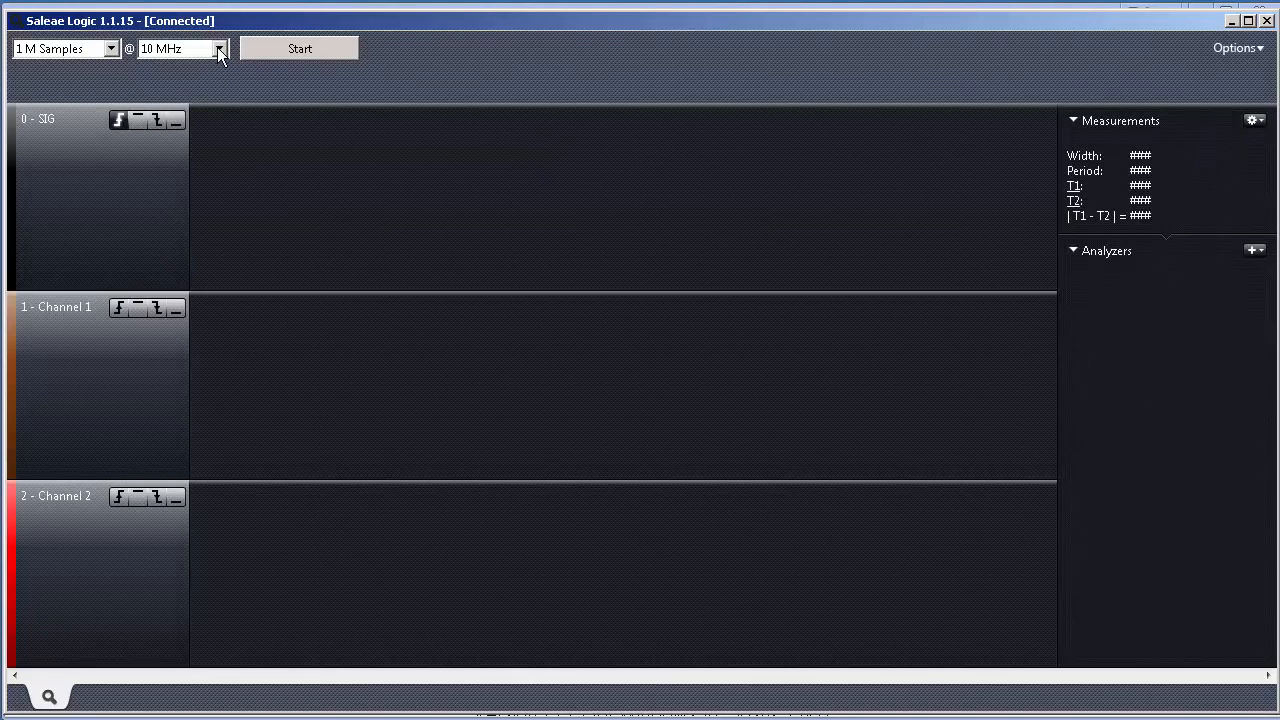
Choose 100 MHz sample rate, then review Logic16 channel options without changing them
left_click(219, 48)
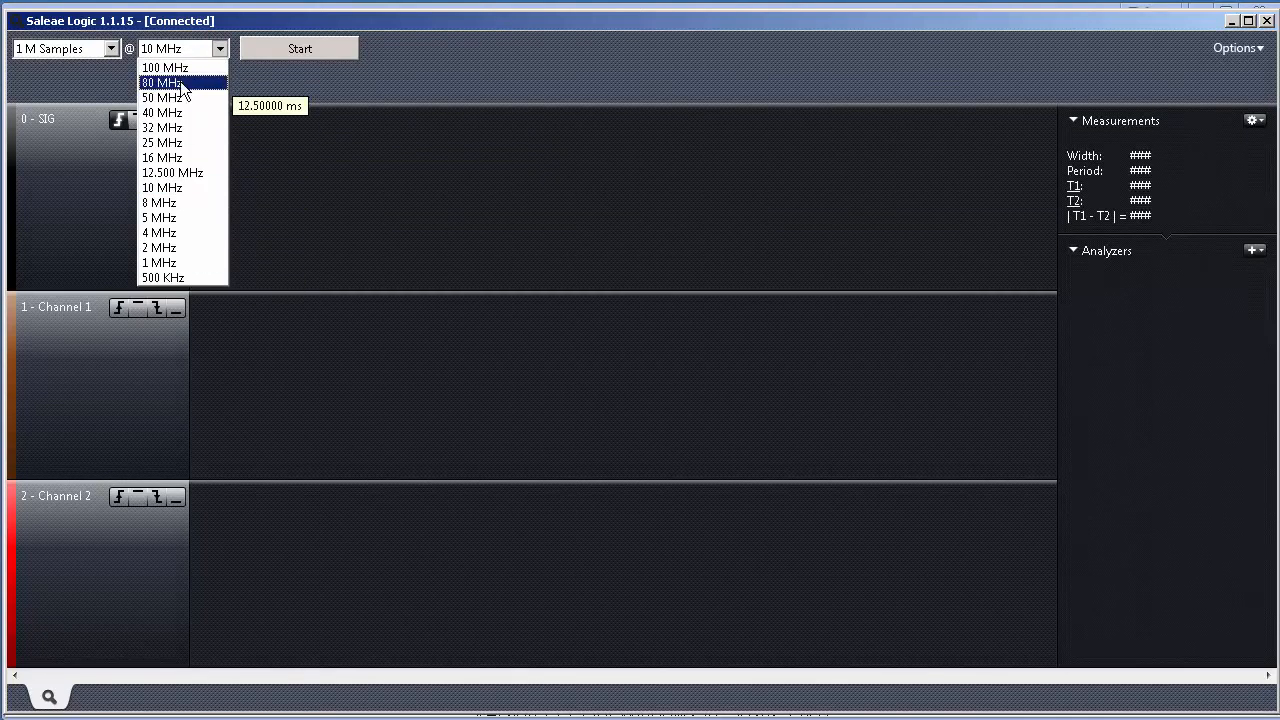
mouse_move(158, 217)
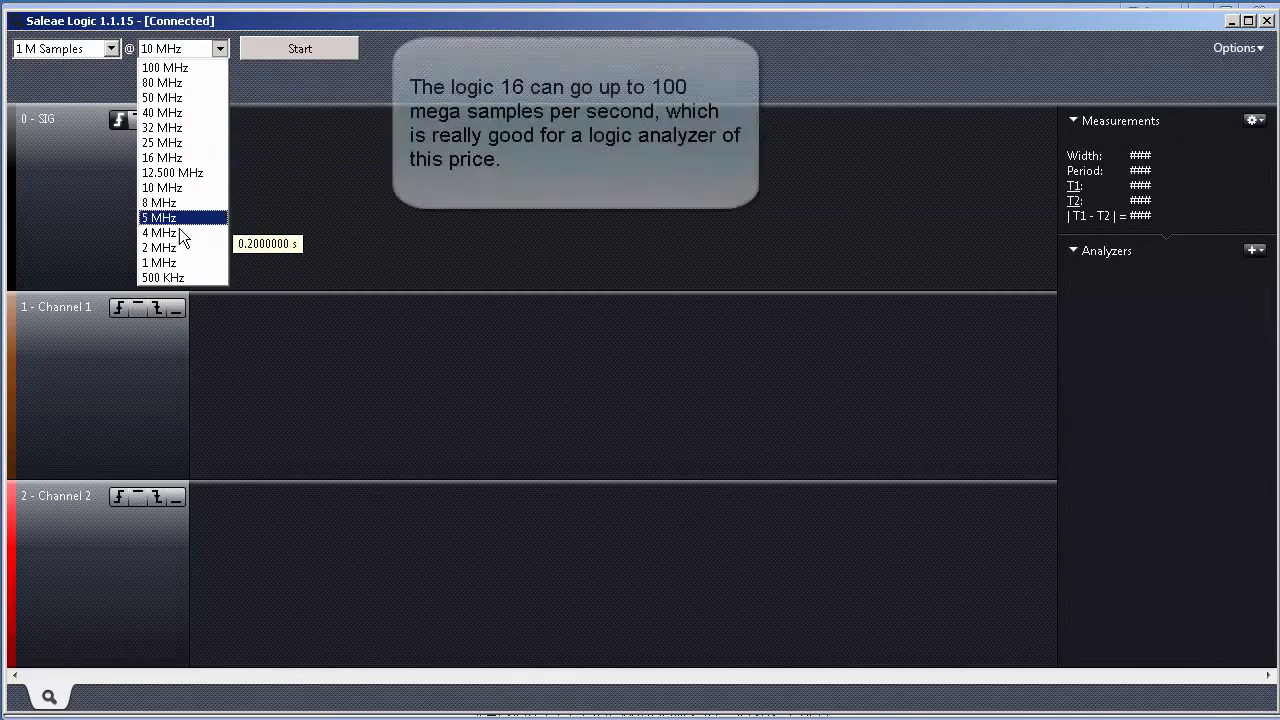
left_click(164, 67)
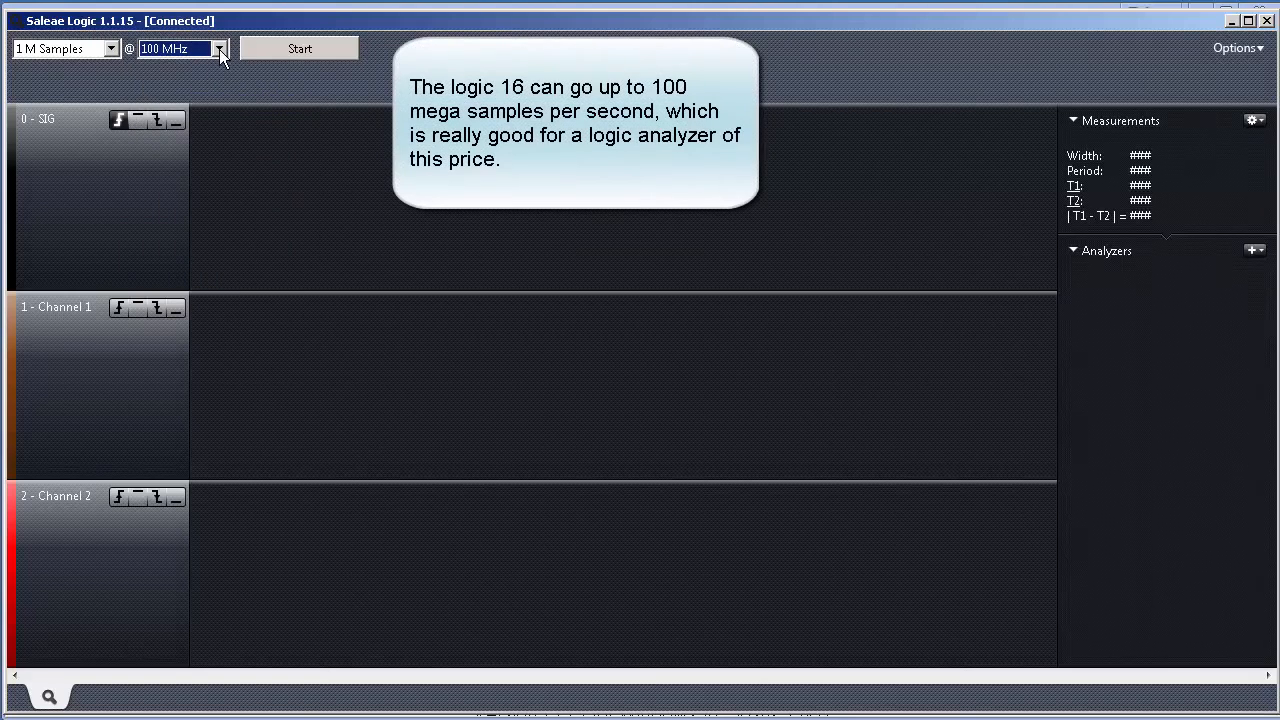
mouse_move(218, 48)
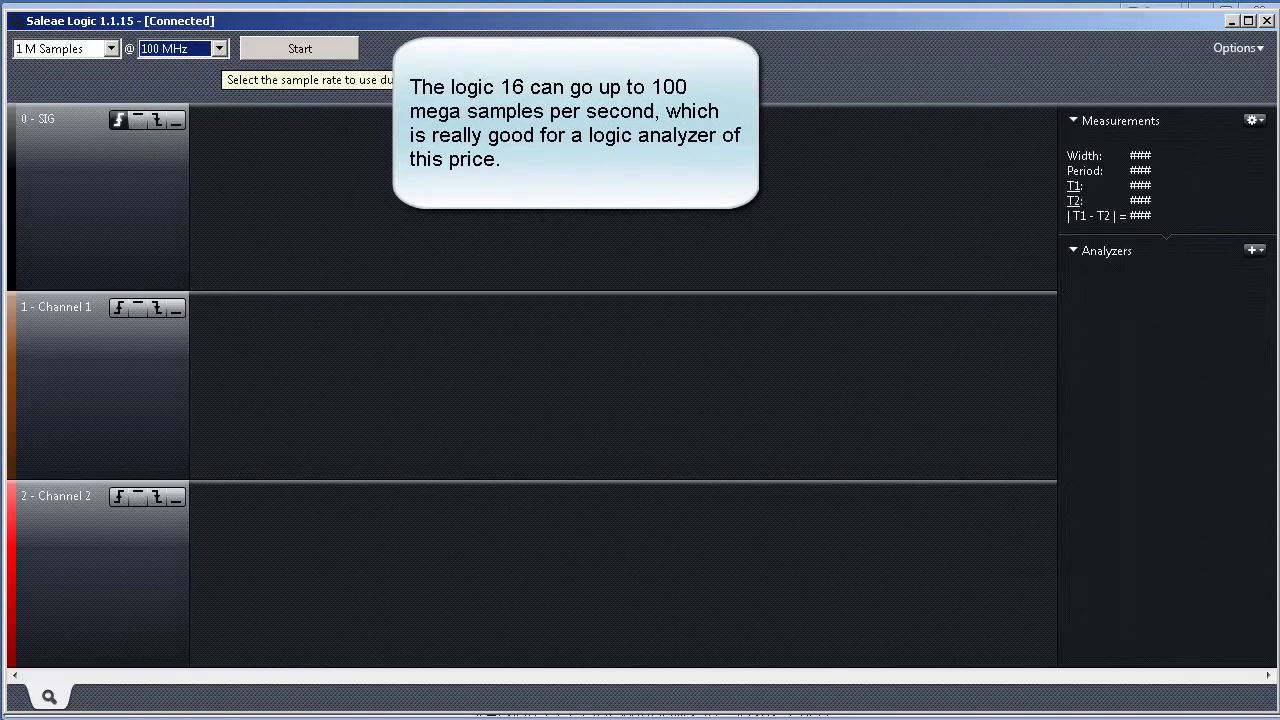
left_click(1238, 47)
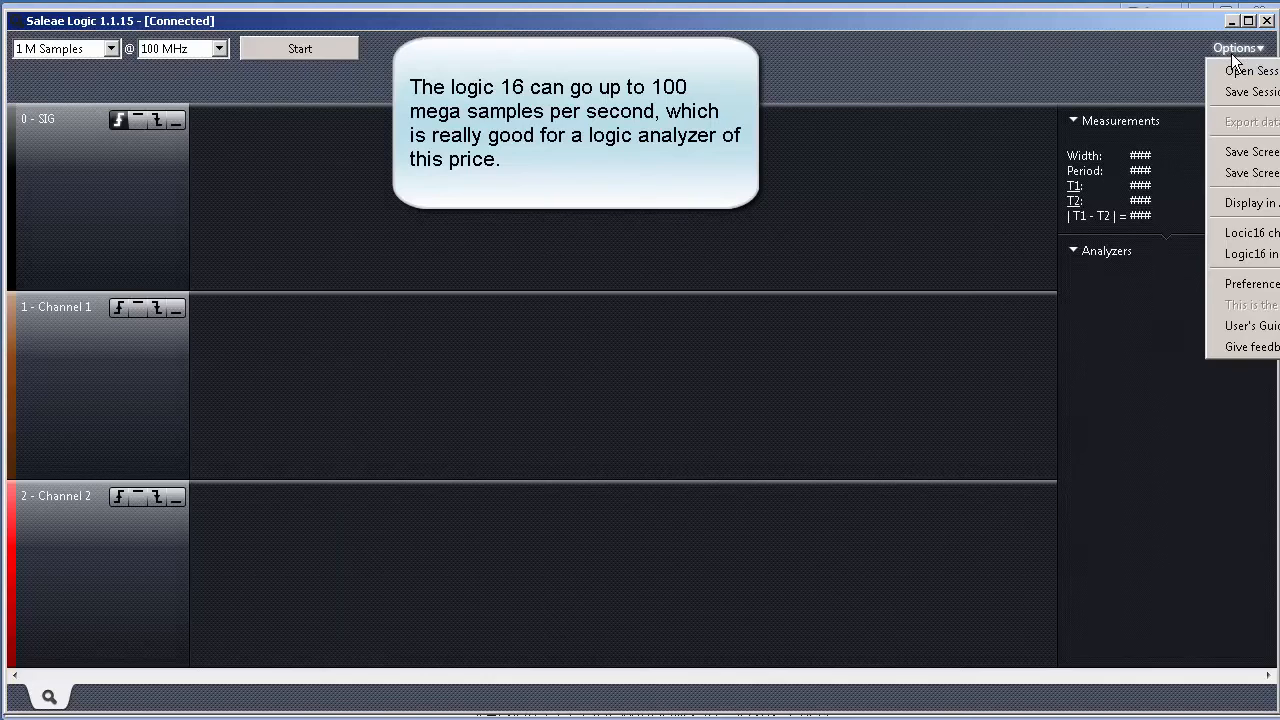
left_click(1248, 232)
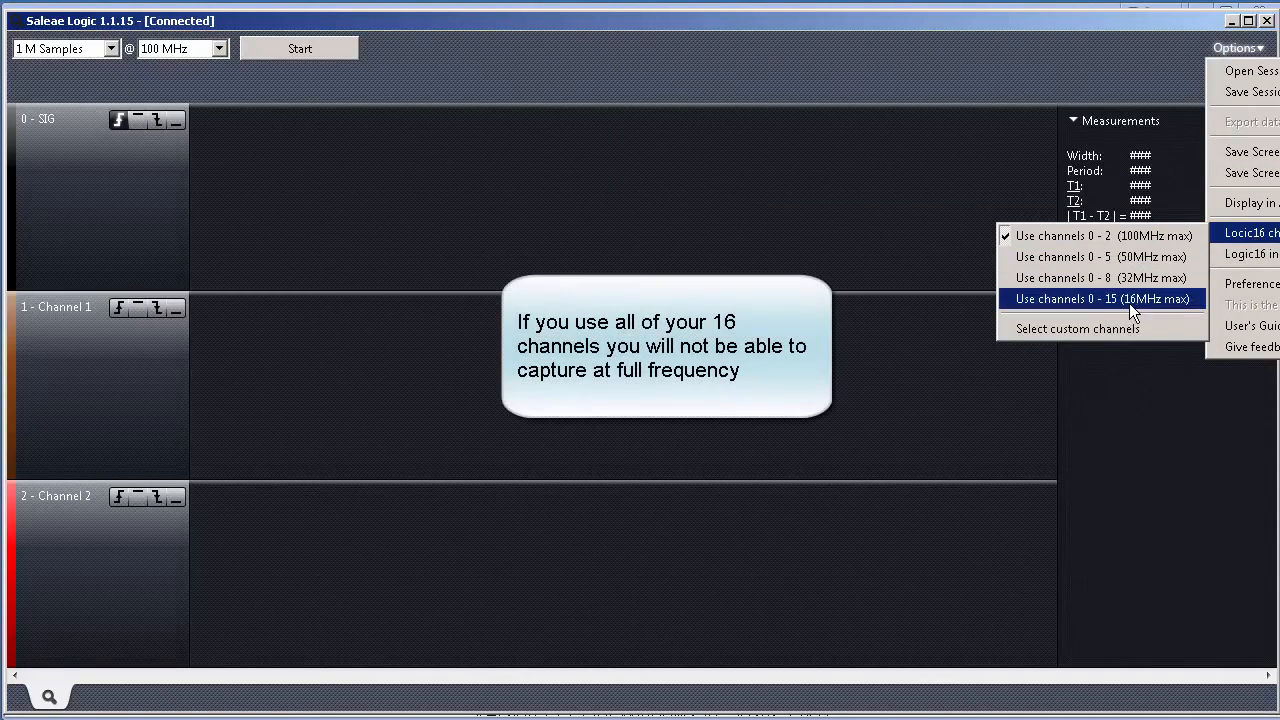
mouse_move(1138, 313)
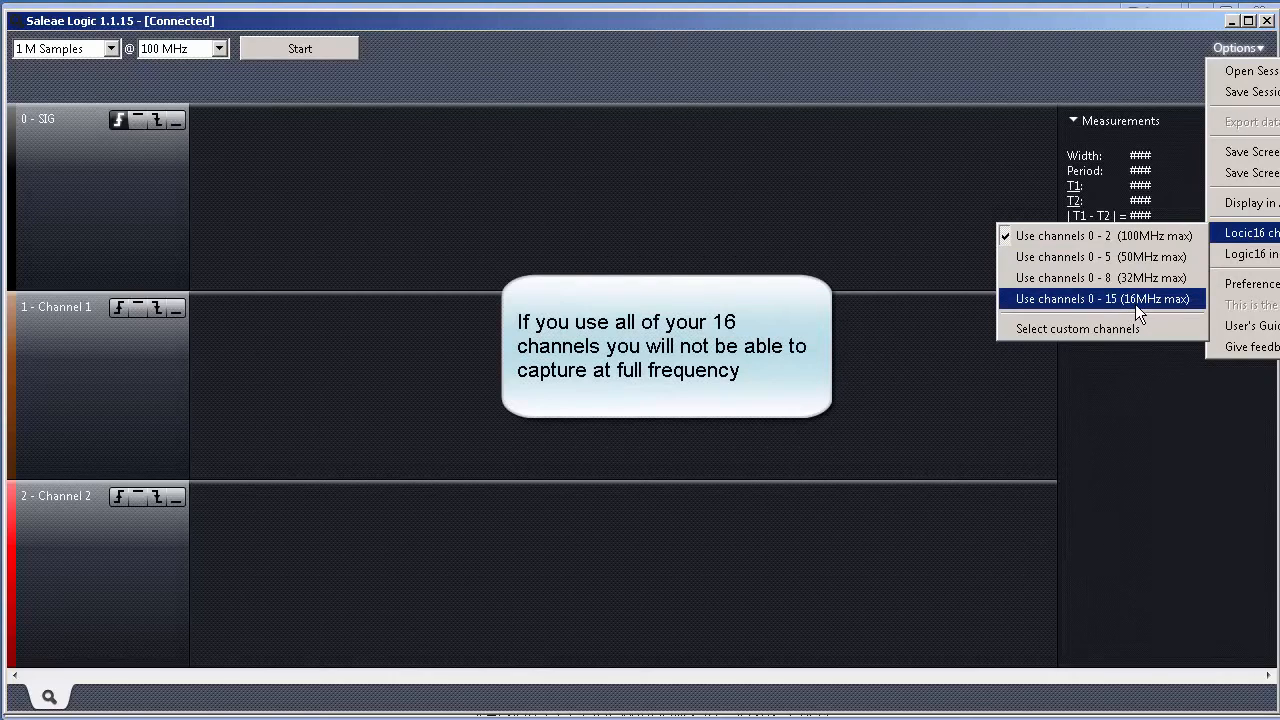
mouse_move(1065, 107)
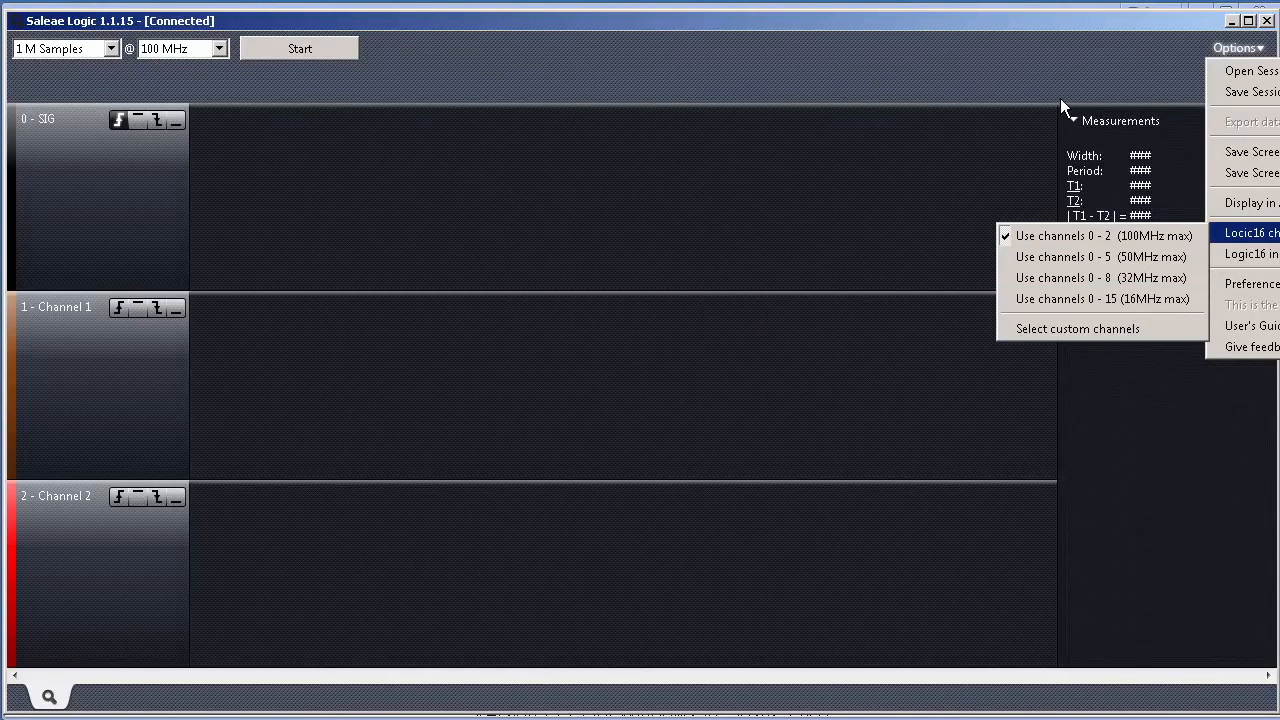
left_click(488, 363)
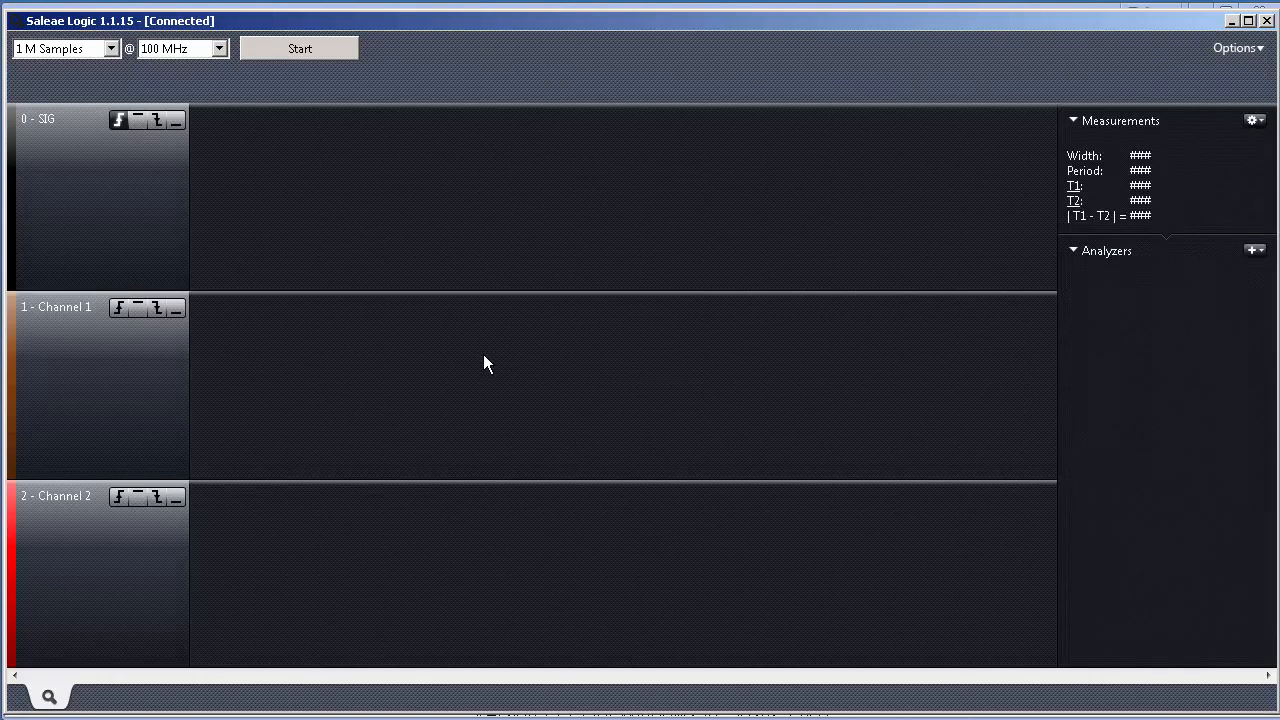
mouse_move(308, 373)
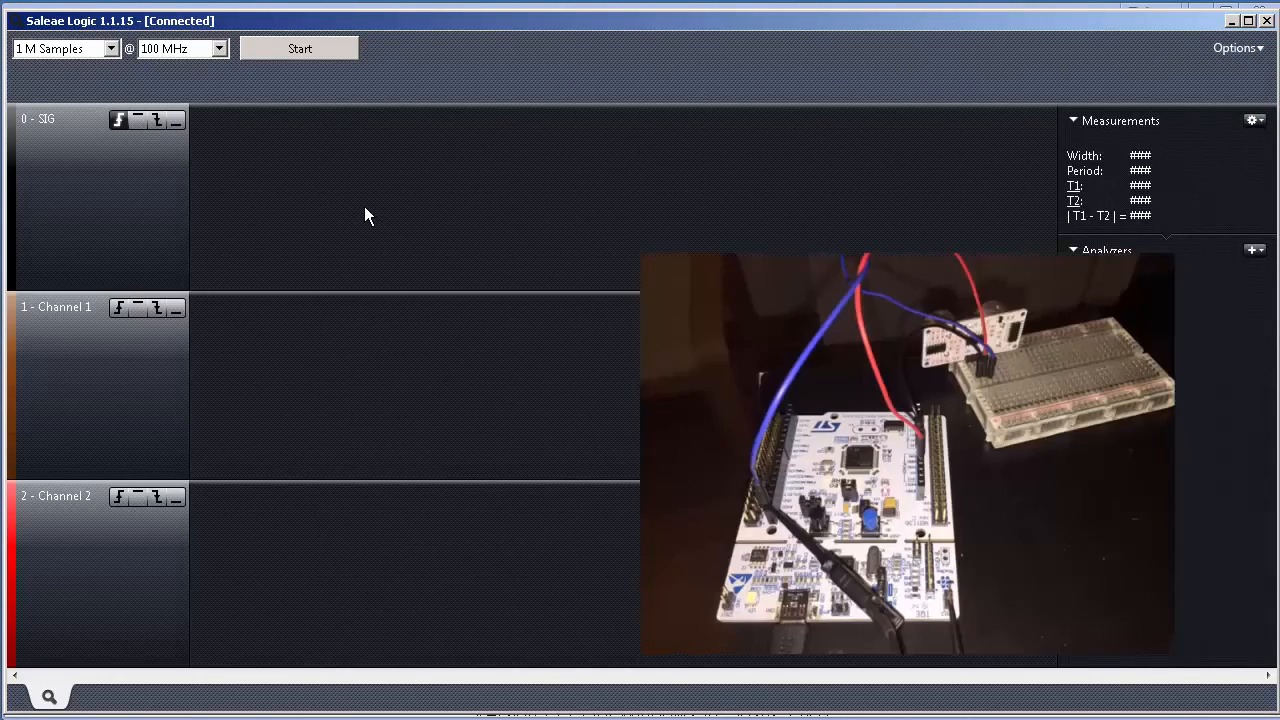
mouse_move(378, 210)
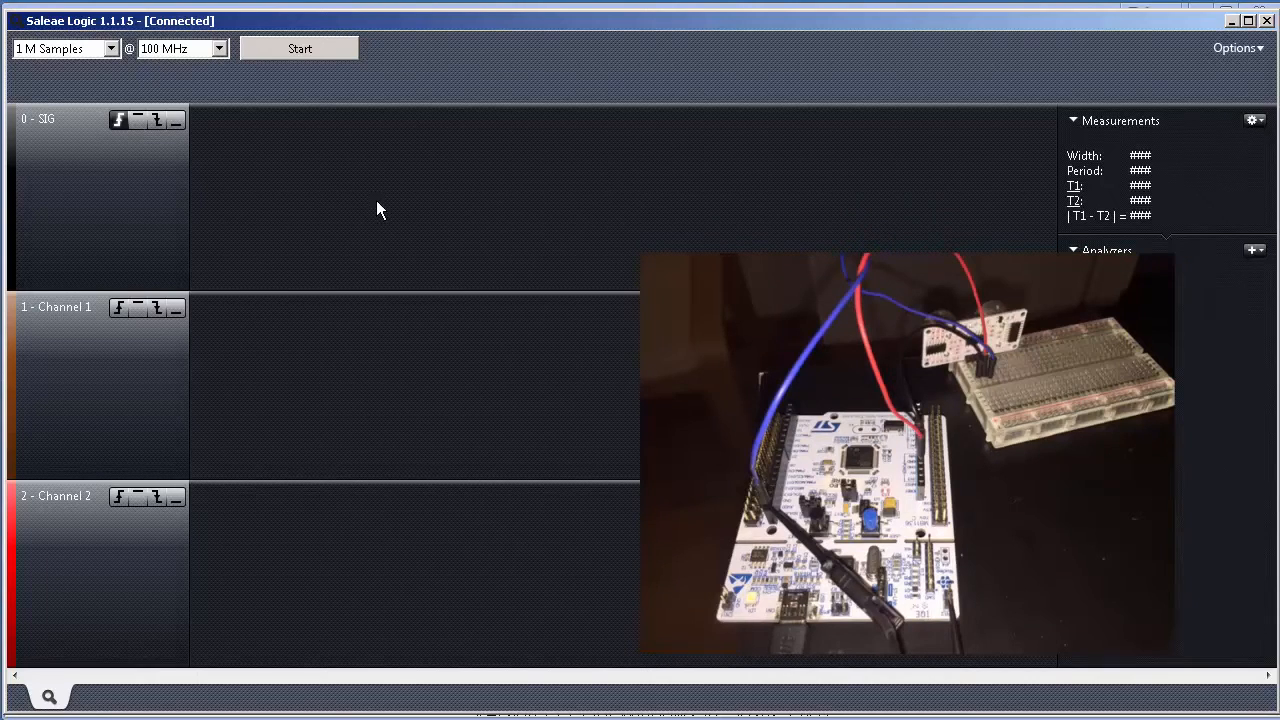
Capture SIG and zoom to the narrow pulse: 9.98 µs width, 0.46541 ms period
left_click(300, 48)
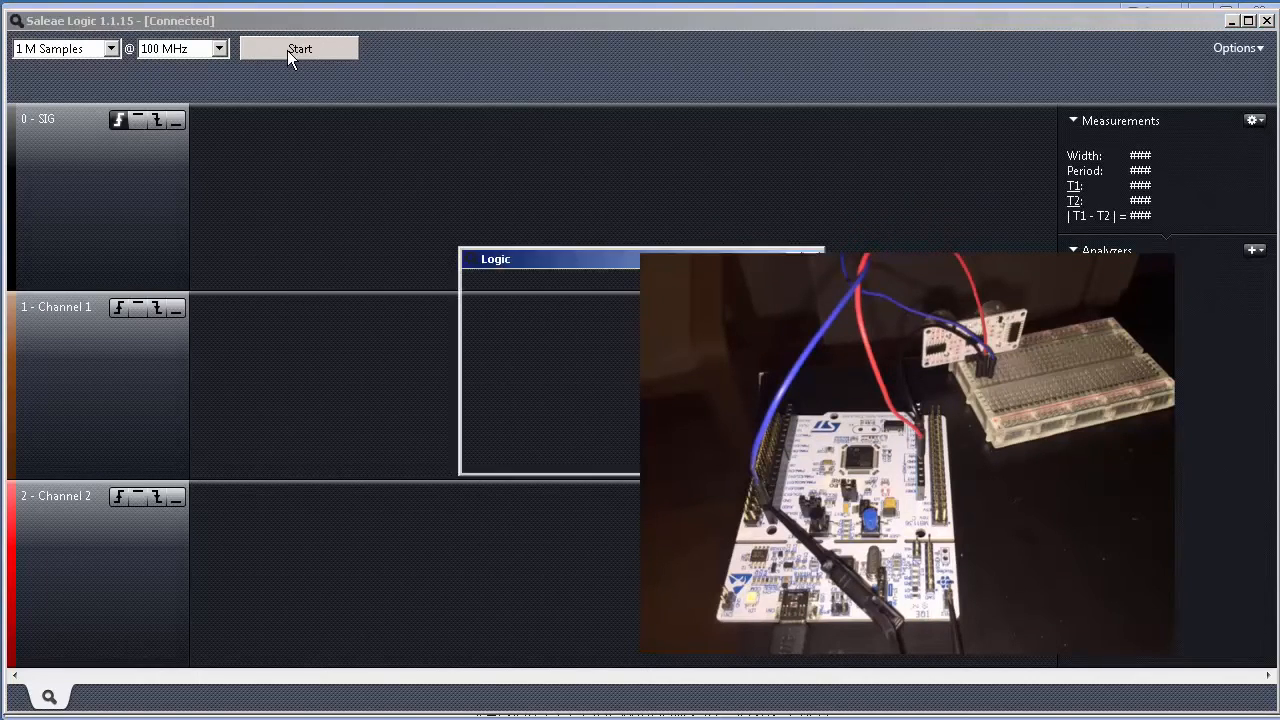
left_click(299, 48)
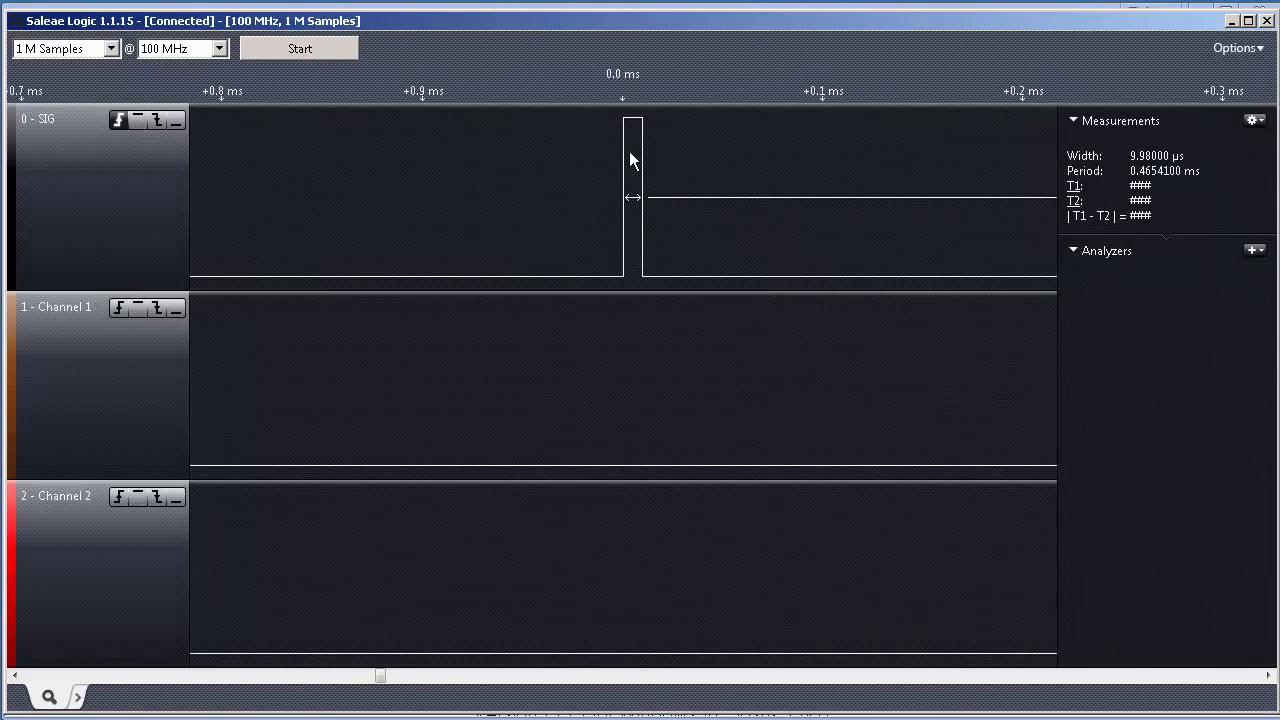
mouse_move(618, 103)
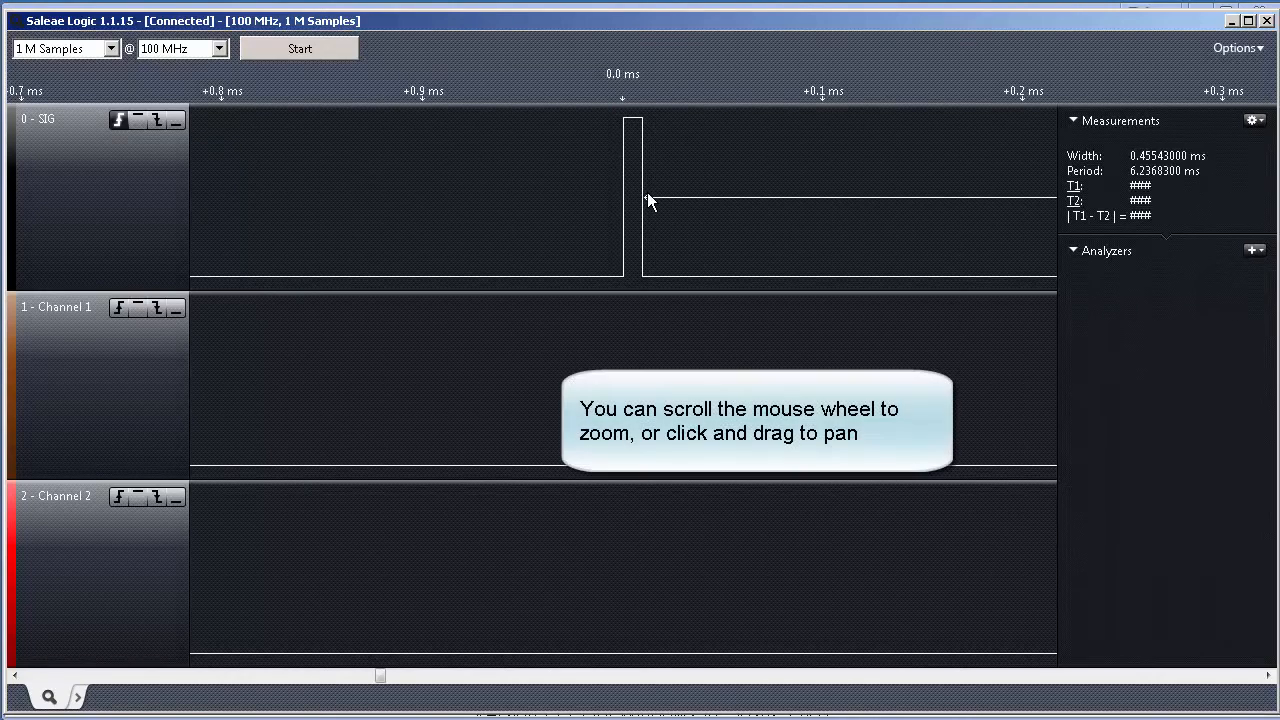
scroll("down", 3)
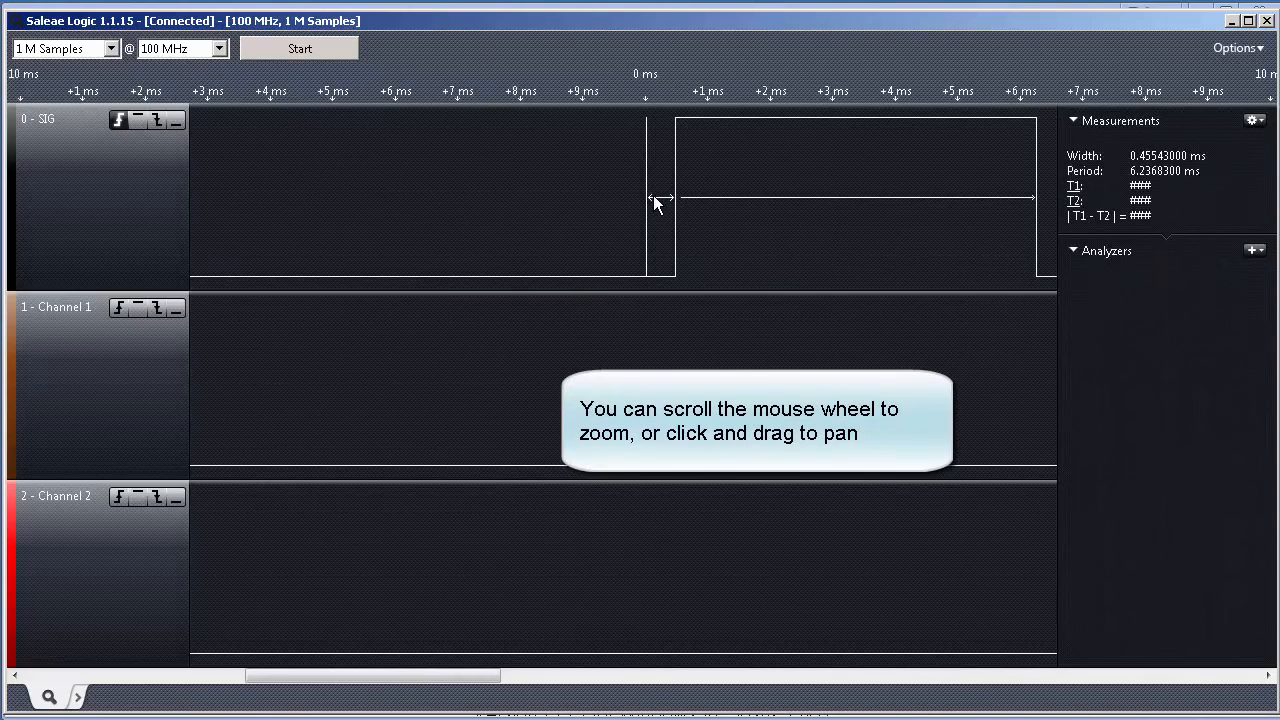
scroll("down", 3)
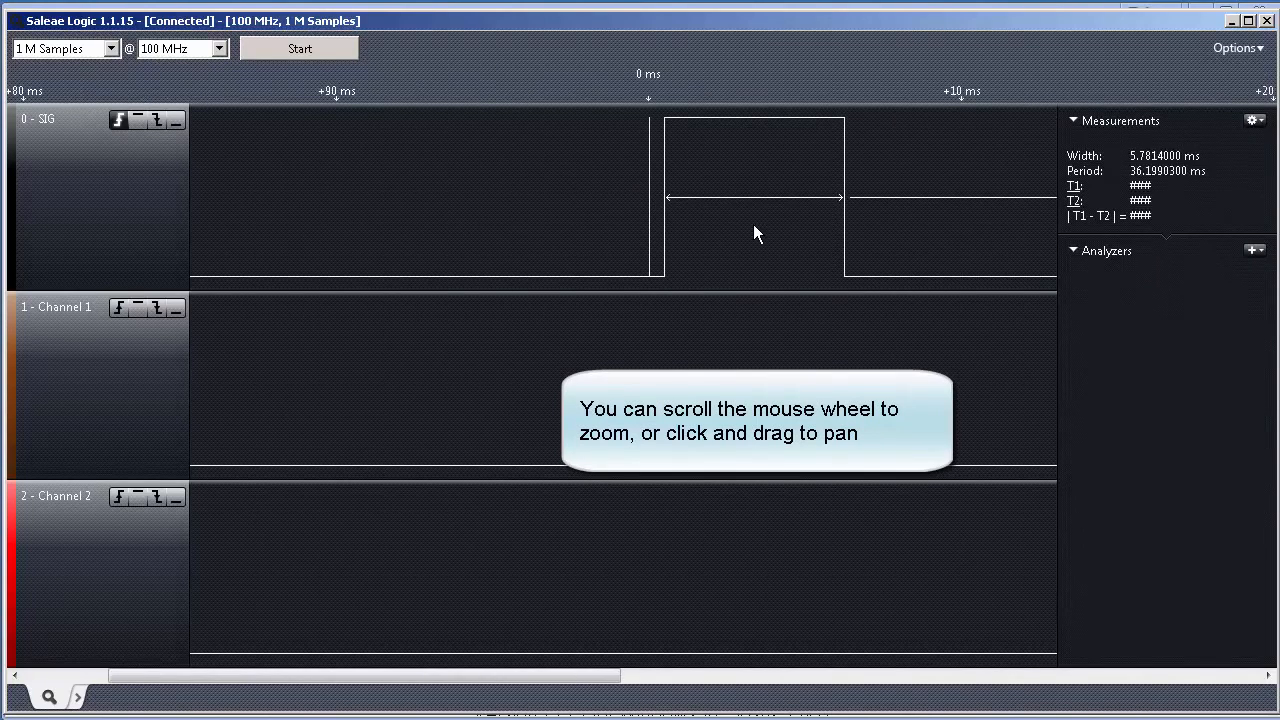
scroll("up", 3)
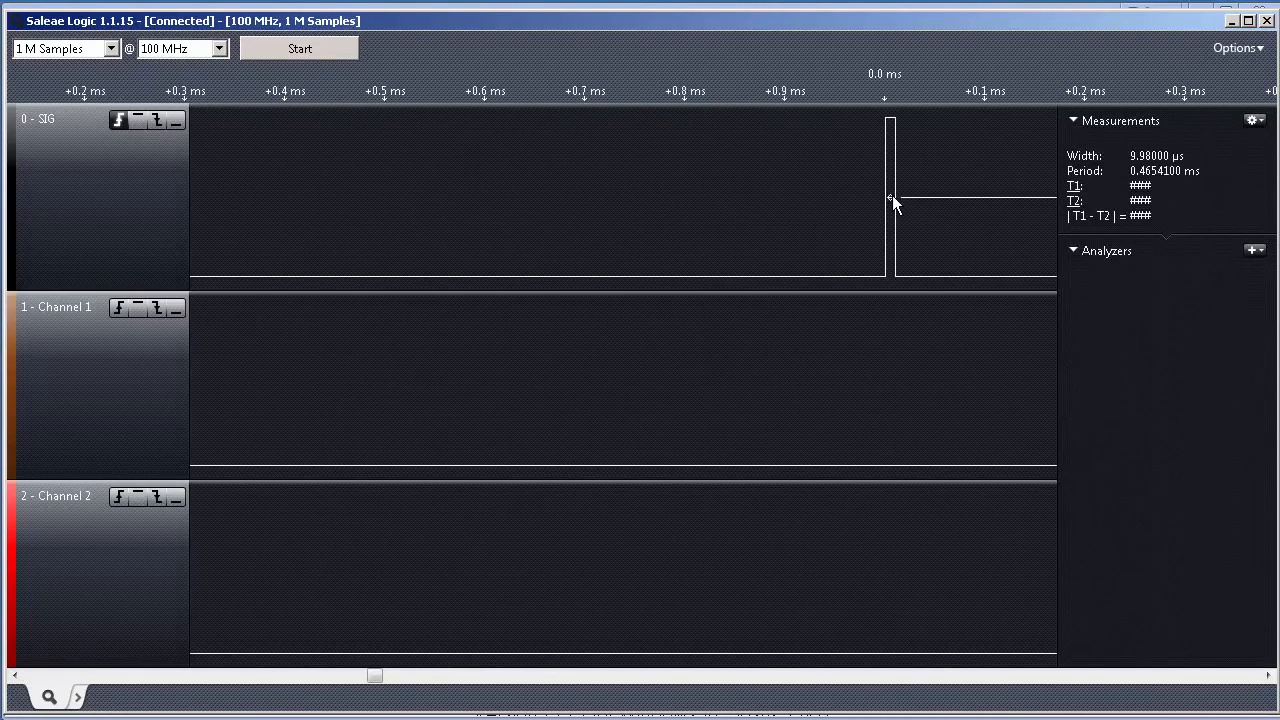
Zoom out to the wide SIG pulse reading 5.7814 ms width and 36.199 ms period
scroll("up", 3)
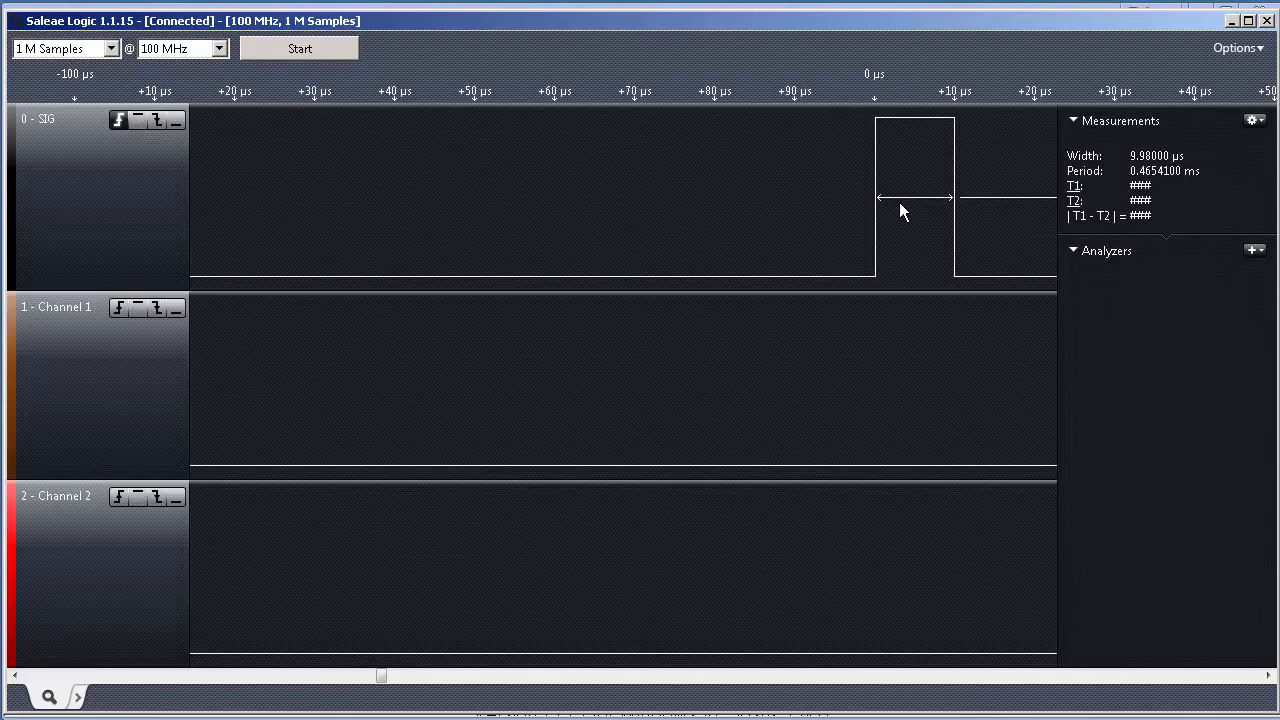
mouse_move(908, 210)
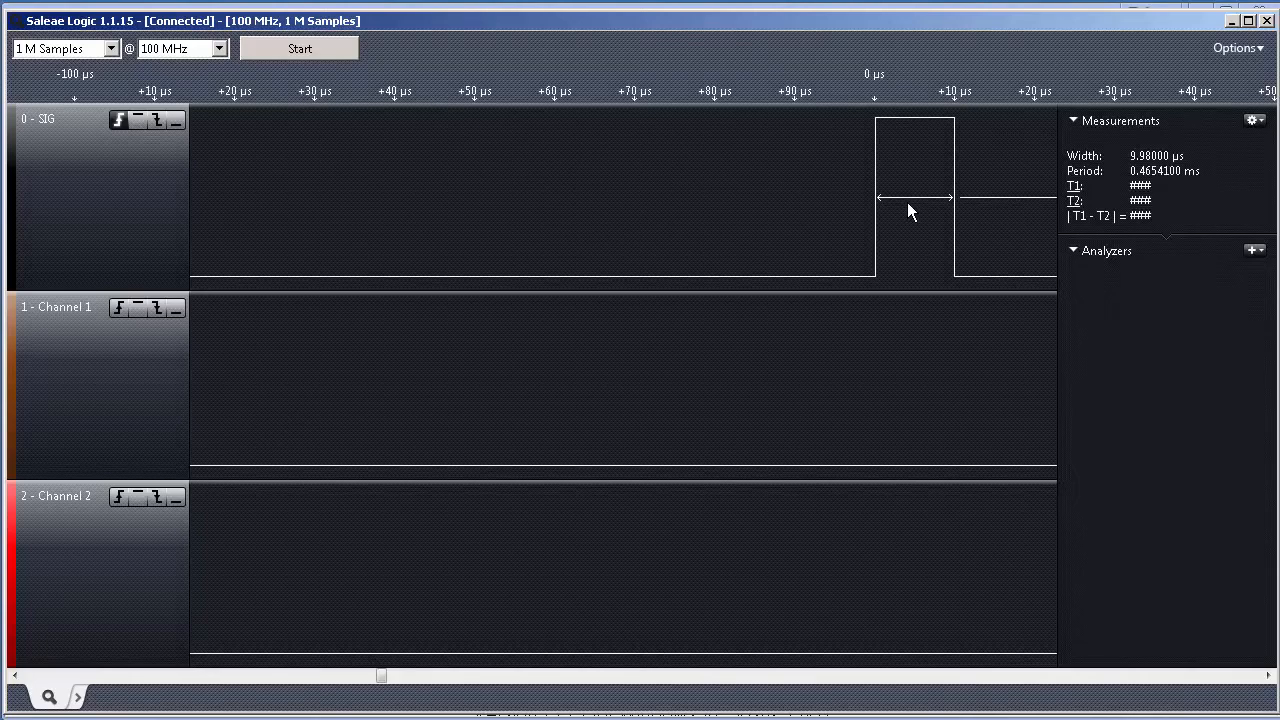
mouse_move(938, 212)
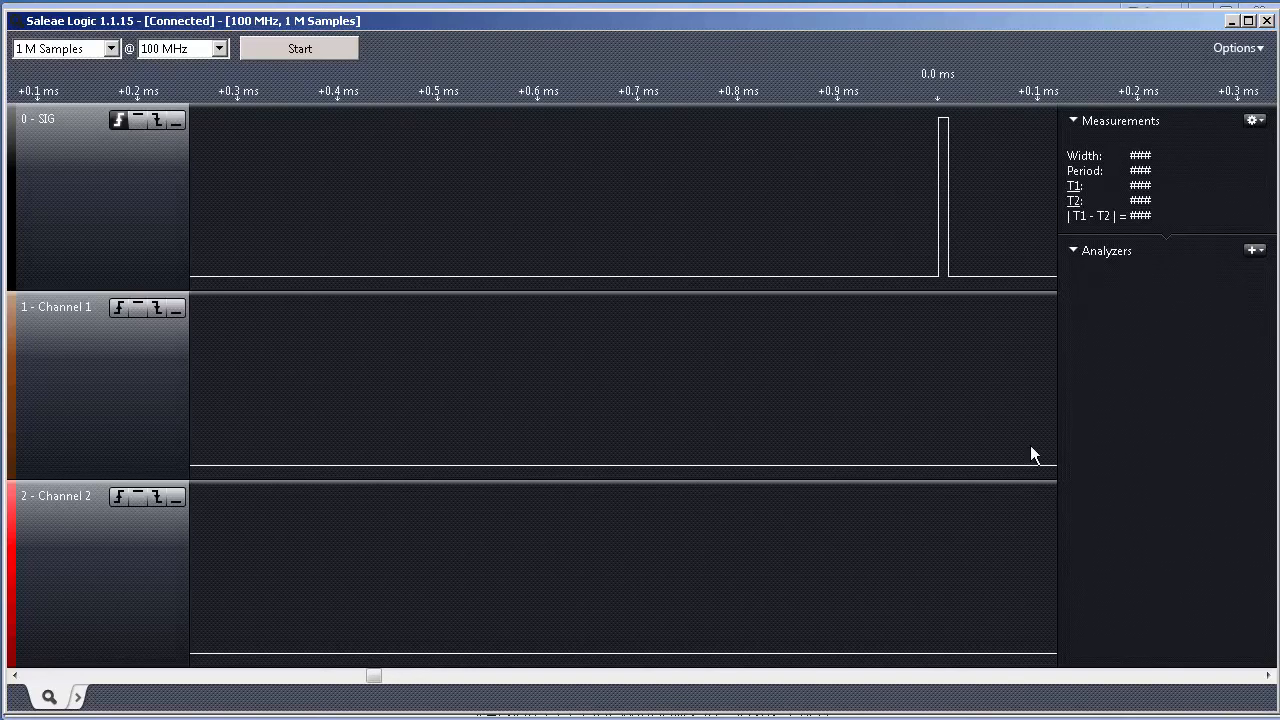
left_click(1270, 675)
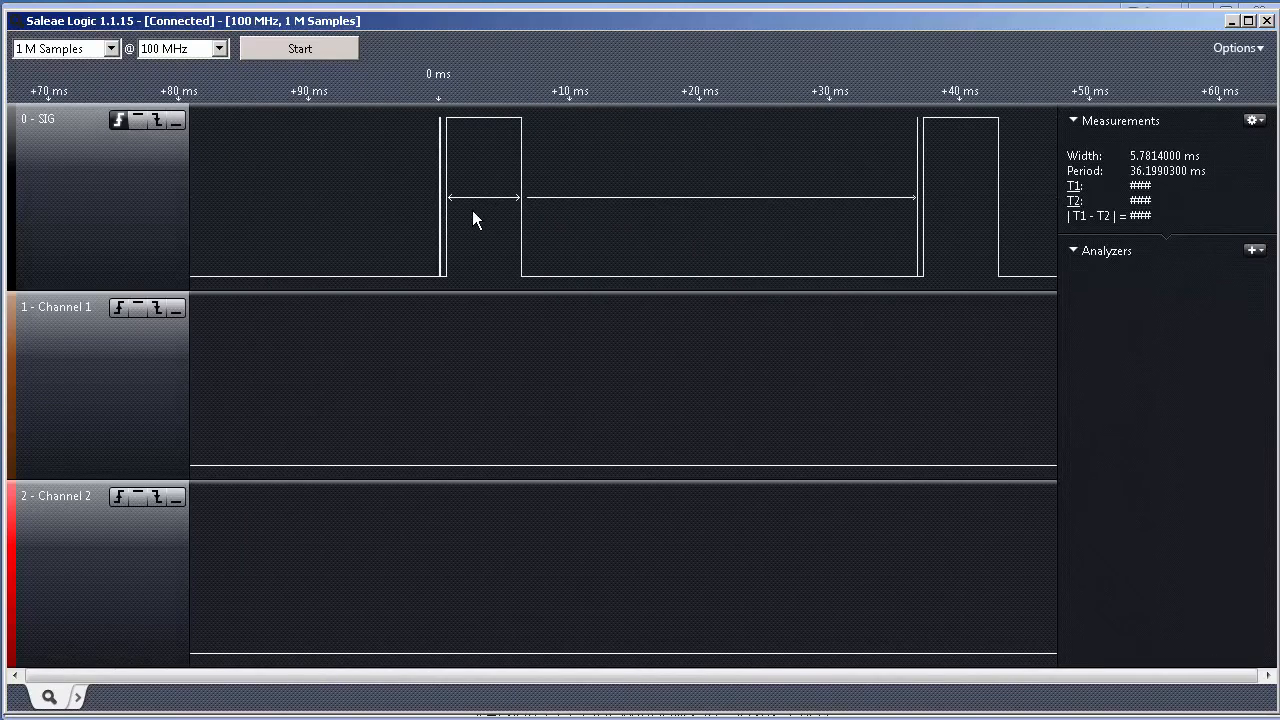
mouse_move(457, 173)
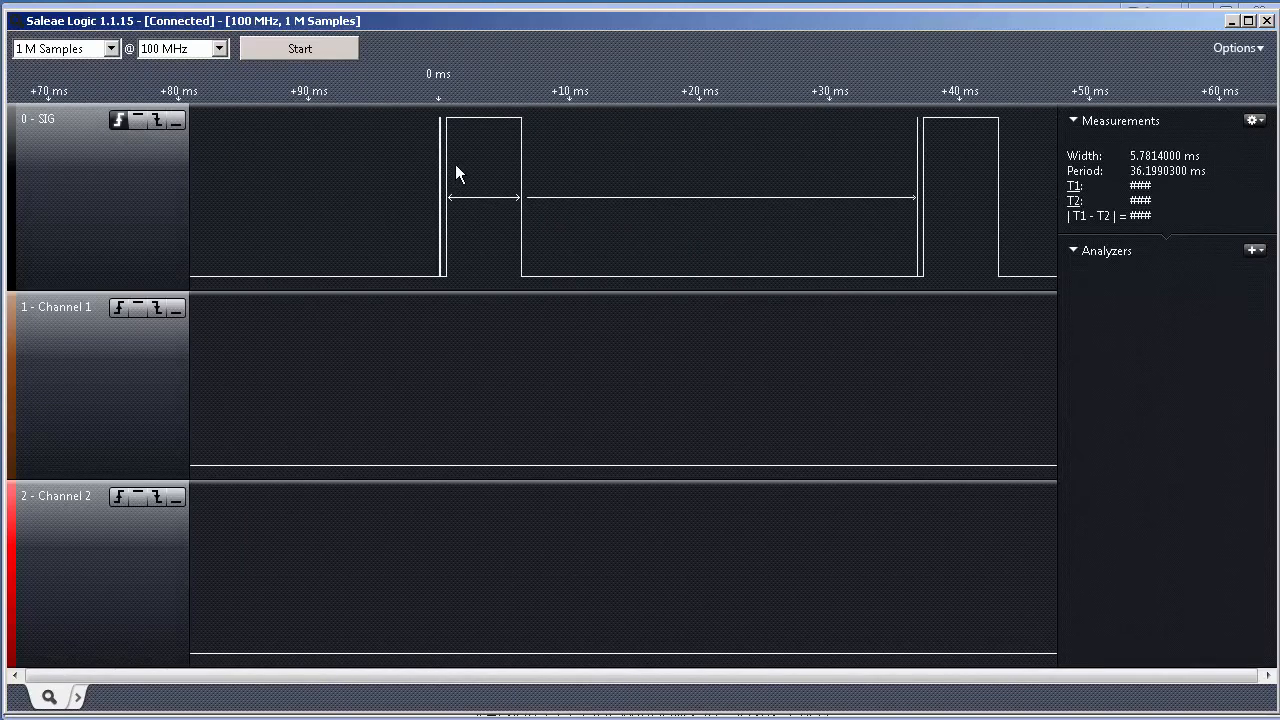
mouse_move(477, 217)
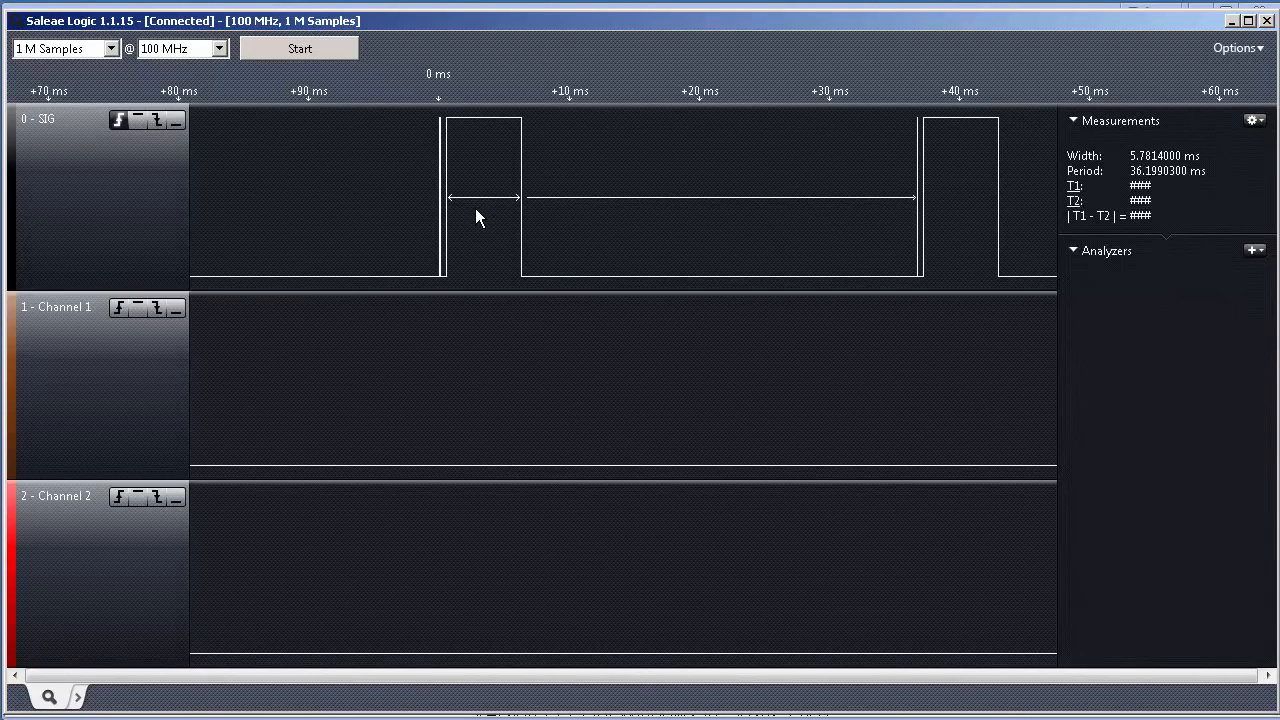
mouse_move(492, 209)
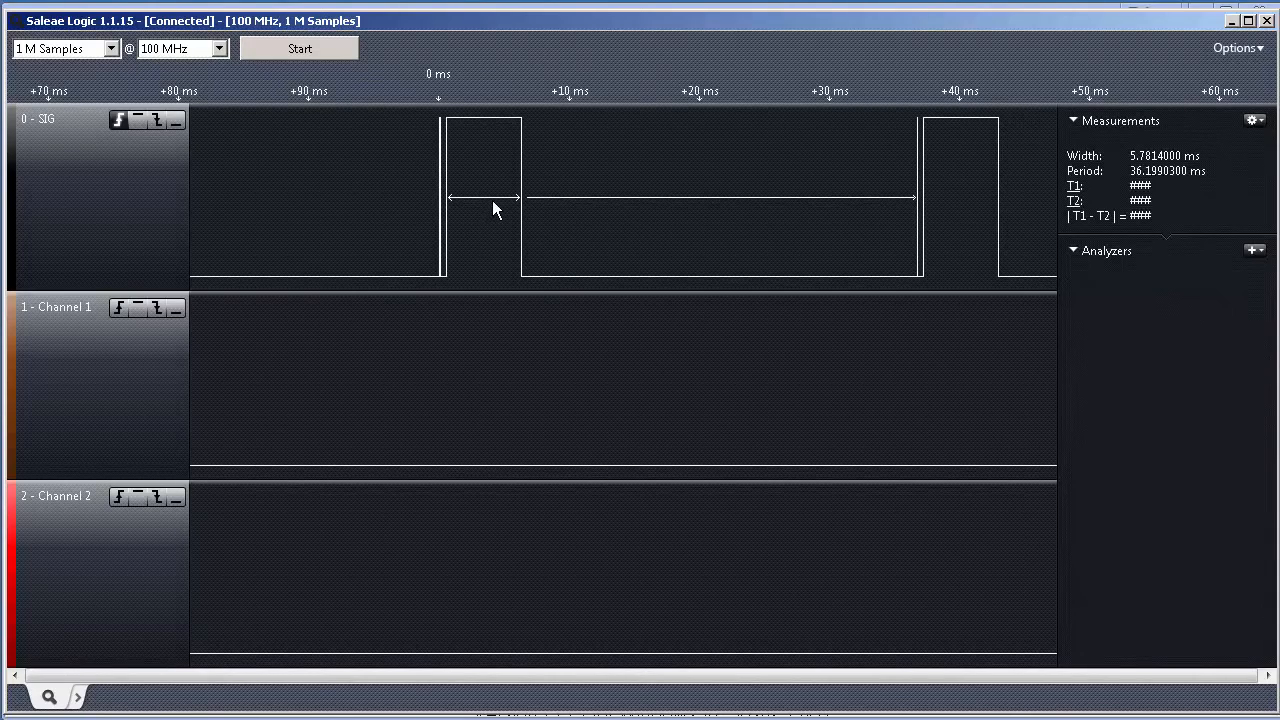
mouse_move(500, 275)
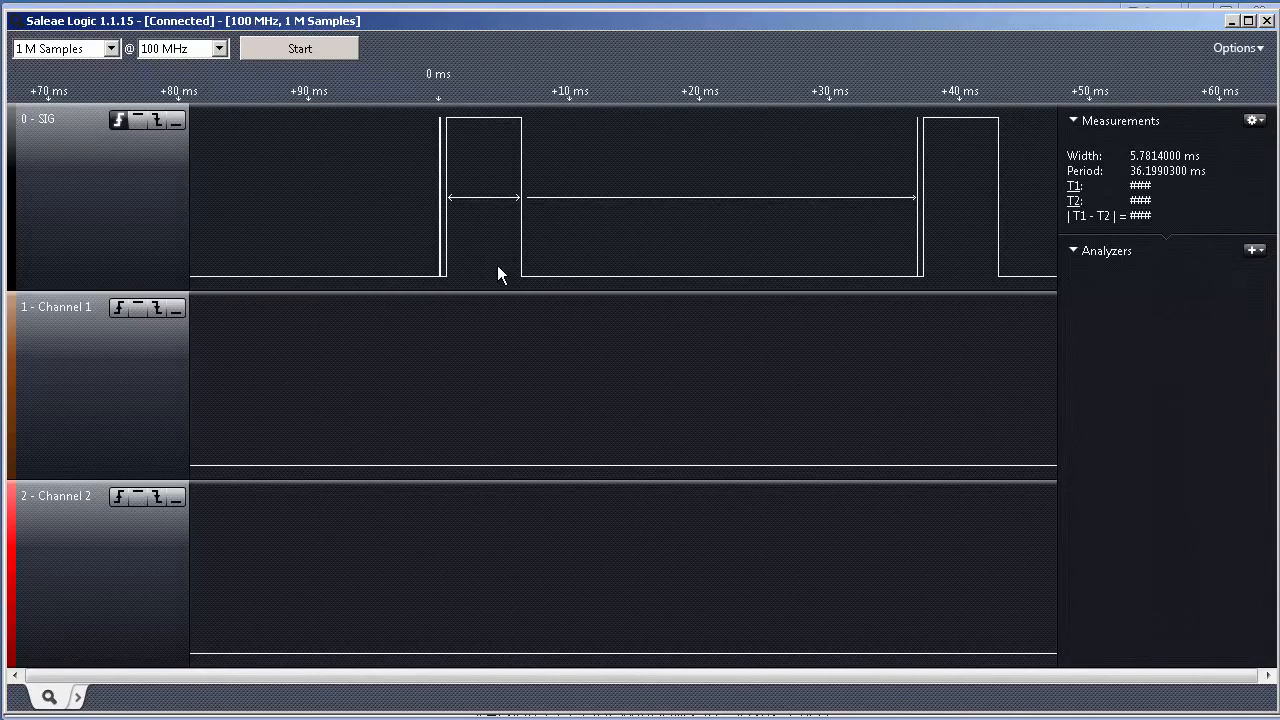
mouse_move(463, 230)
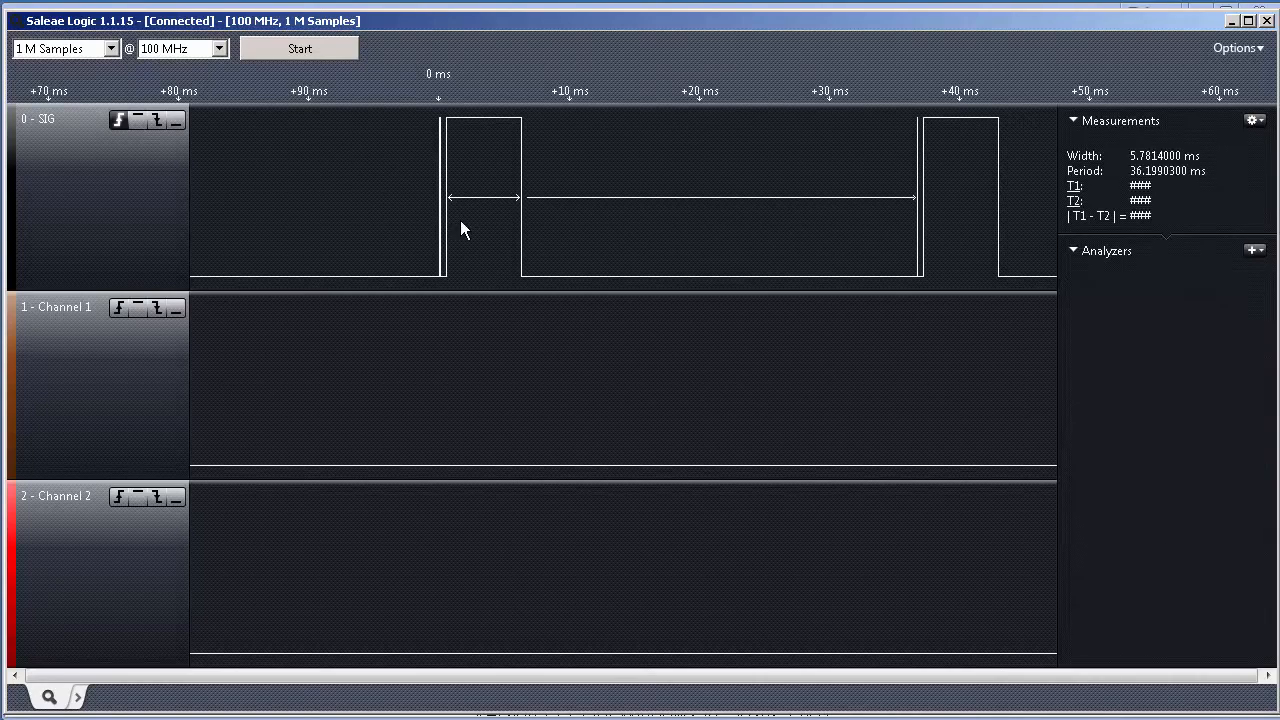
mouse_move(472, 240)
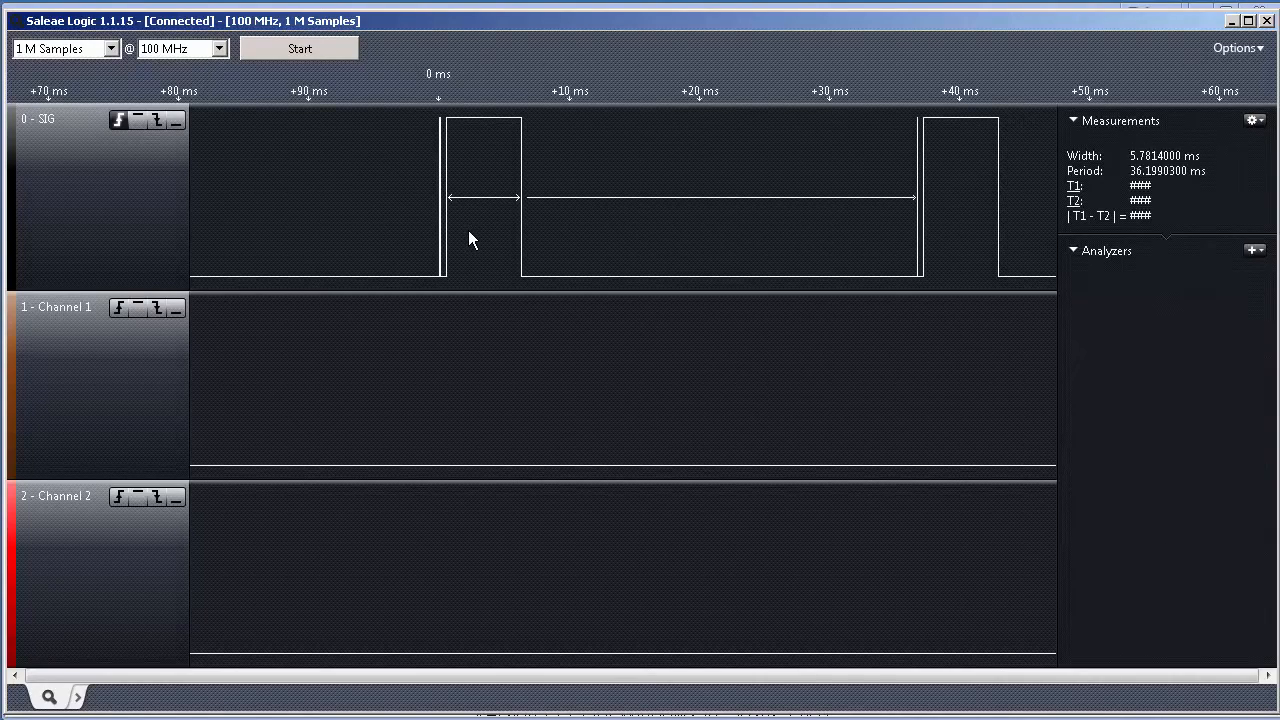
mouse_move(500, 243)
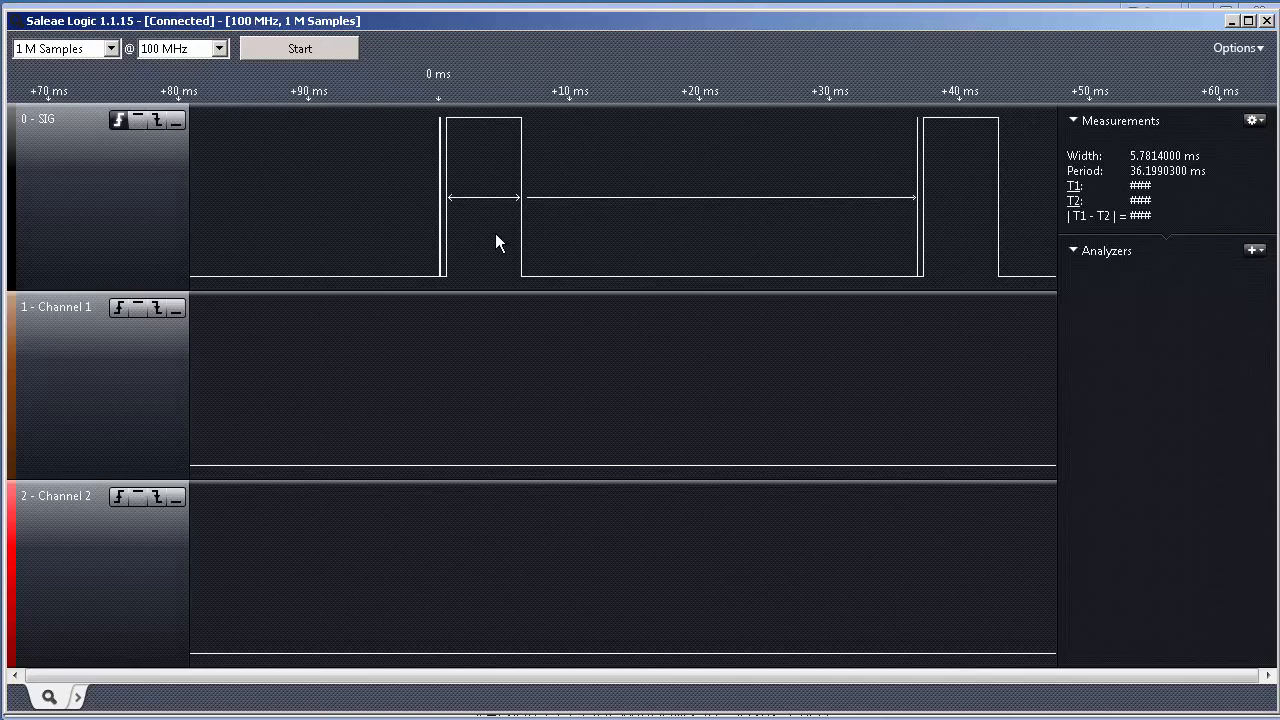
mouse_move(475, 248)
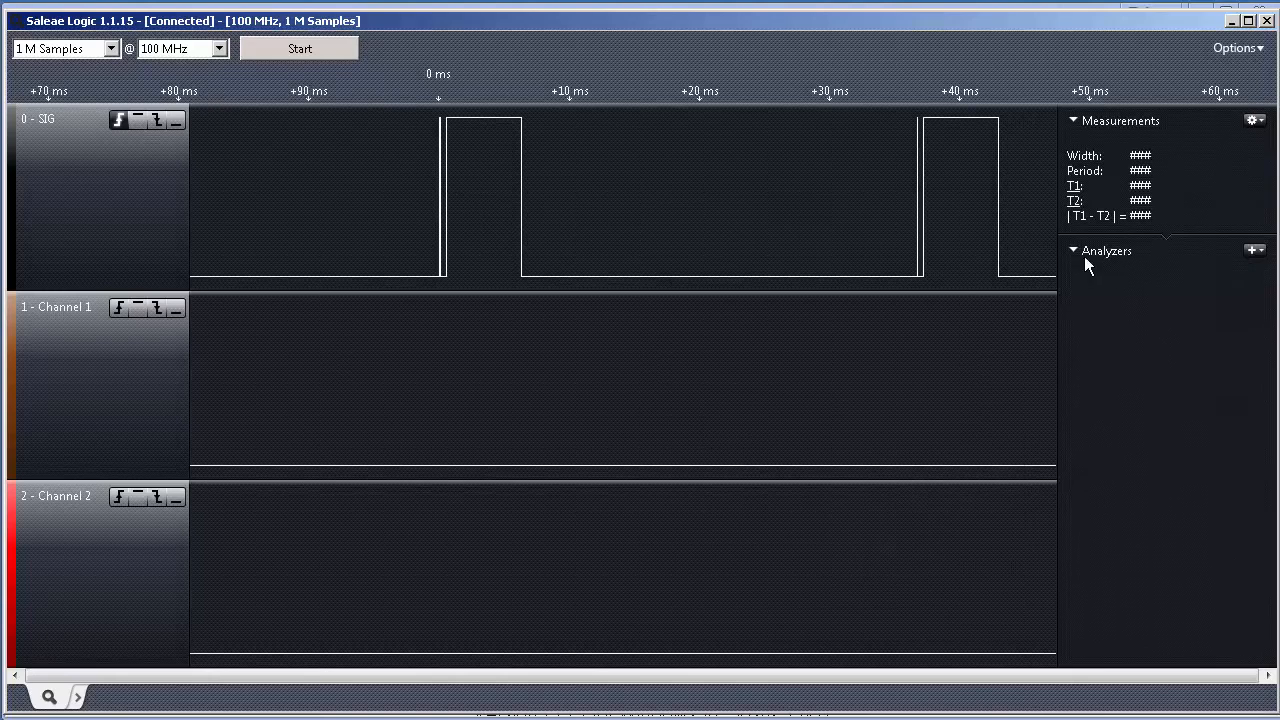
mouse_move(1147, 293)
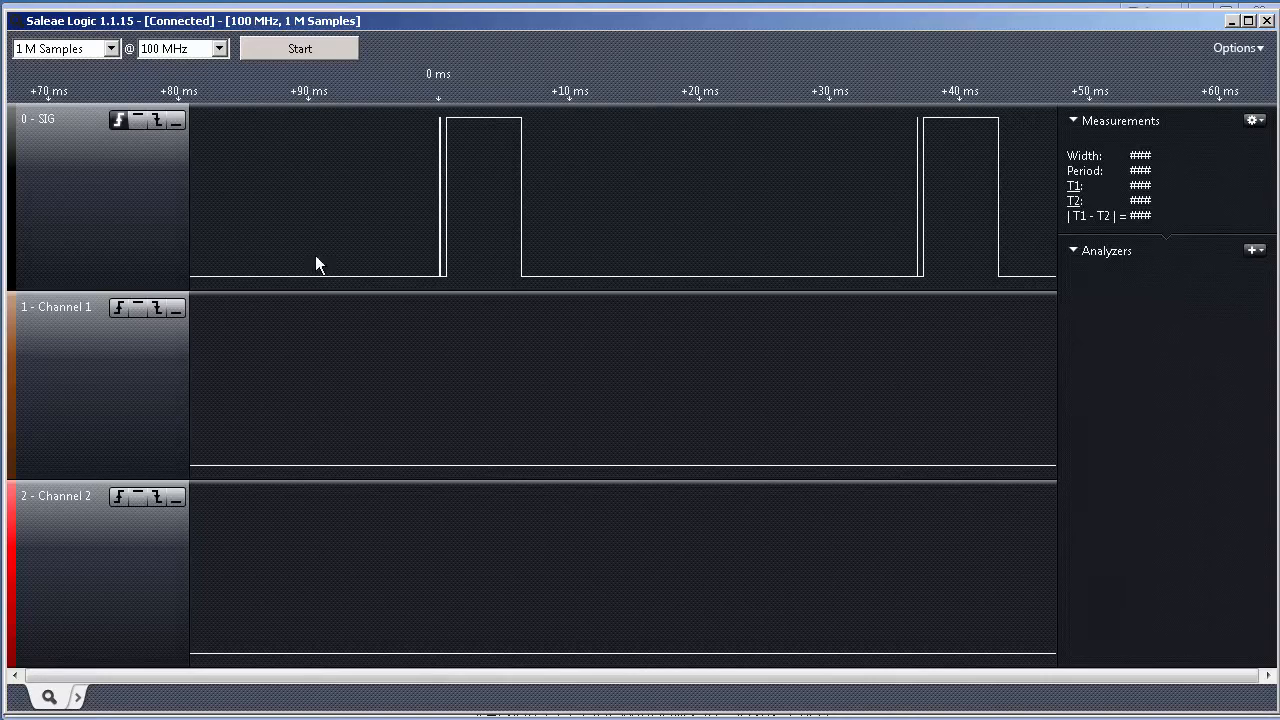
mouse_move(417, 236)
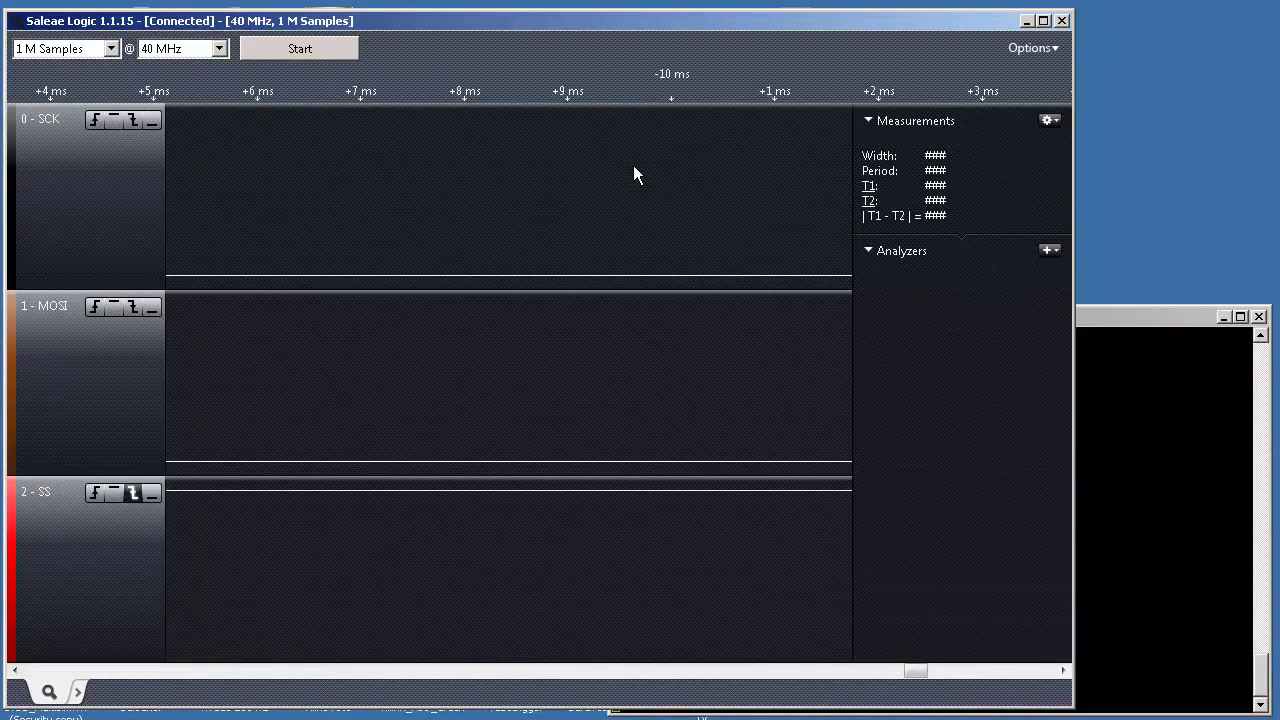
mouse_move(345, 249)
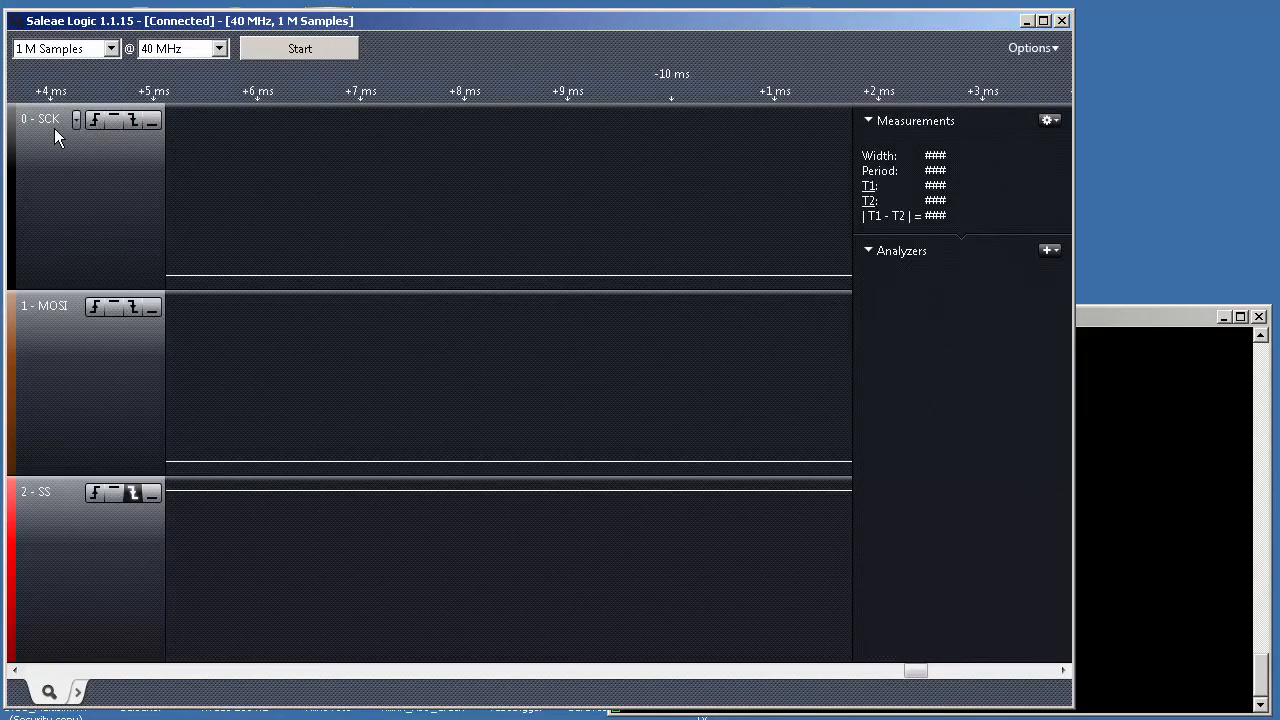
mouse_move(63, 537)
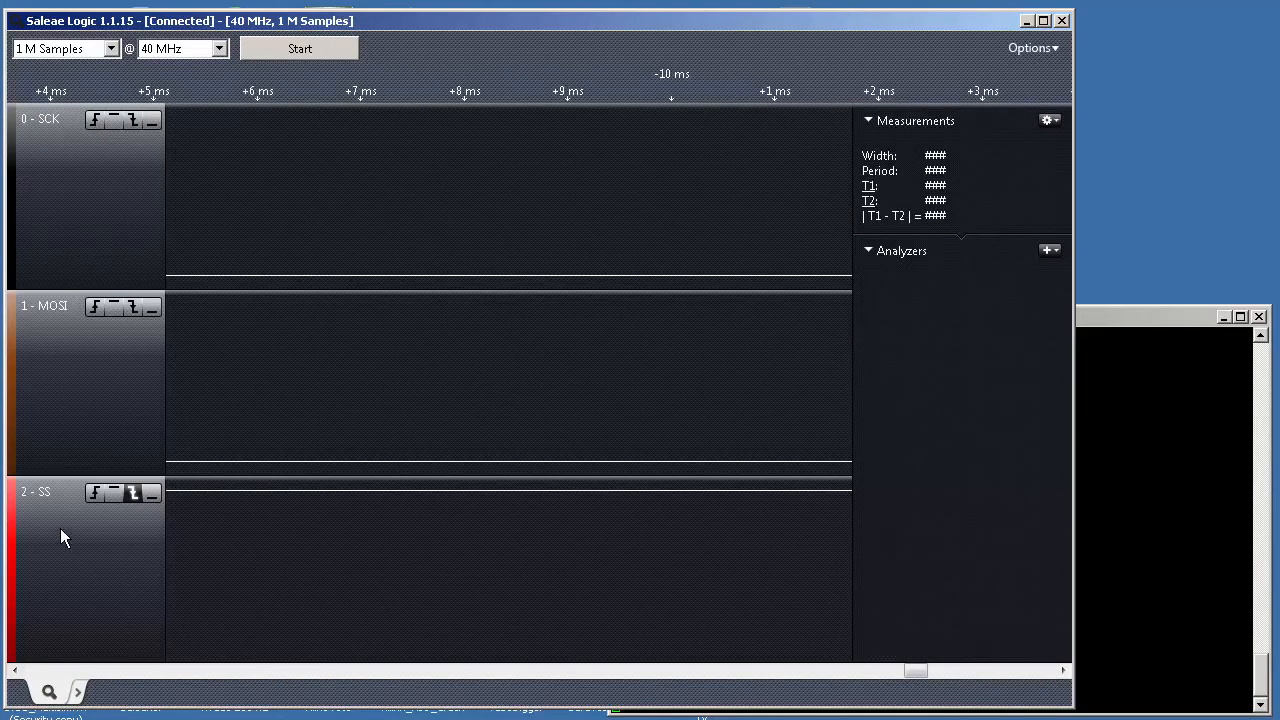
mouse_move(63, 196)
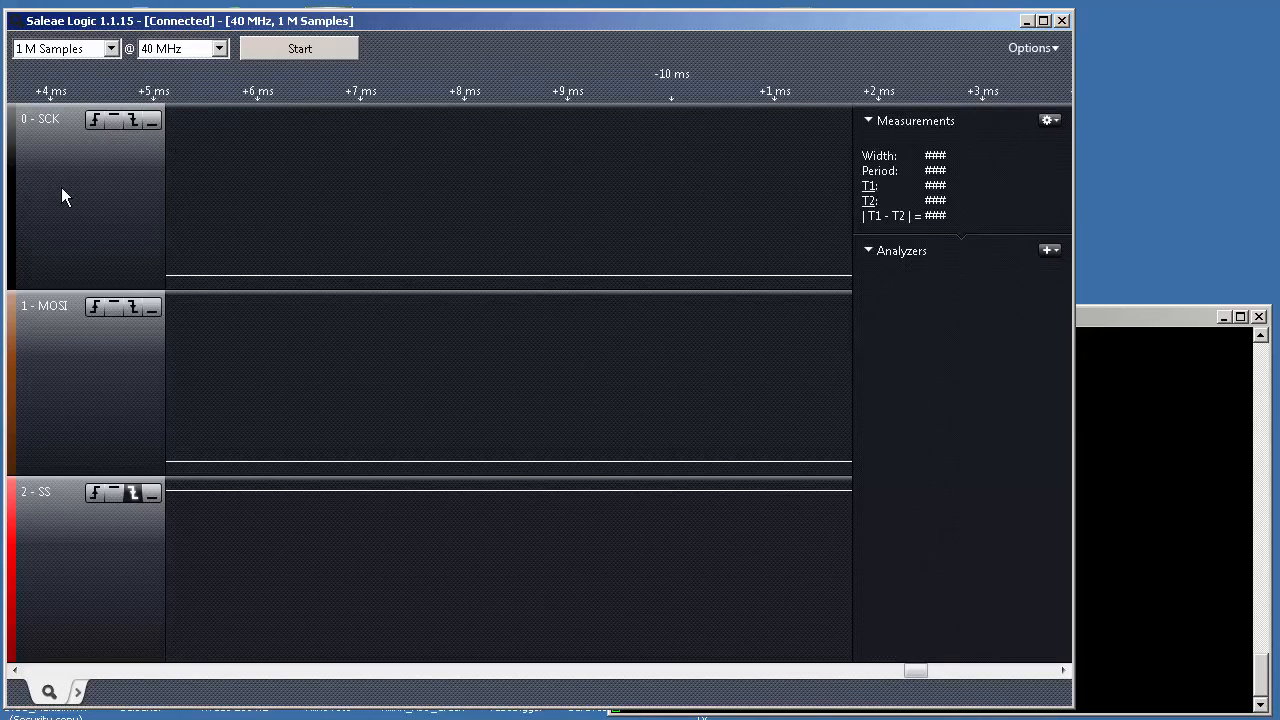
mouse_move(201, 205)
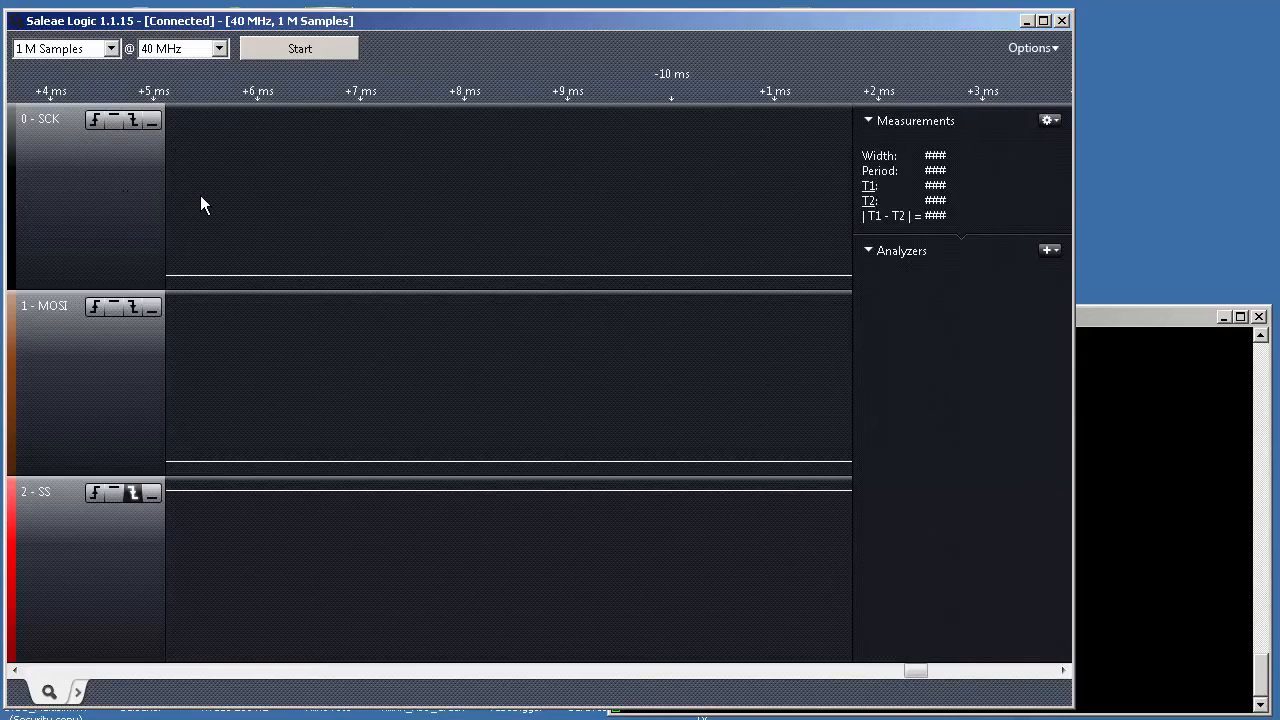
mouse_move(166, 274)
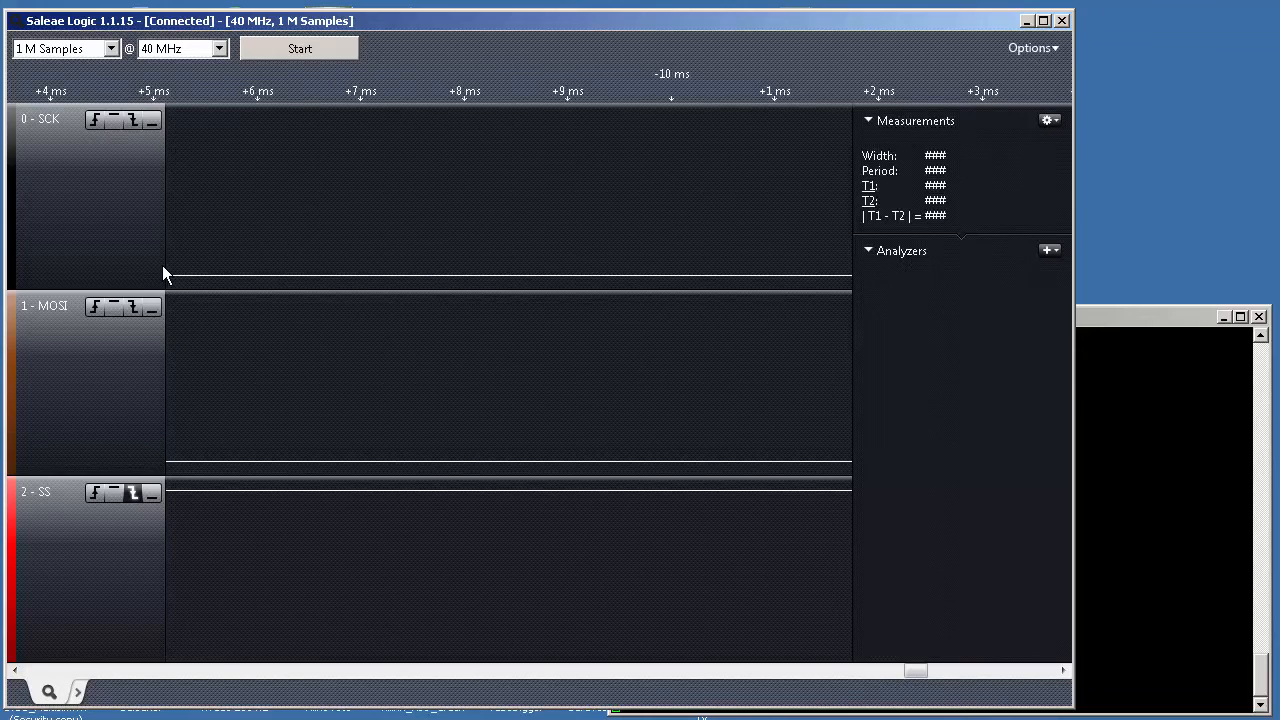
mouse_move(273, 262)
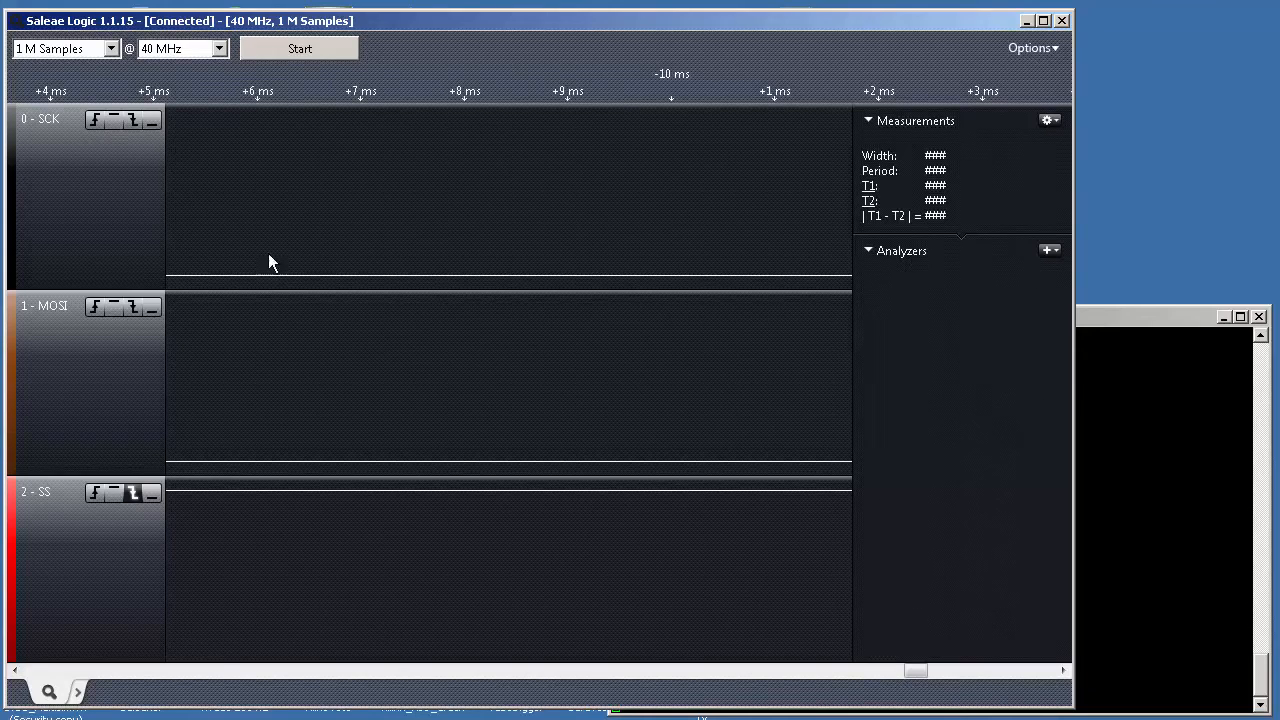
mouse_move(287, 259)
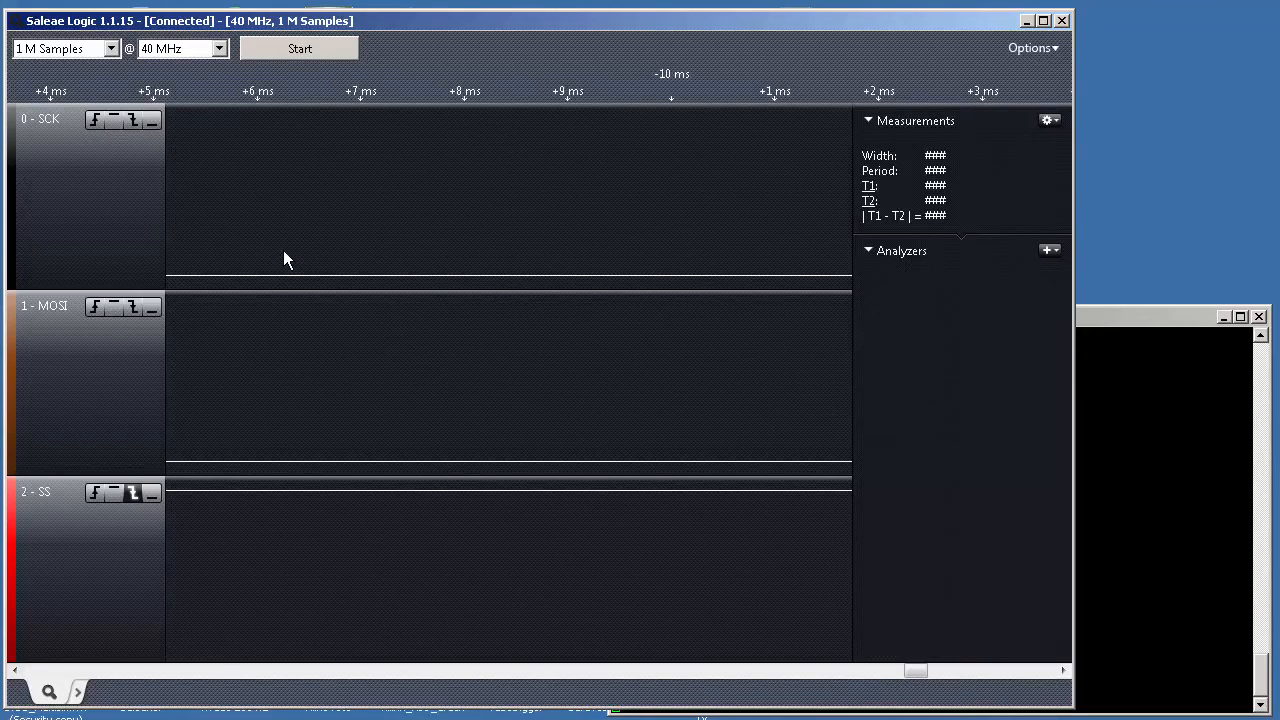
mouse_move(715, 322)
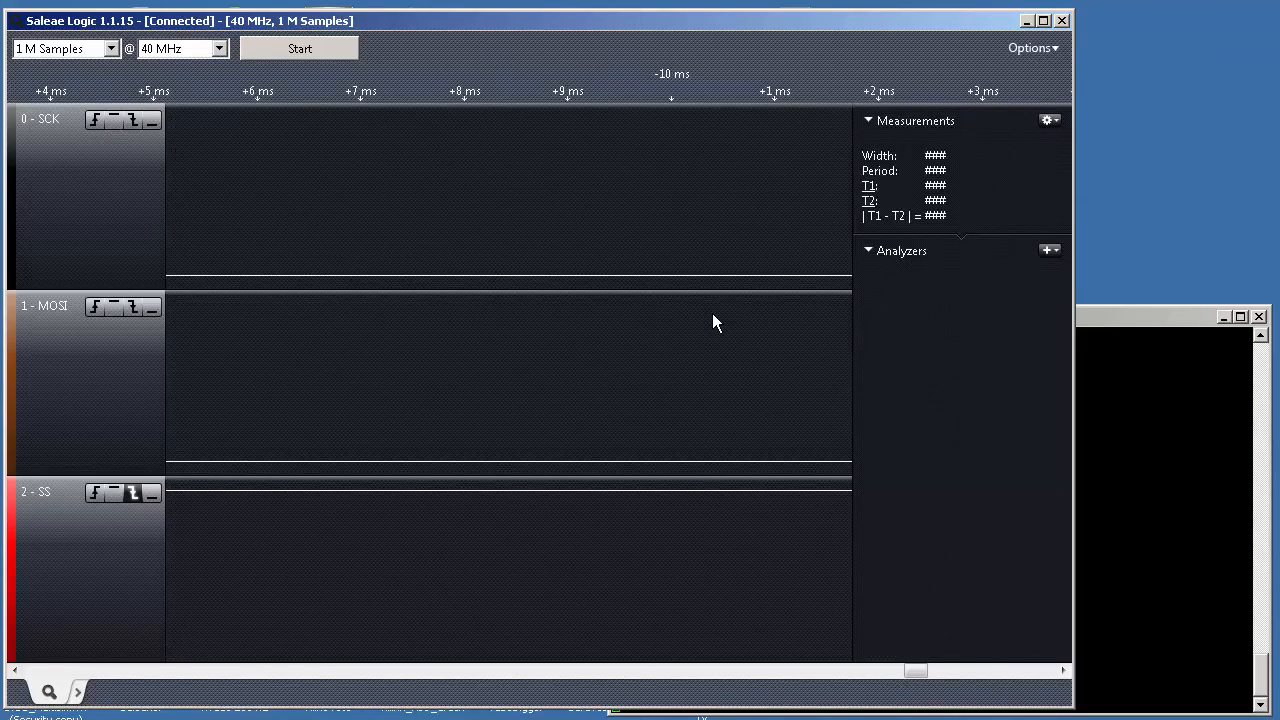
mouse_move(560, 282)
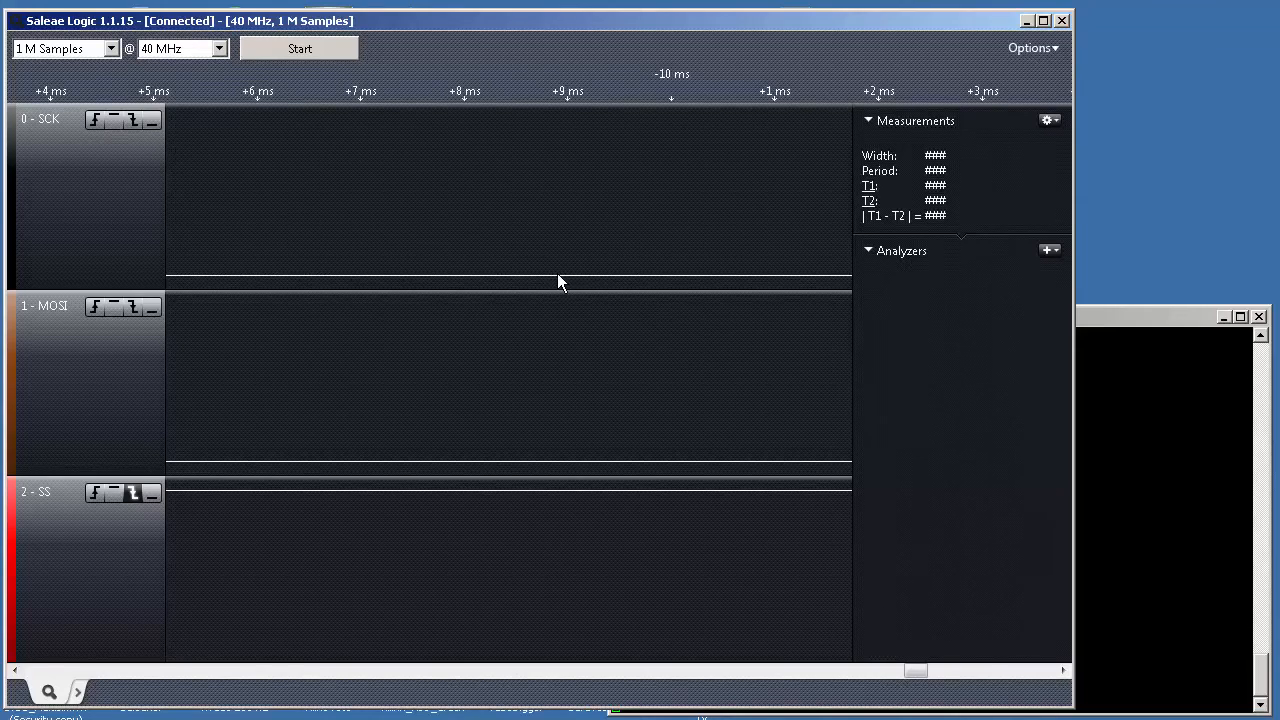
mouse_move(138, 70)
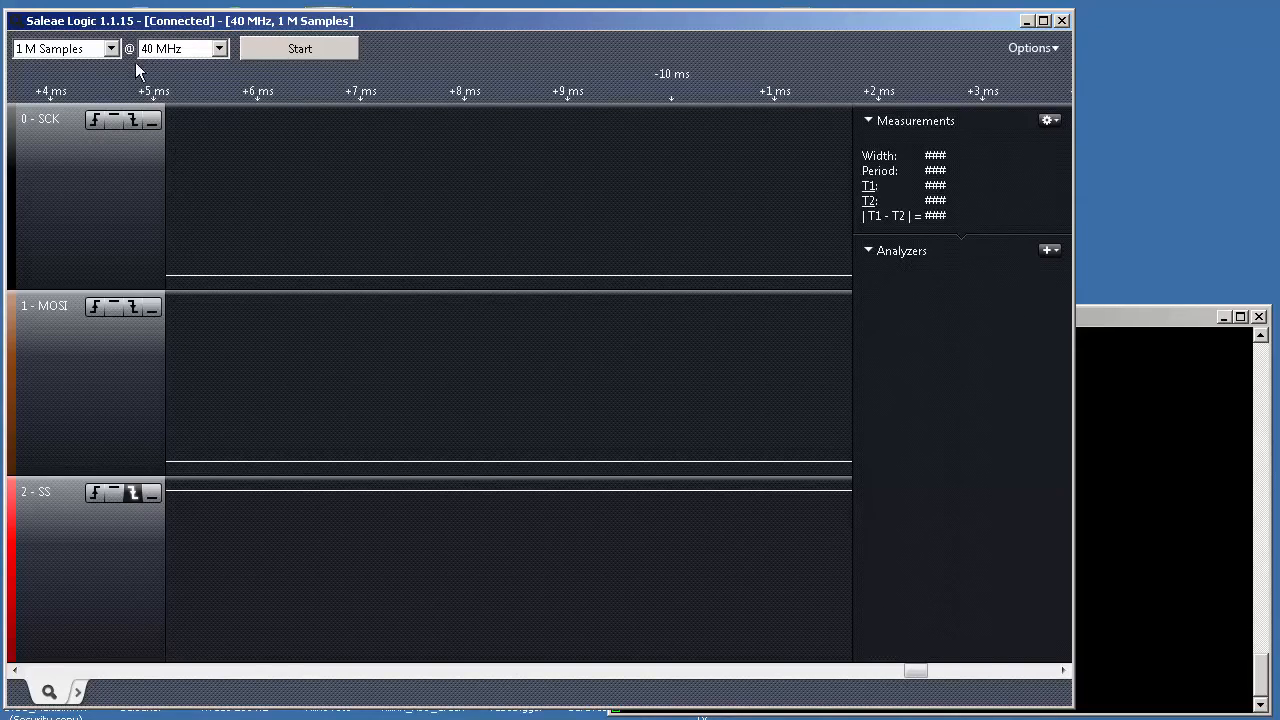
mouse_move(128, 519)
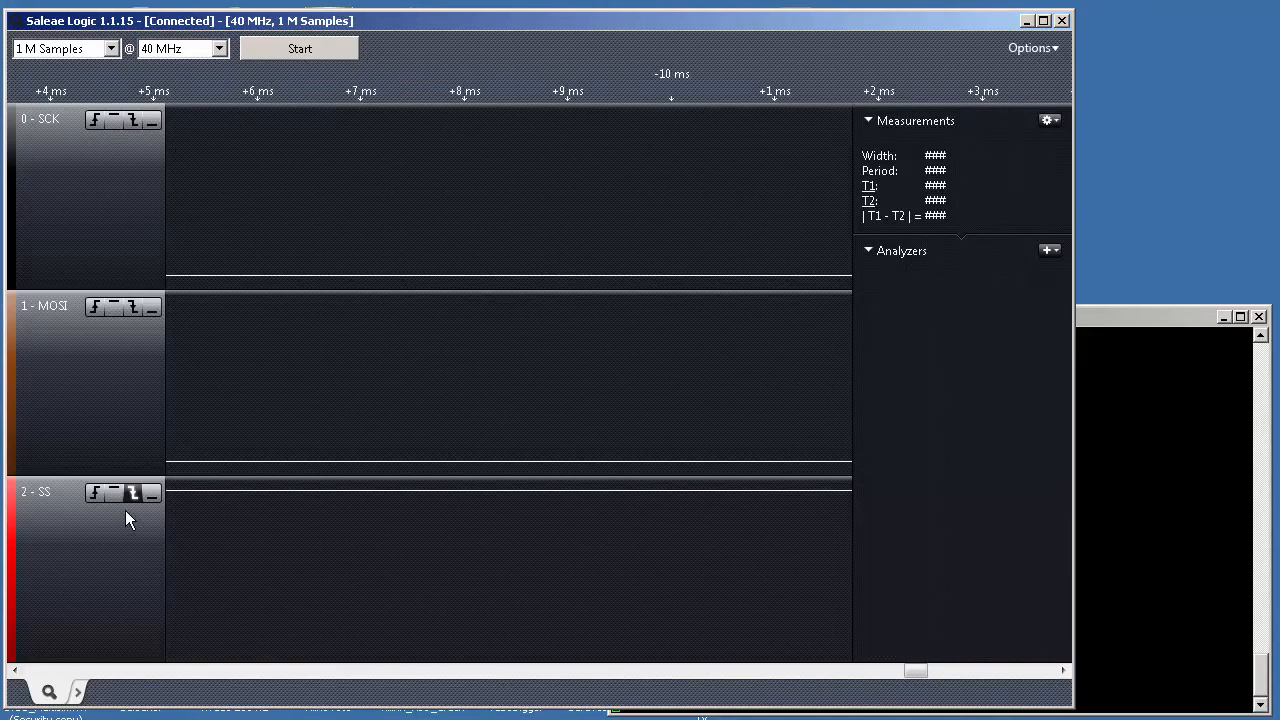
mouse_move(133, 493)
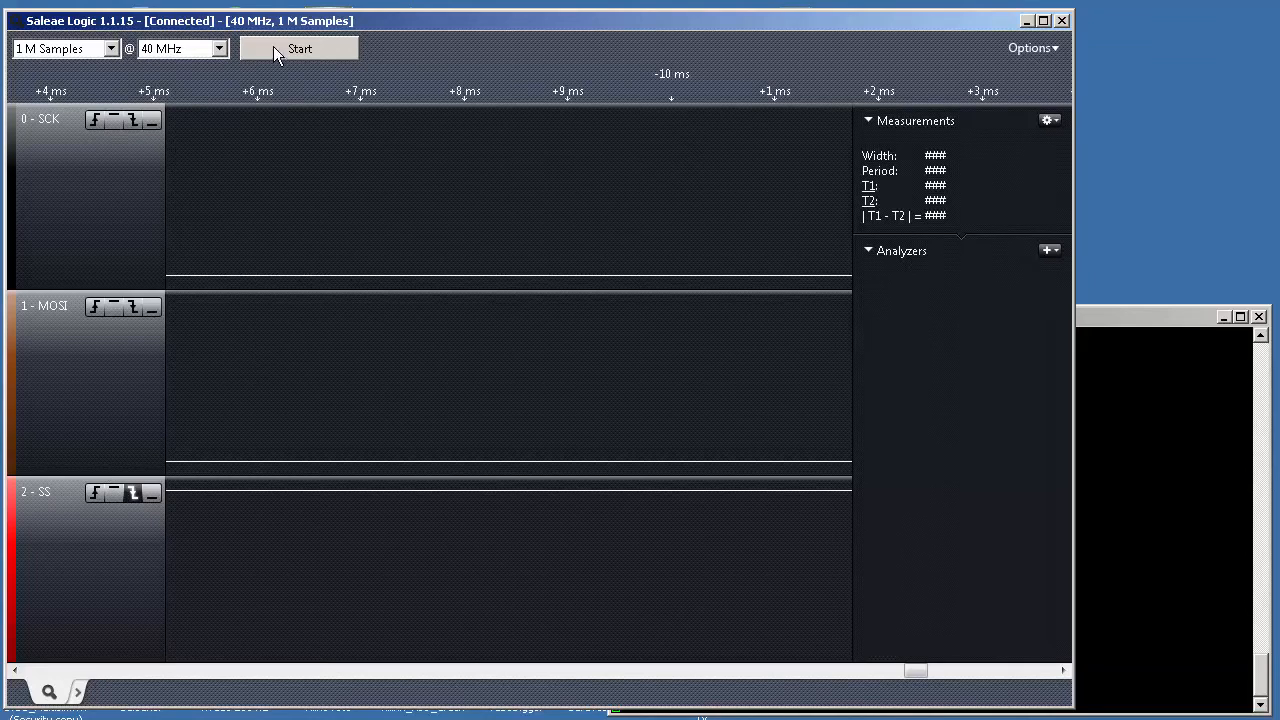
left_click(299, 48)
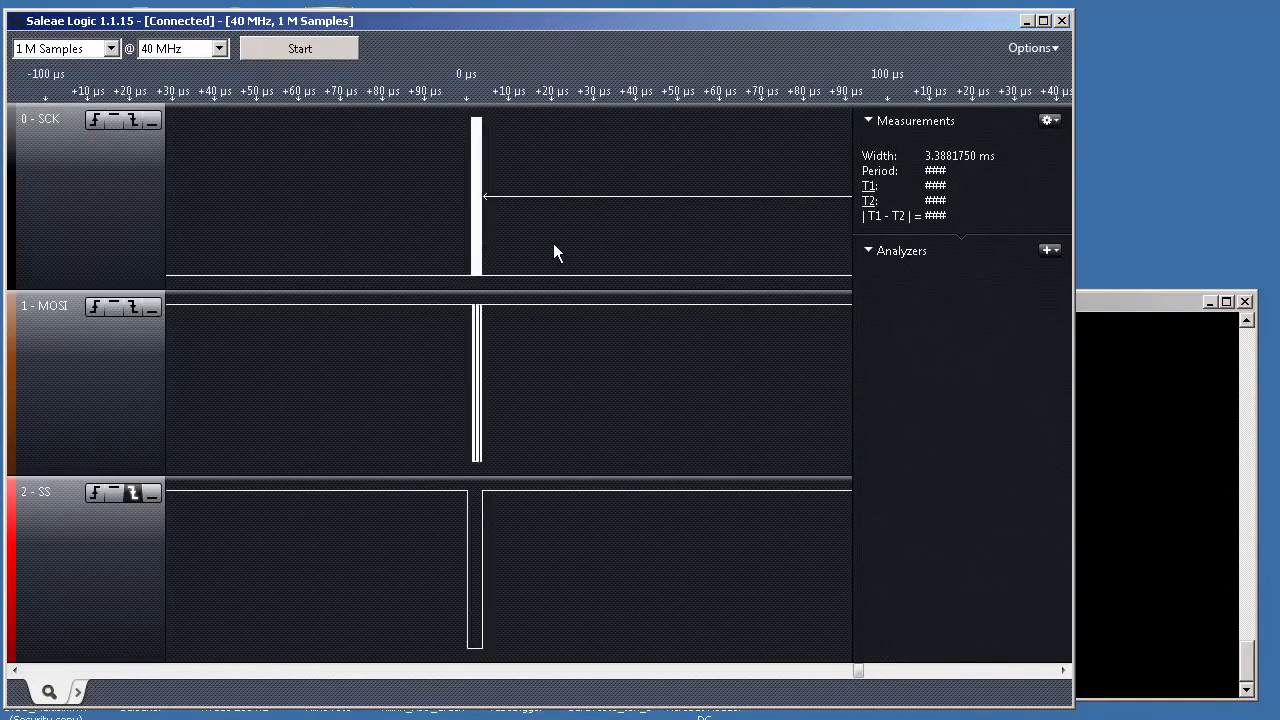
scroll("up", 3)
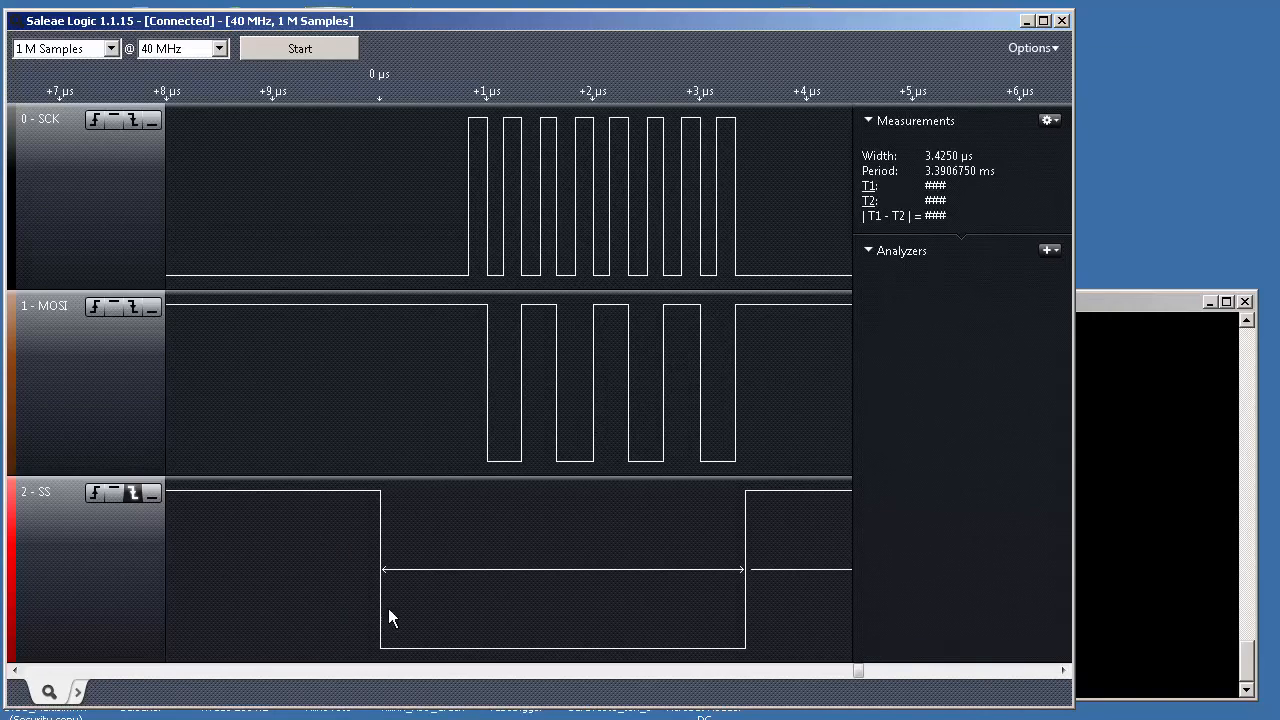
mouse_move(375, 510)
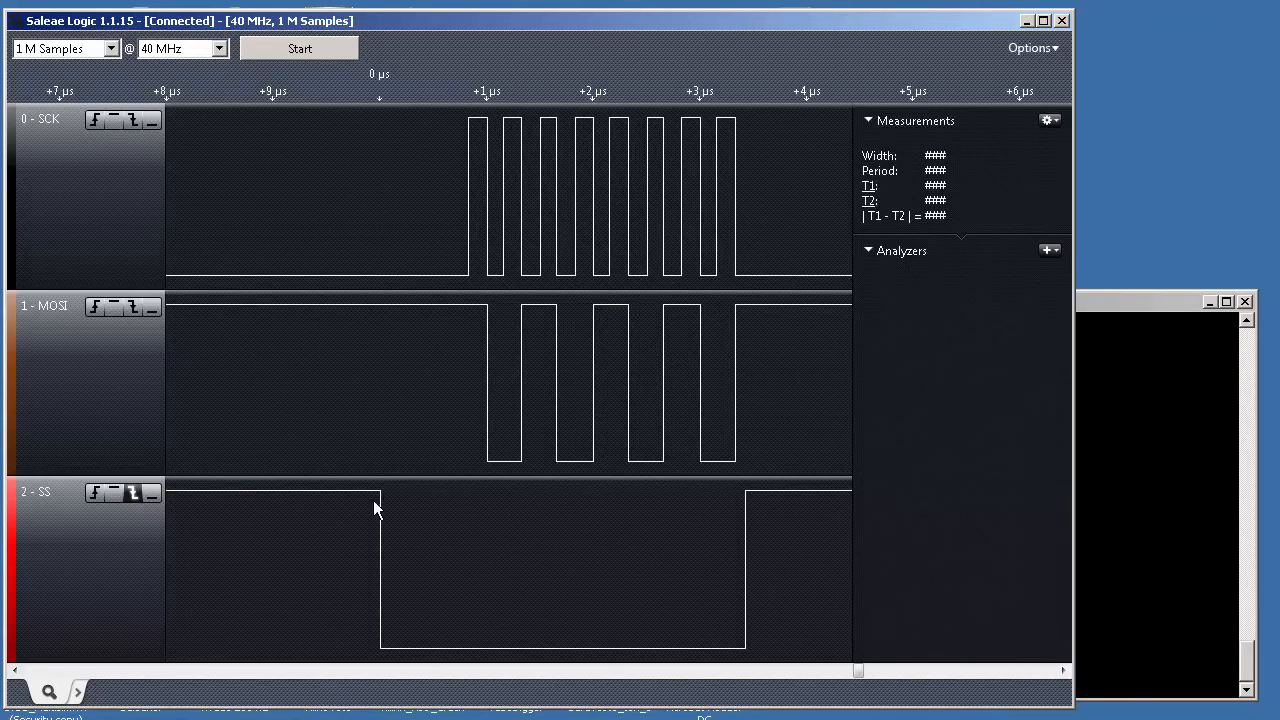
mouse_move(133, 493)
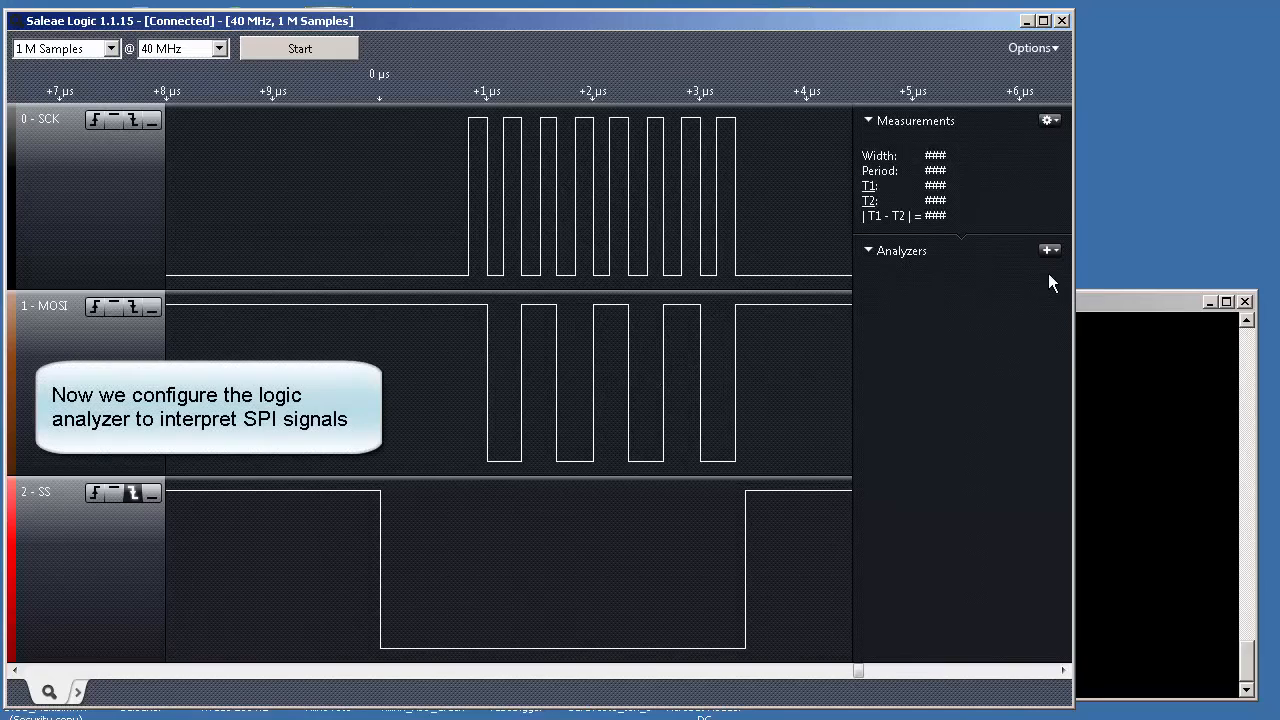
Add and save an SPI analyzer: MOSI data on 1-MOSI, MISO None, clock 0-SCK
left_click(1049, 250)
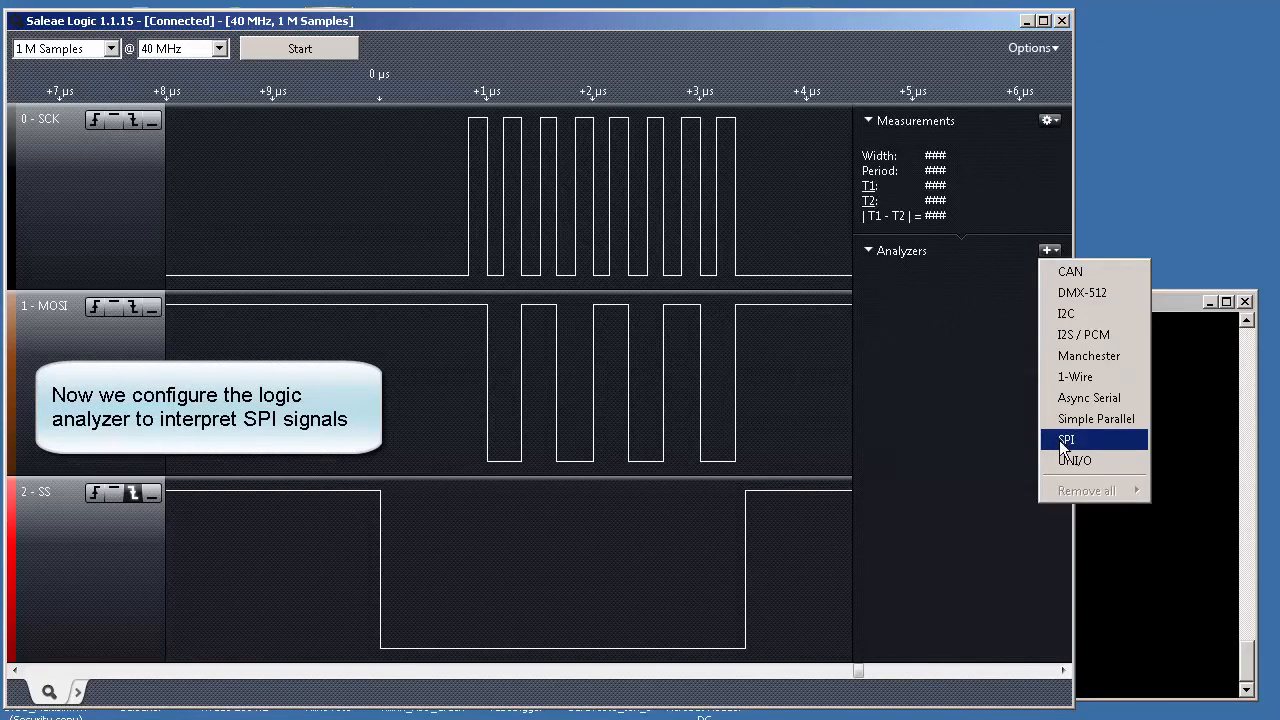
mouse_move(1075, 377)
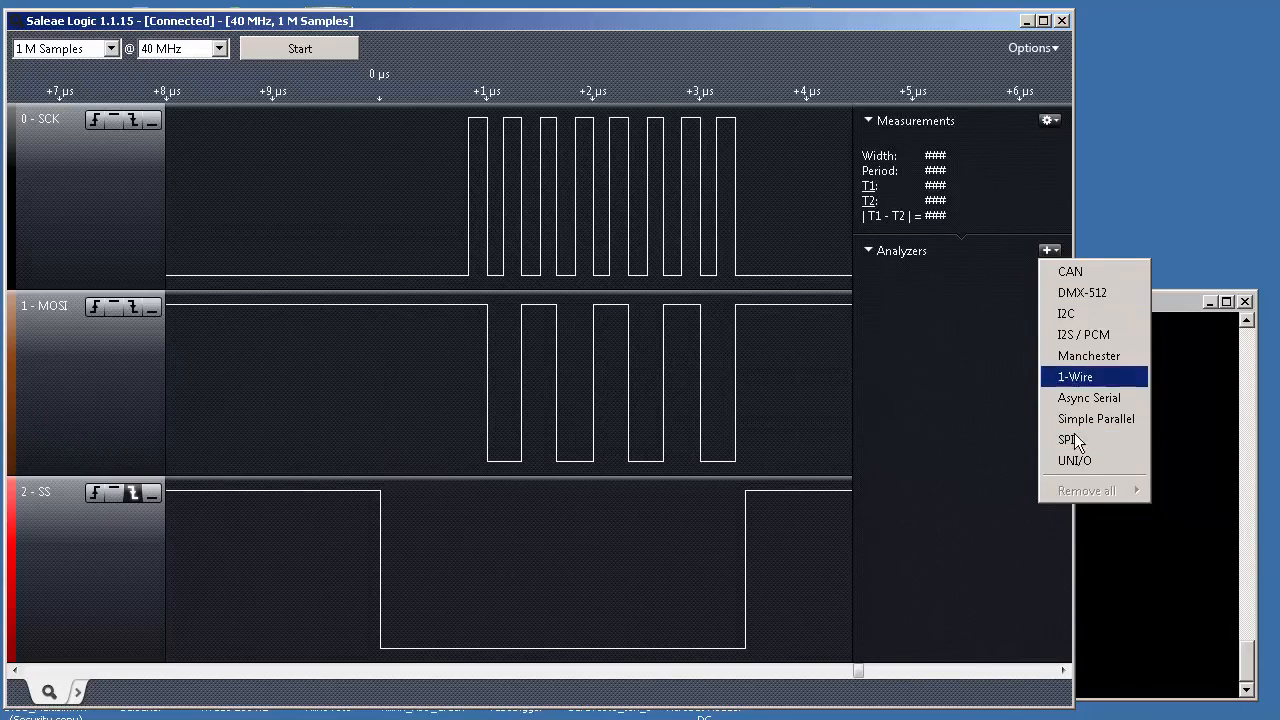
mouse_move(1066, 440)
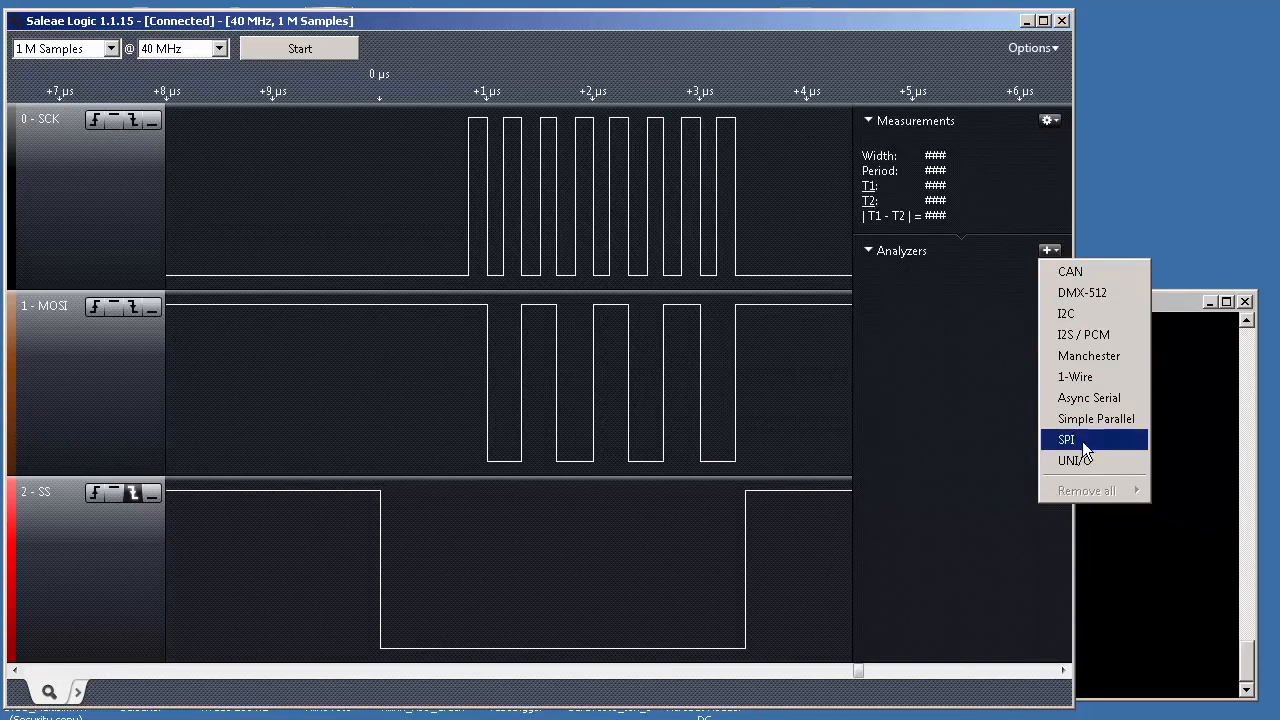
mouse_move(1075, 445)
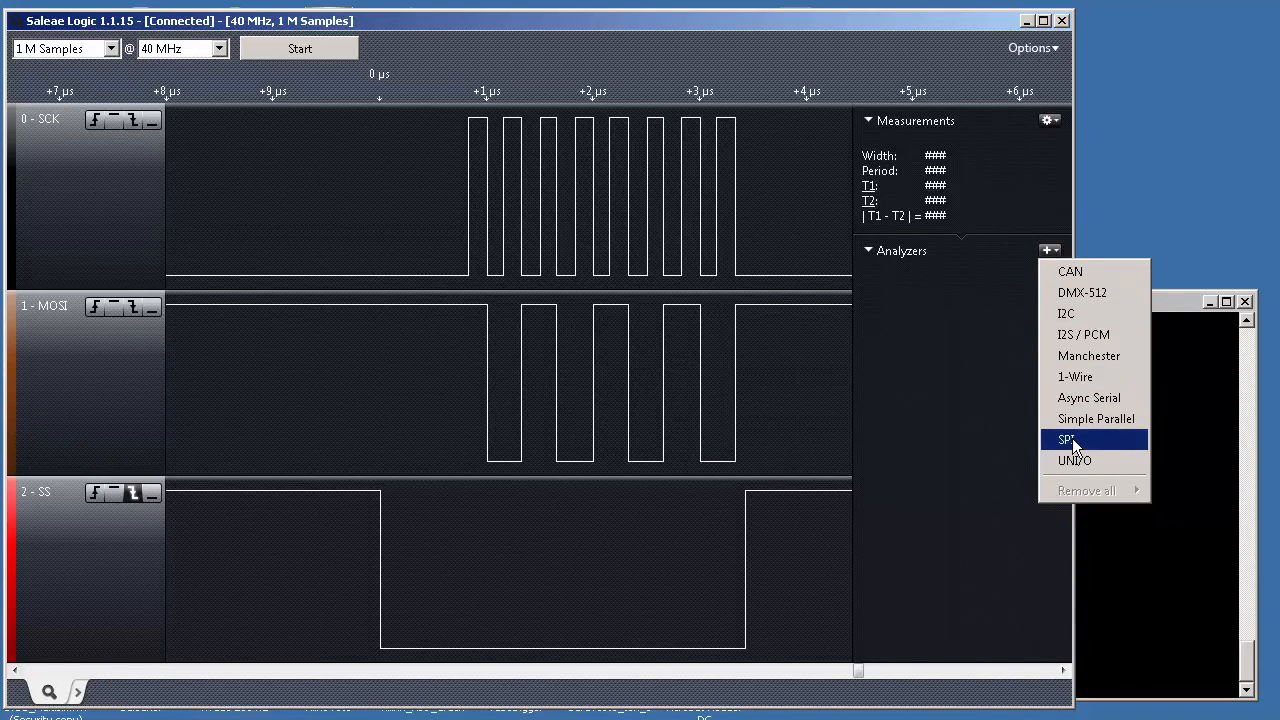
left_click(1067, 439)
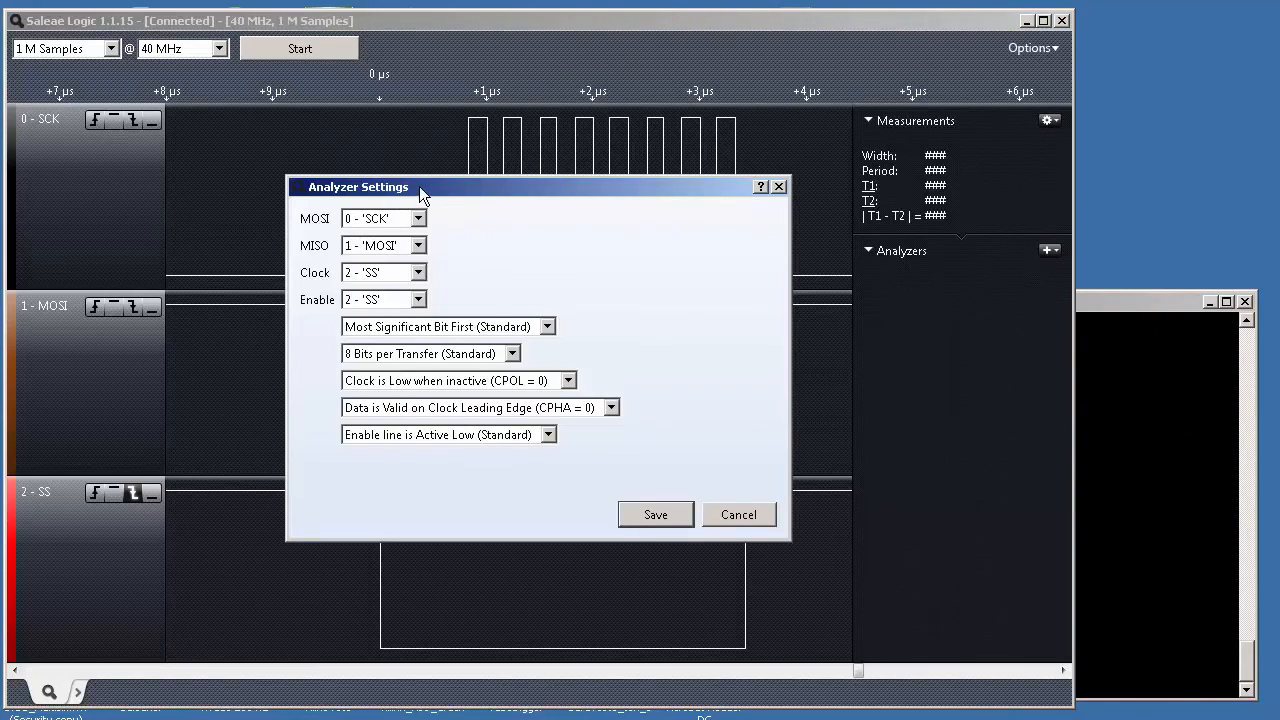
left_click_drag(358, 186, 435, 185)
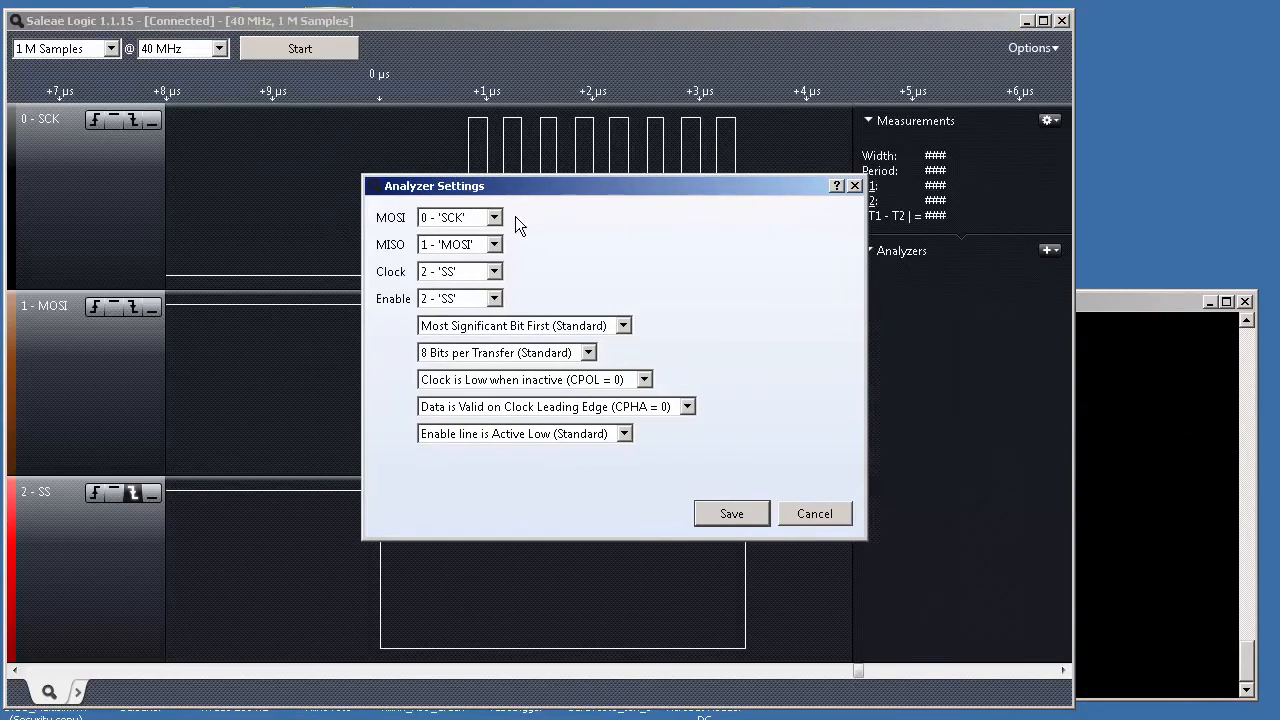
left_click(460, 217)
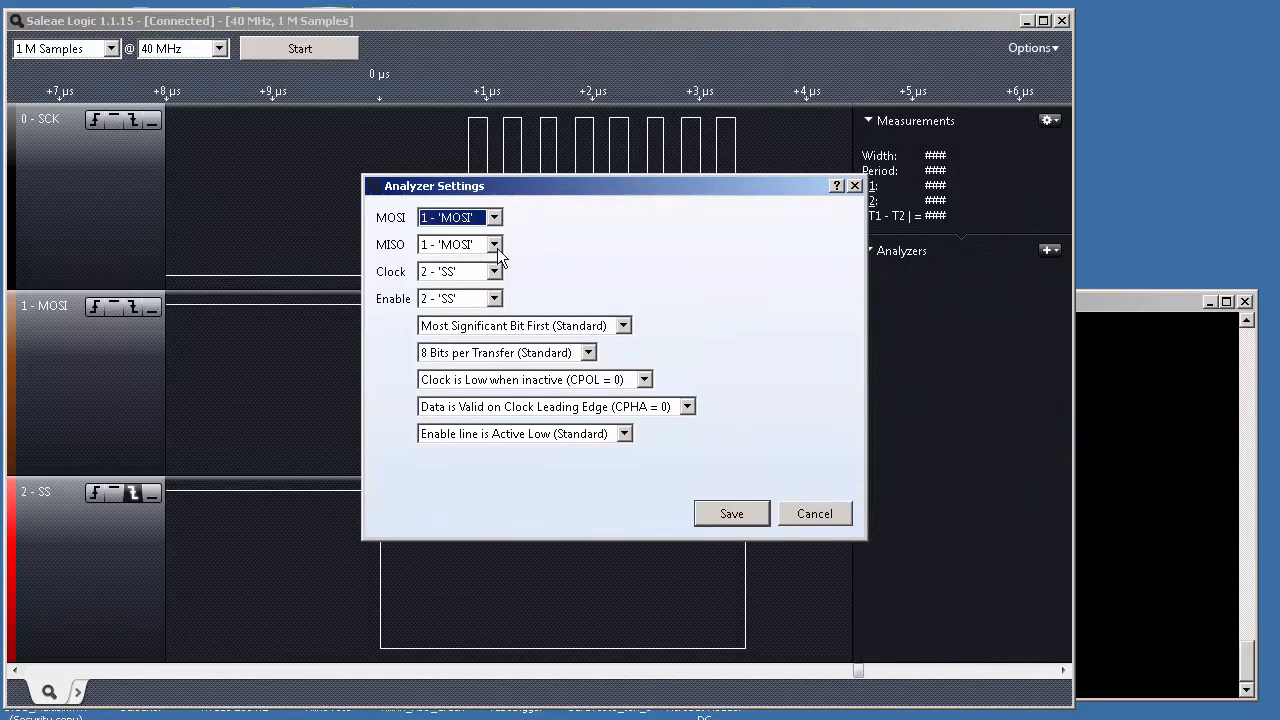
left_click(493, 244)
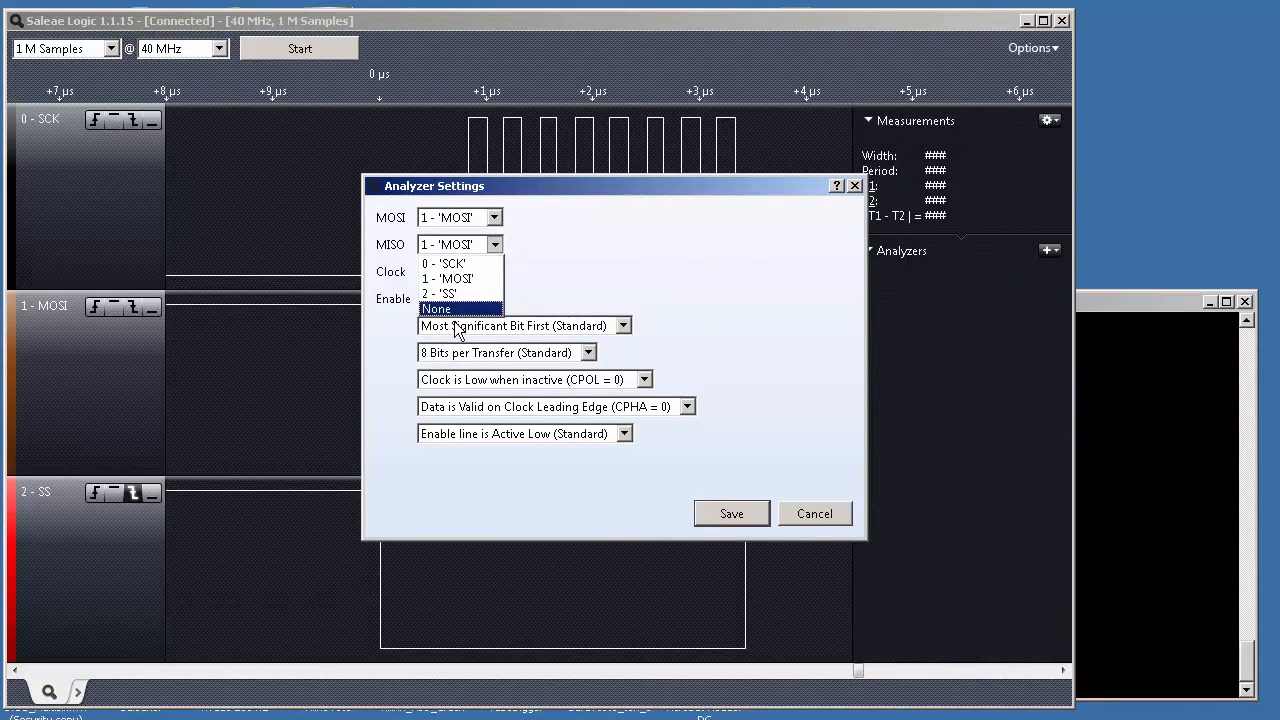
left_click(436, 308)
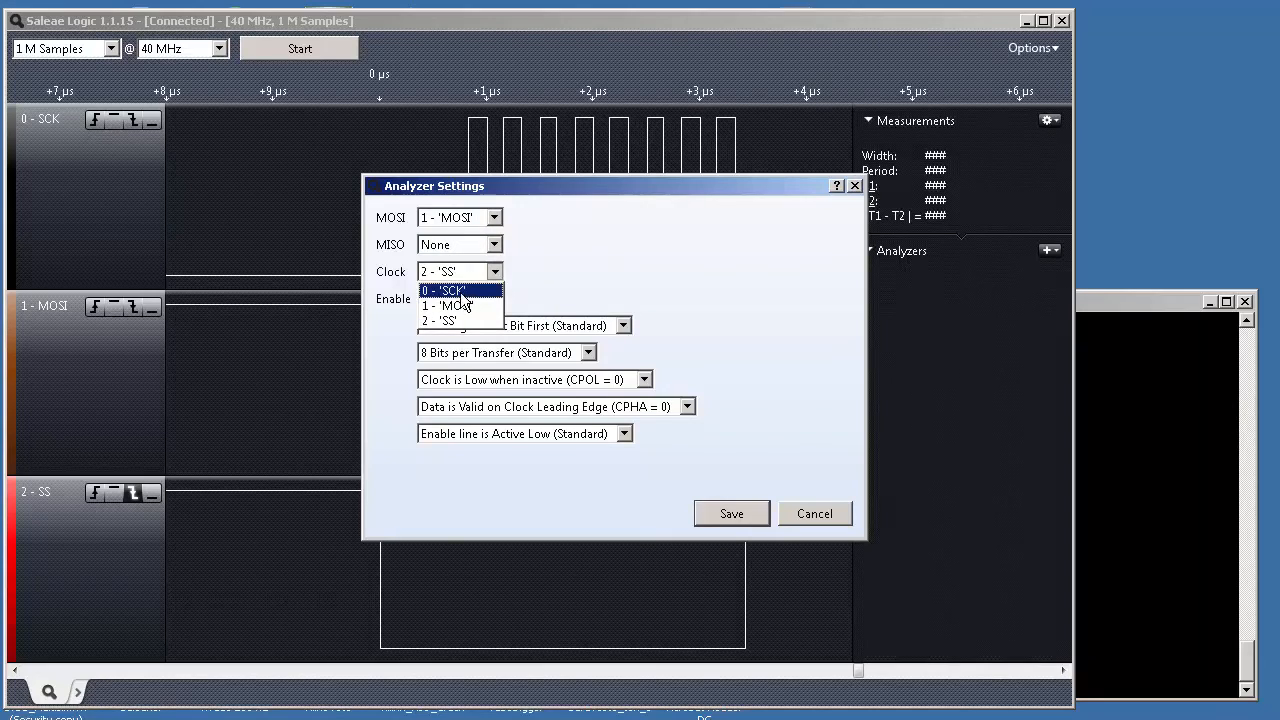
left_click(444, 290)
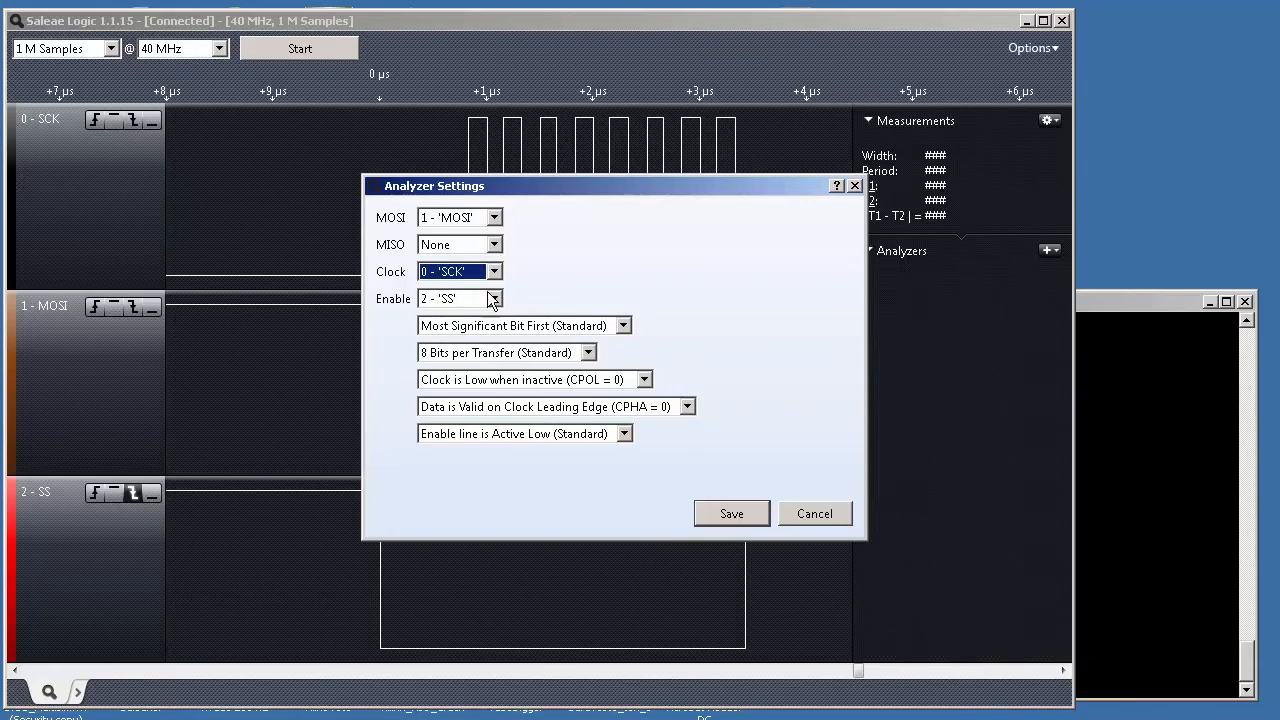
mouse_move(430, 340)
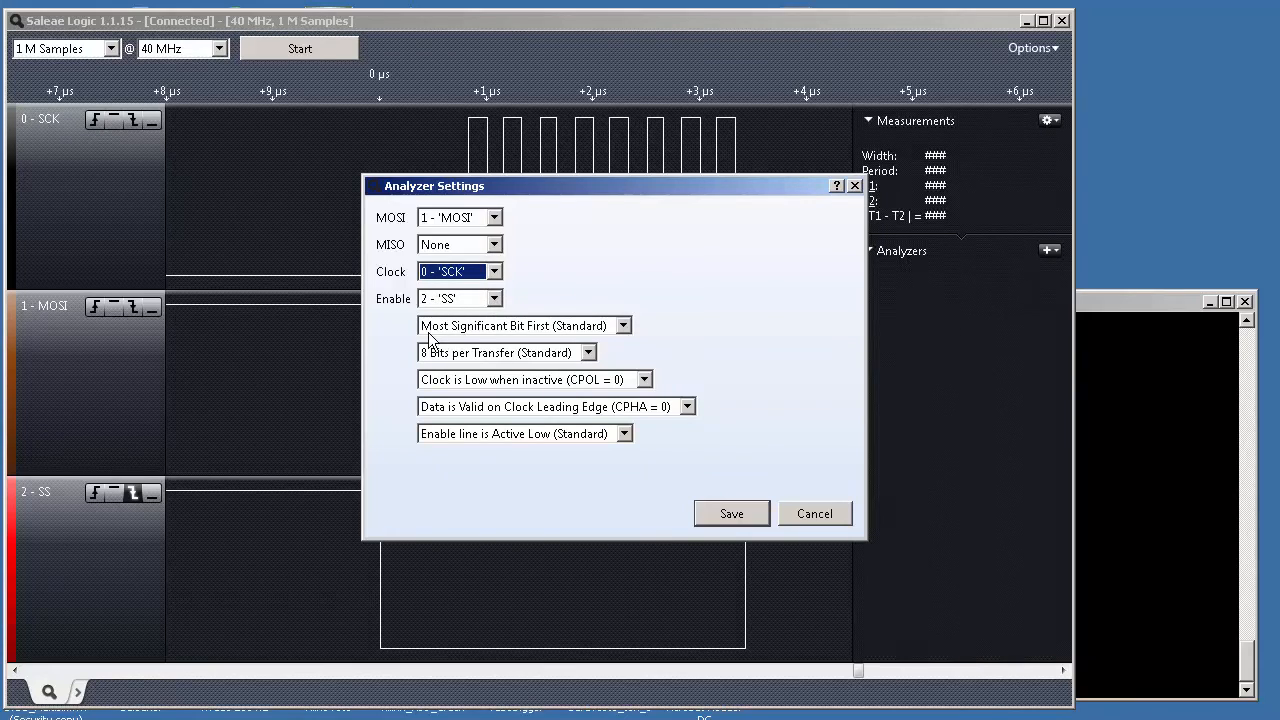
mouse_move(483, 373)
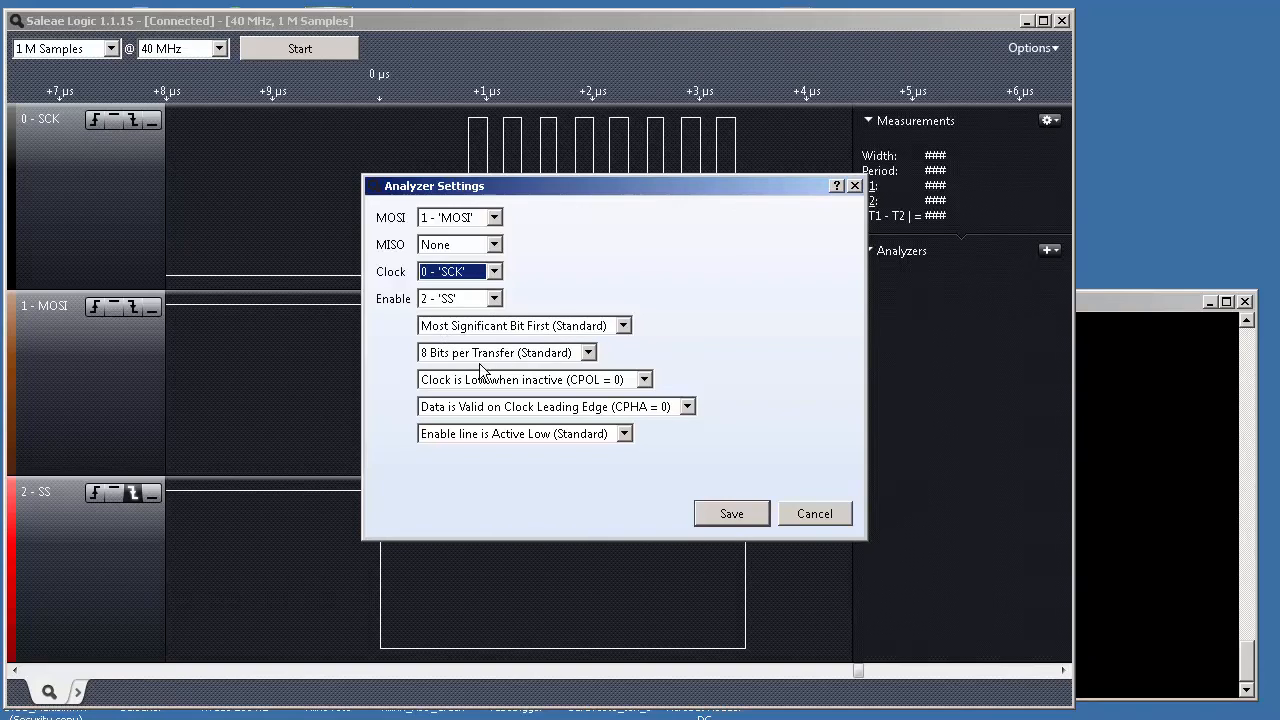
mouse_move(520, 367)
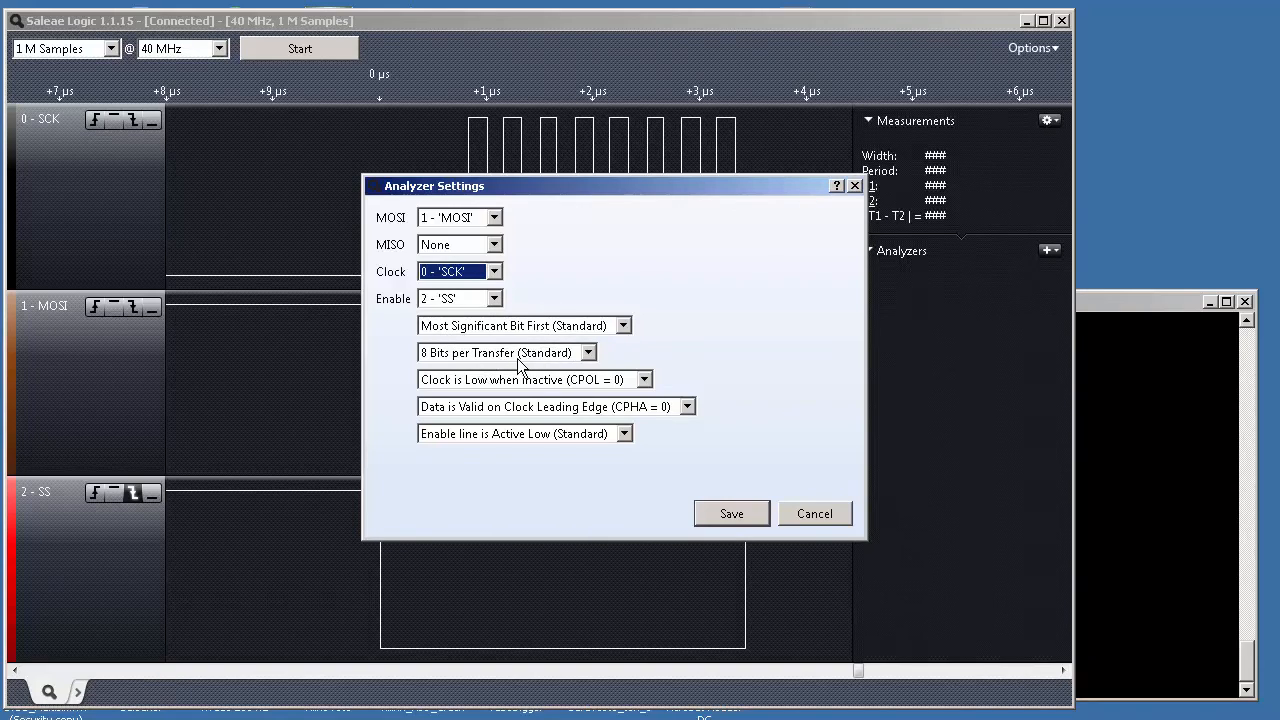
mouse_move(618, 393)
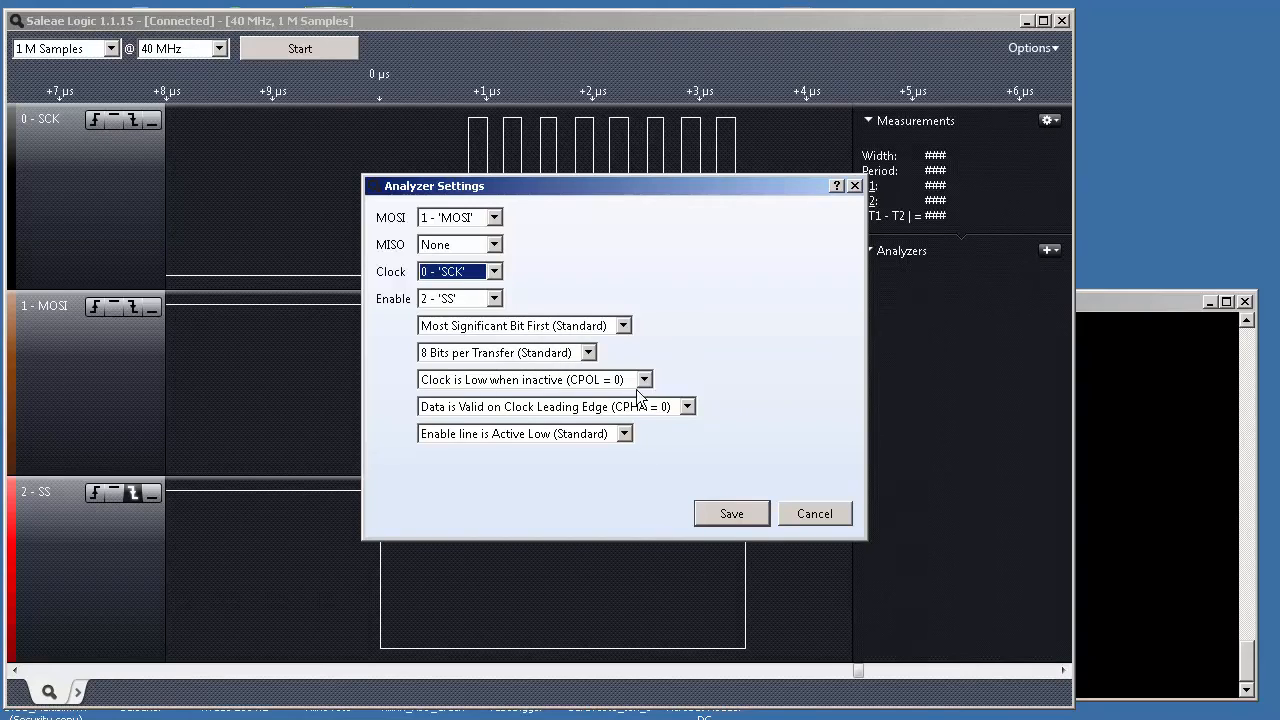
mouse_move(478, 440)
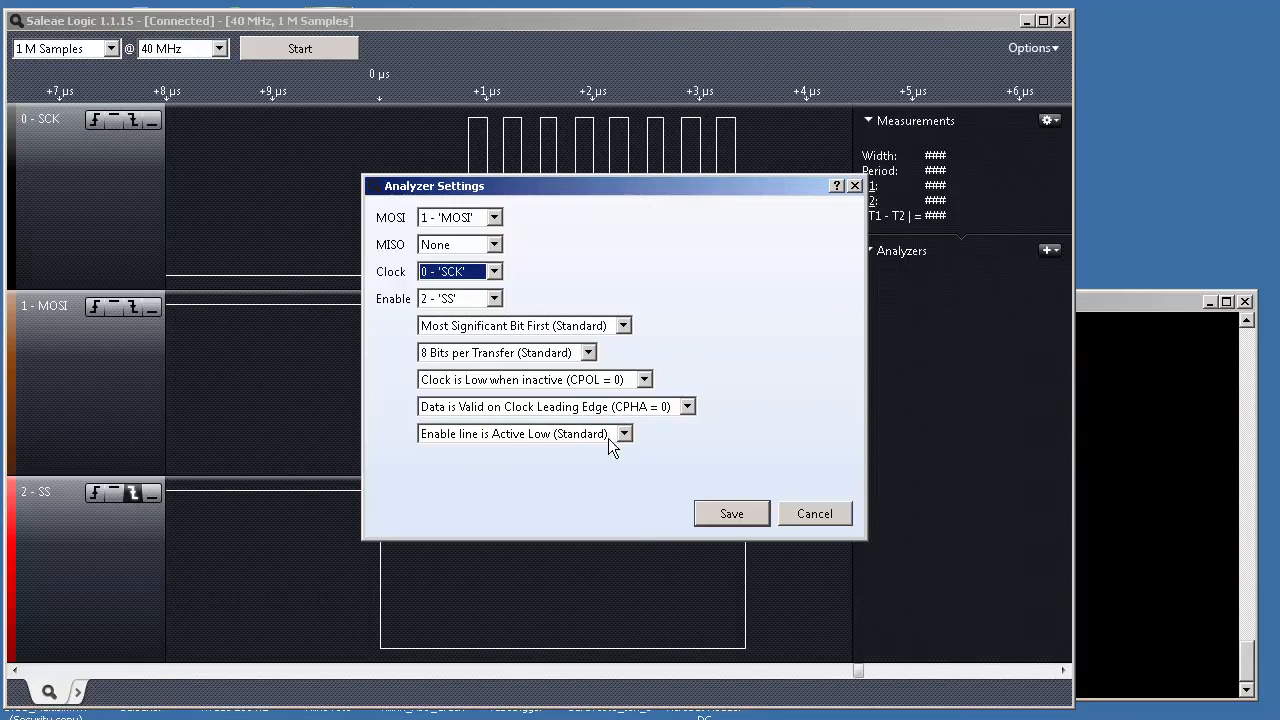
mouse_move(528, 447)
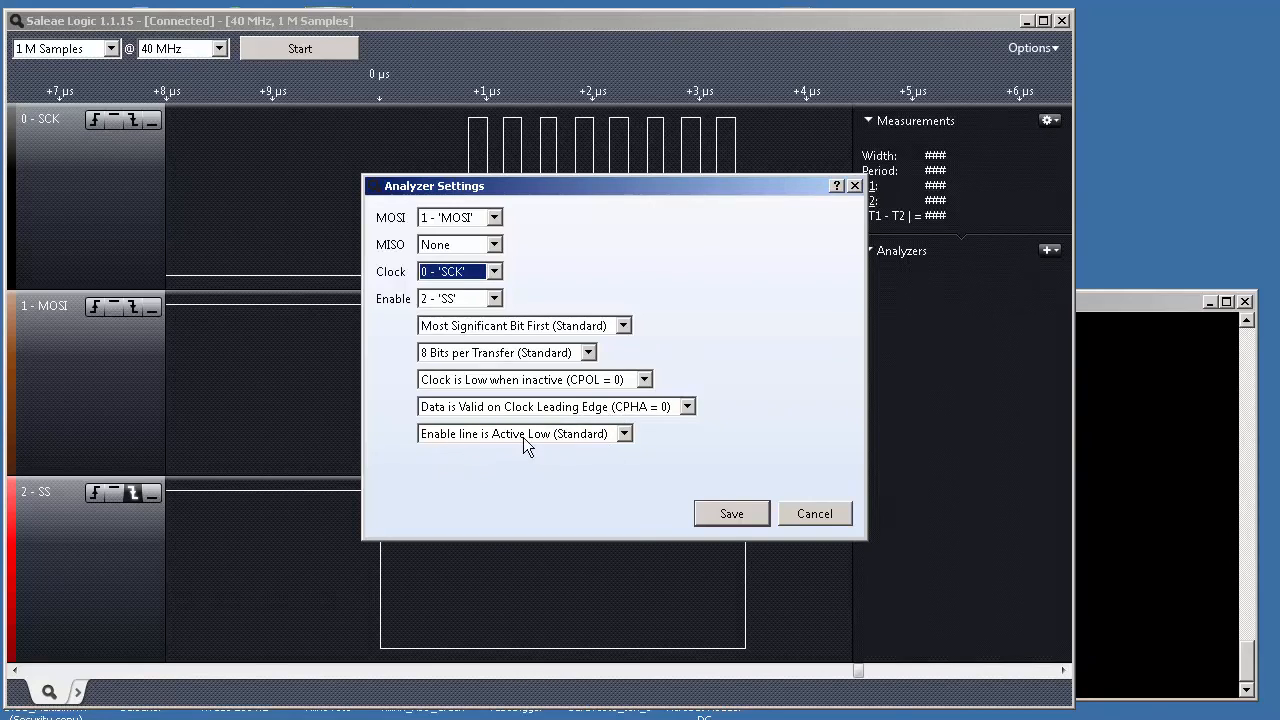
left_click(731, 513)
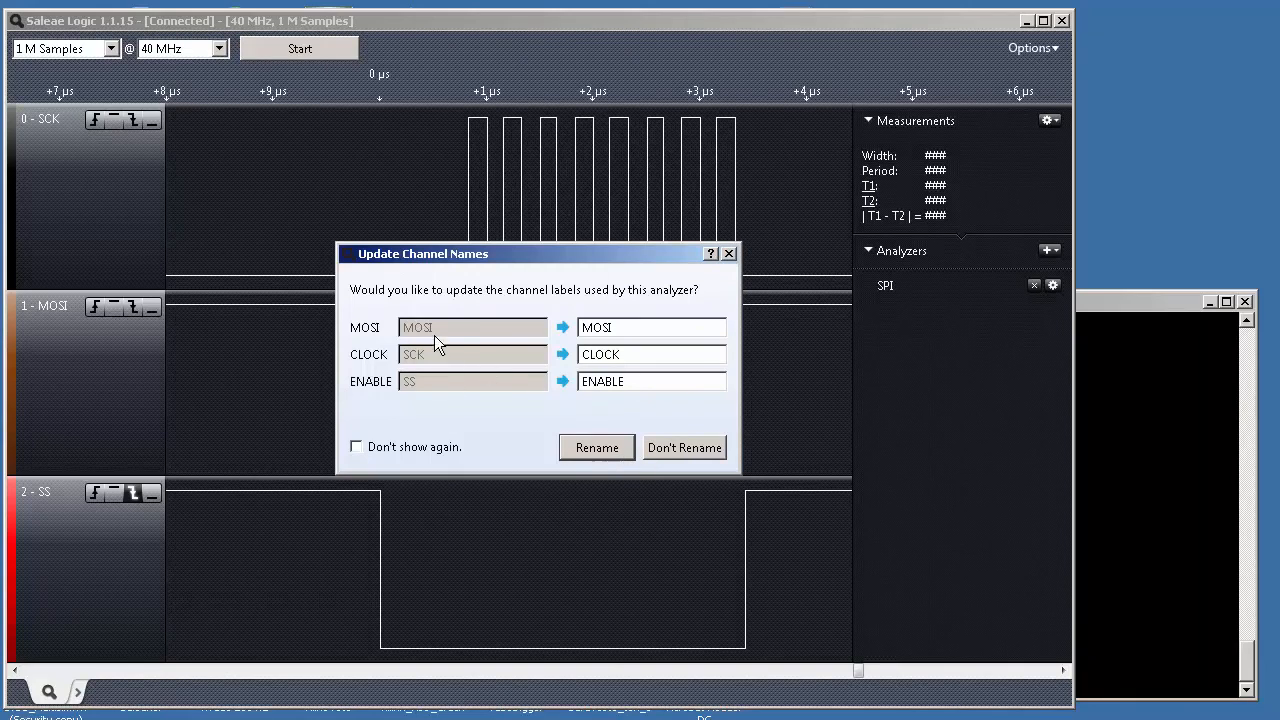
mouse_move(597, 460)
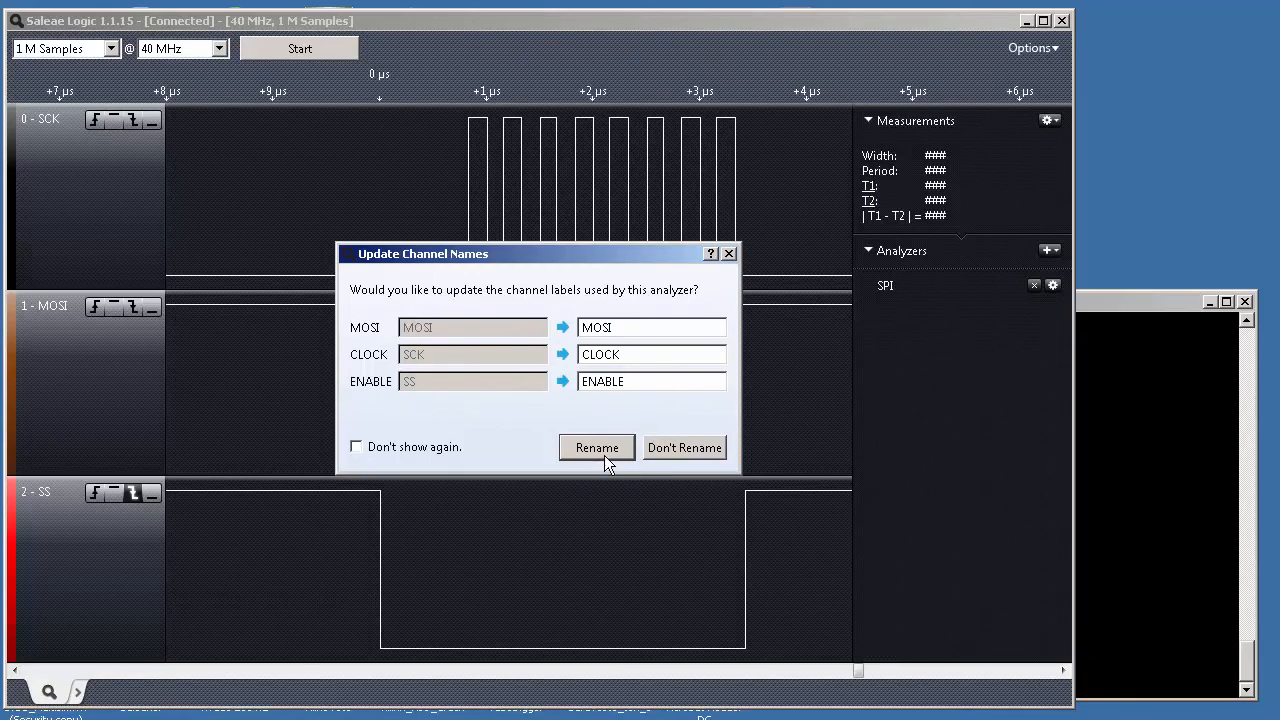
Accept the Update Channel Names prompt so channels become CLOCK, MOSI and ENABLE
left_click(596, 447)
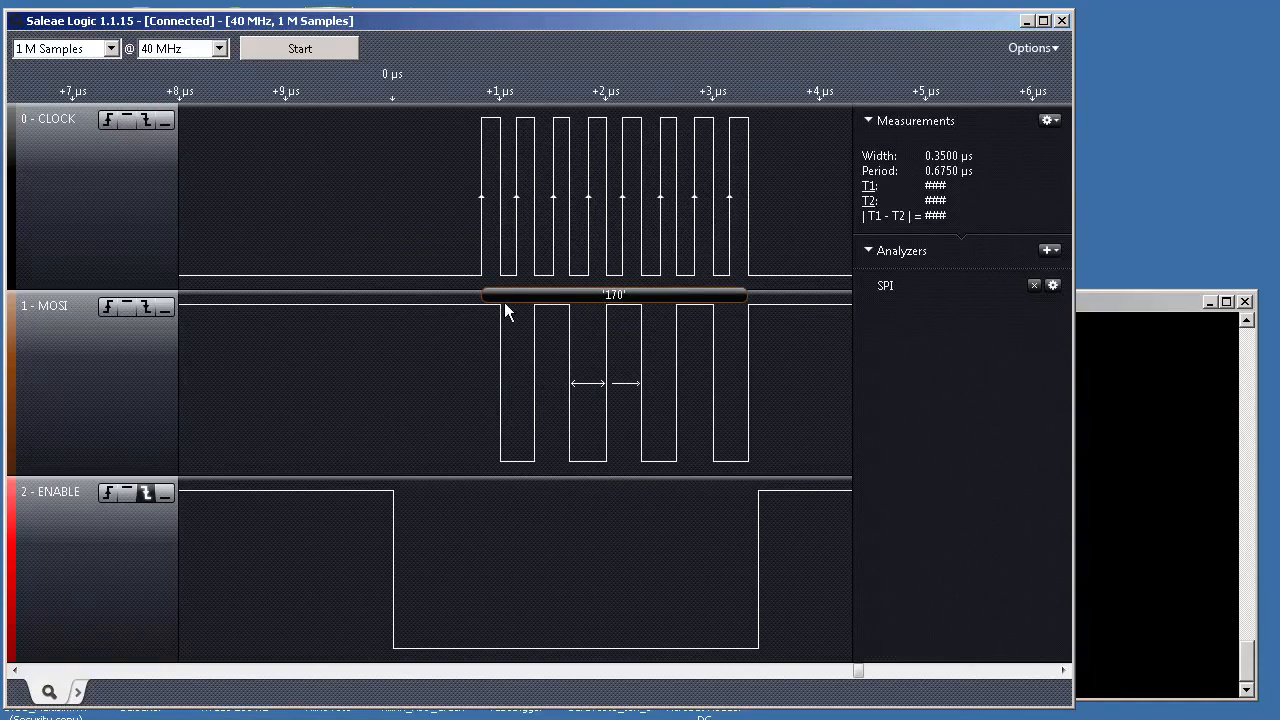
mouse_move(582, 305)
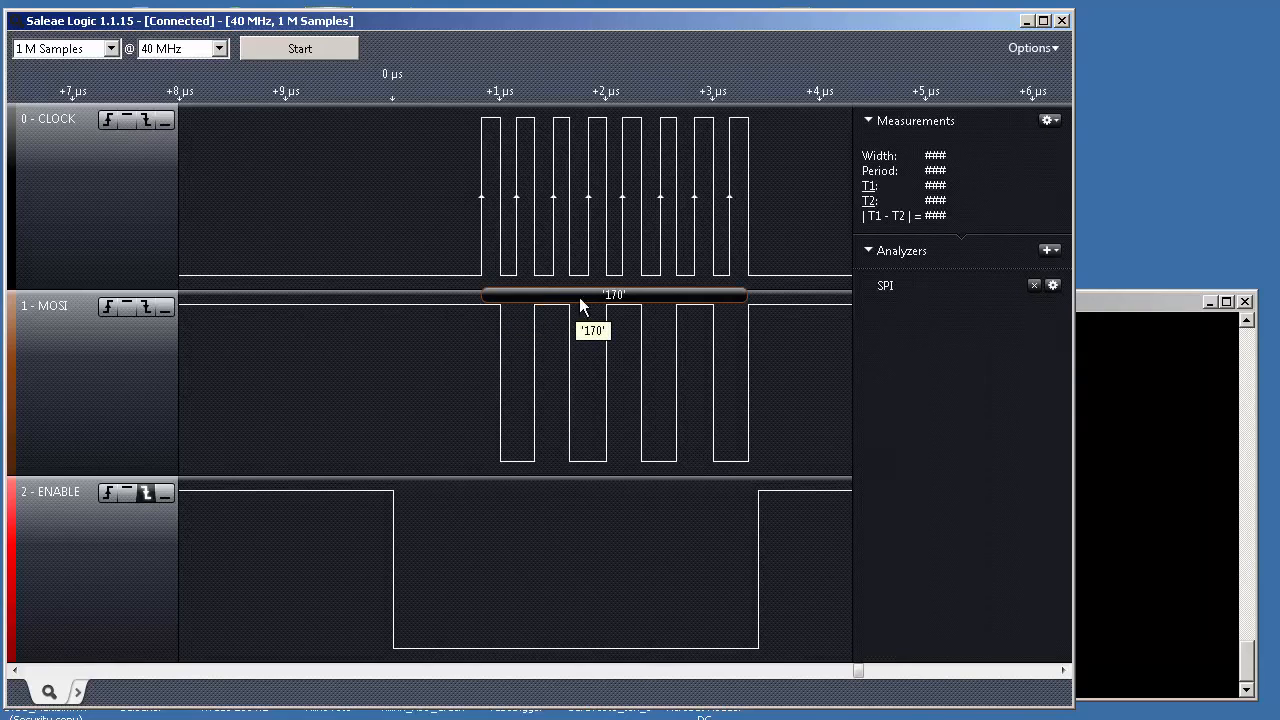
mouse_move(725, 420)
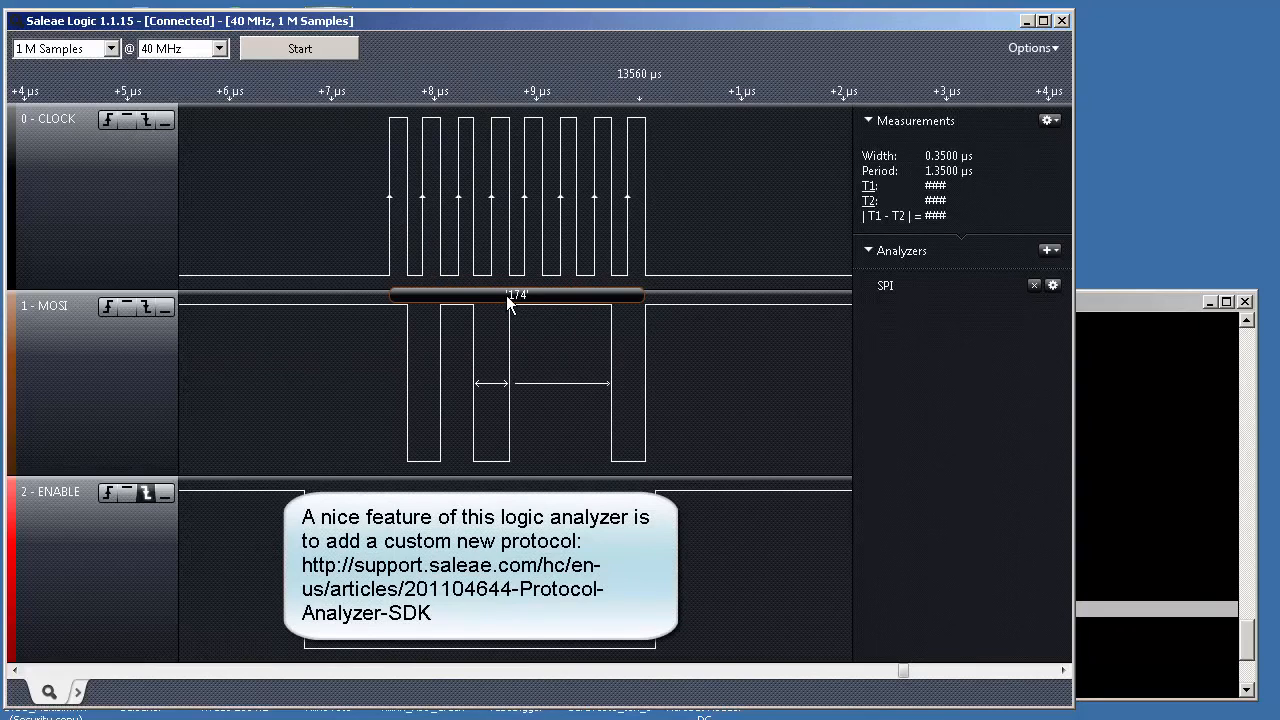
mouse_move(443, 218)
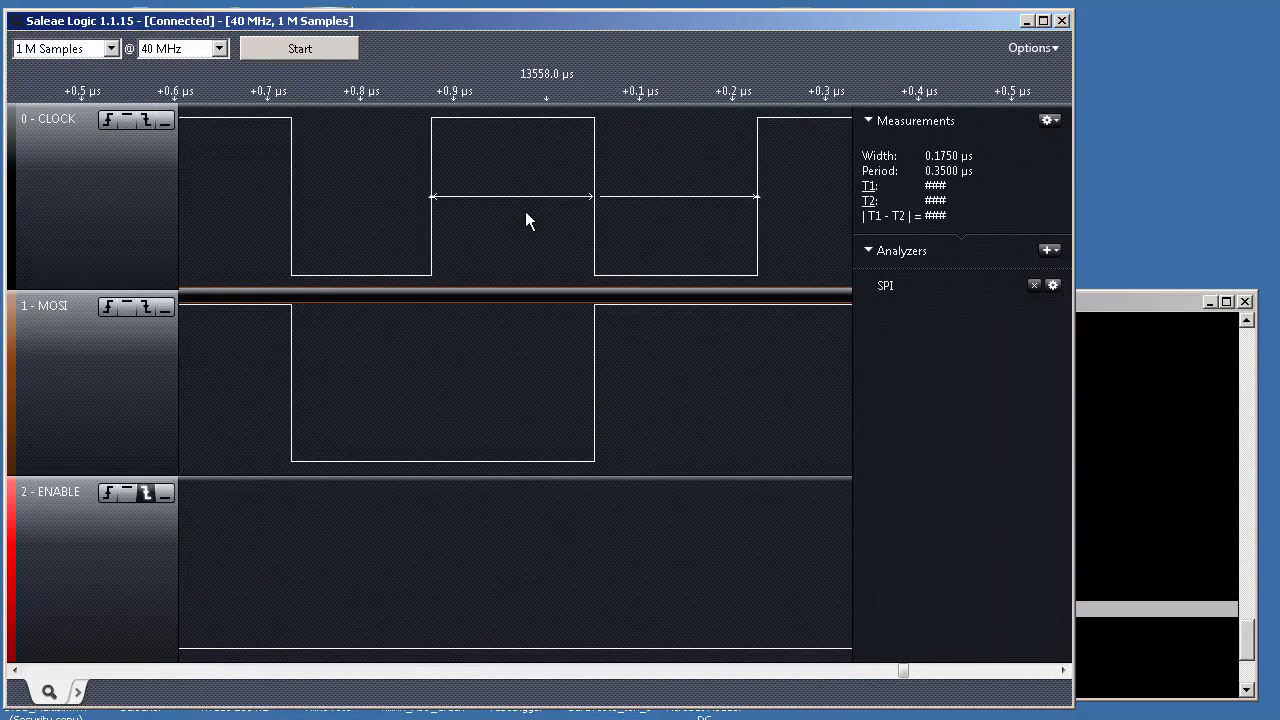
mouse_move(518, 224)
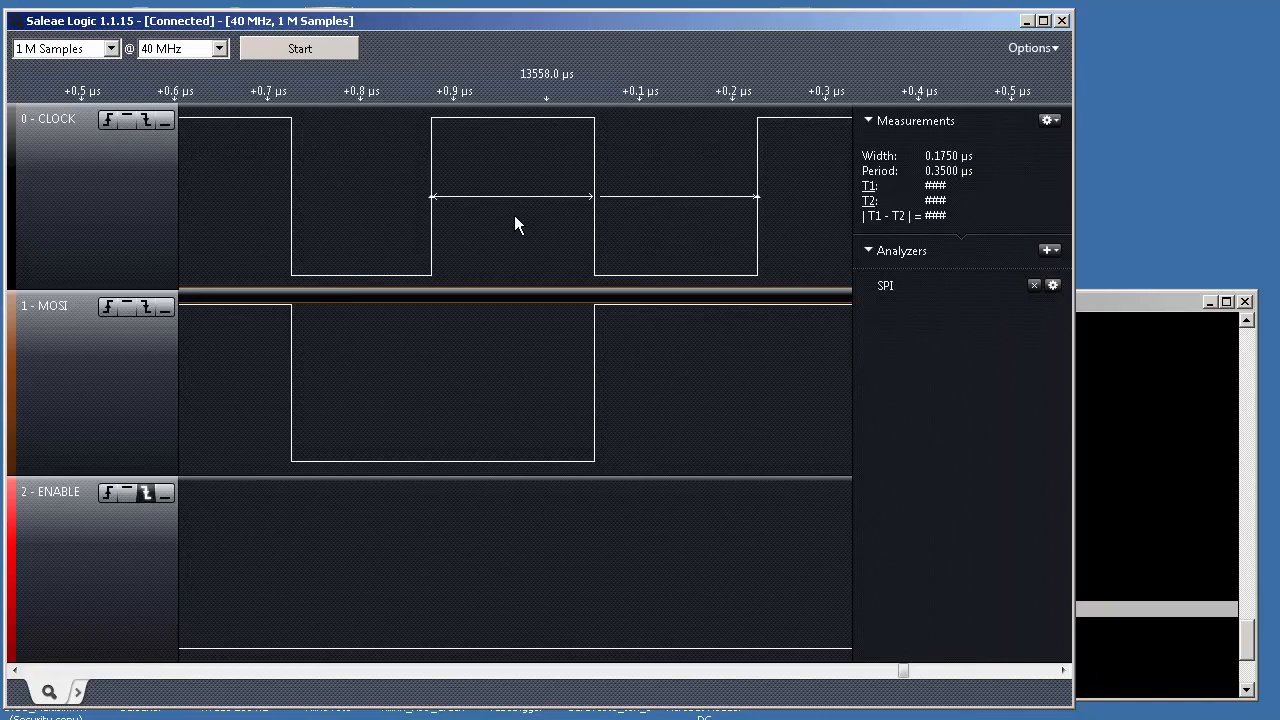
Enable Show Frequency in the Measurements settings, reading 295.10 Hz
left_click(1049, 120)
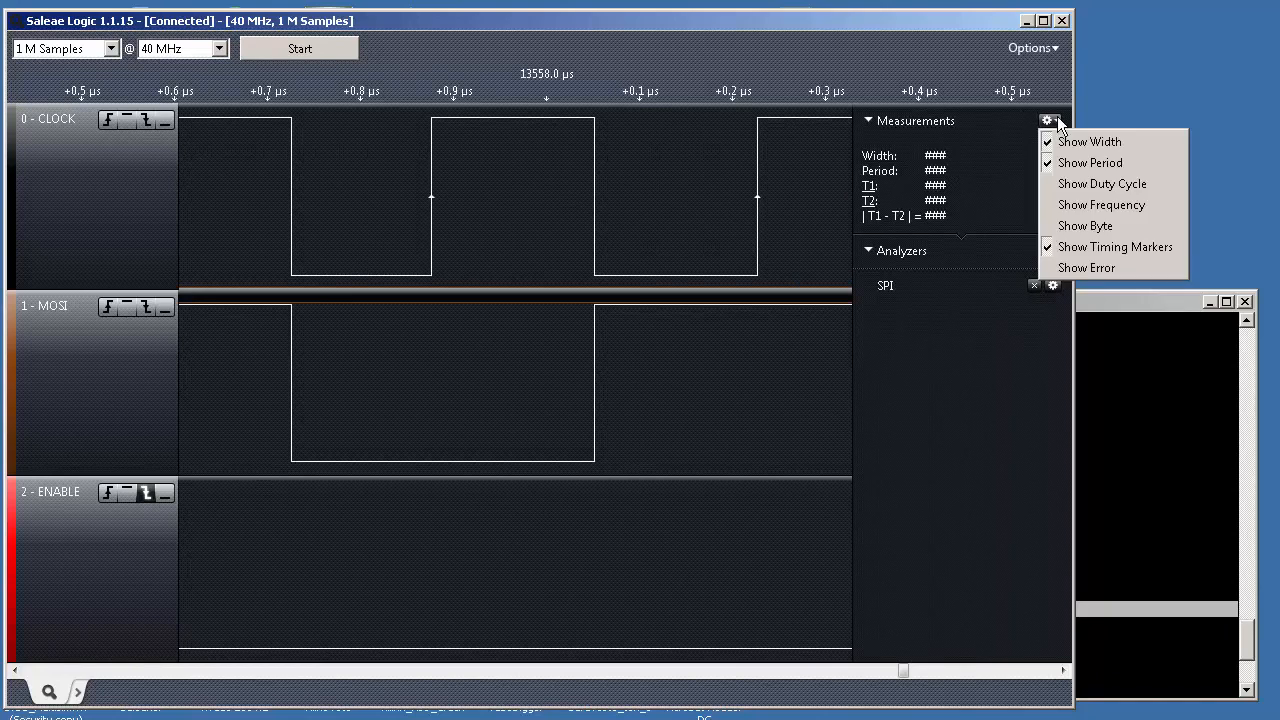
mouse_move(1100, 204)
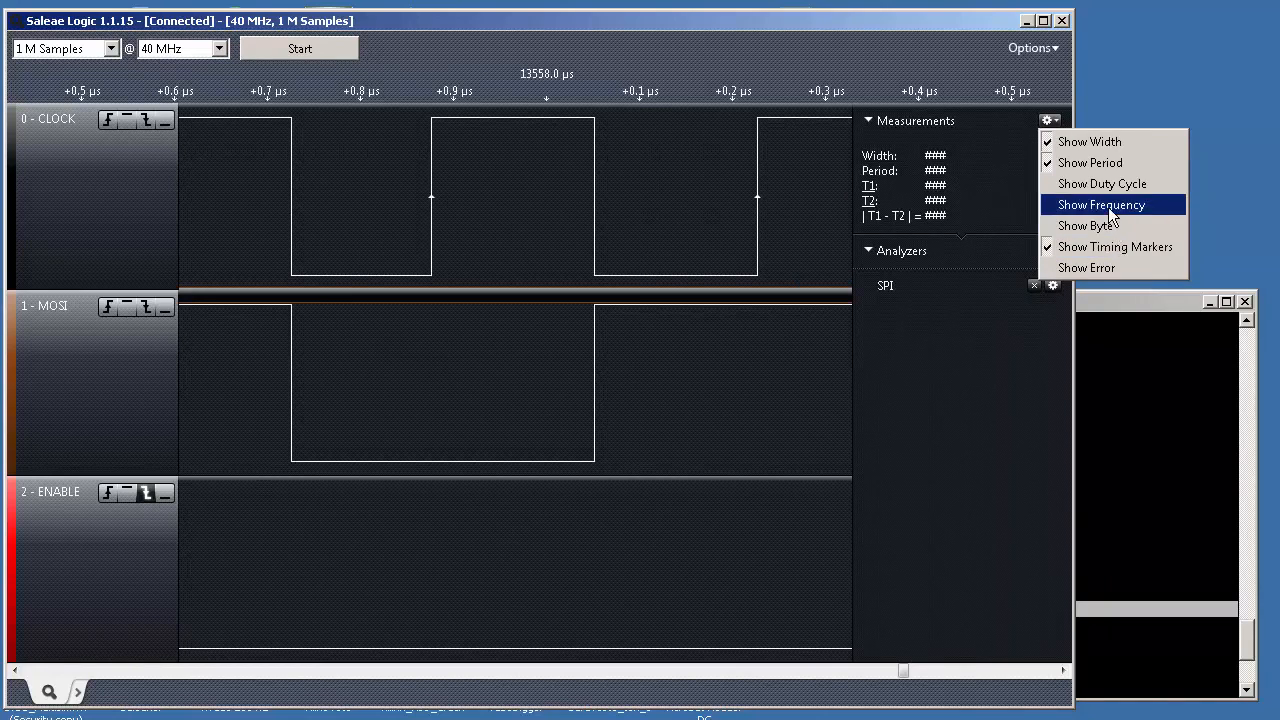
left_click(1100, 204)
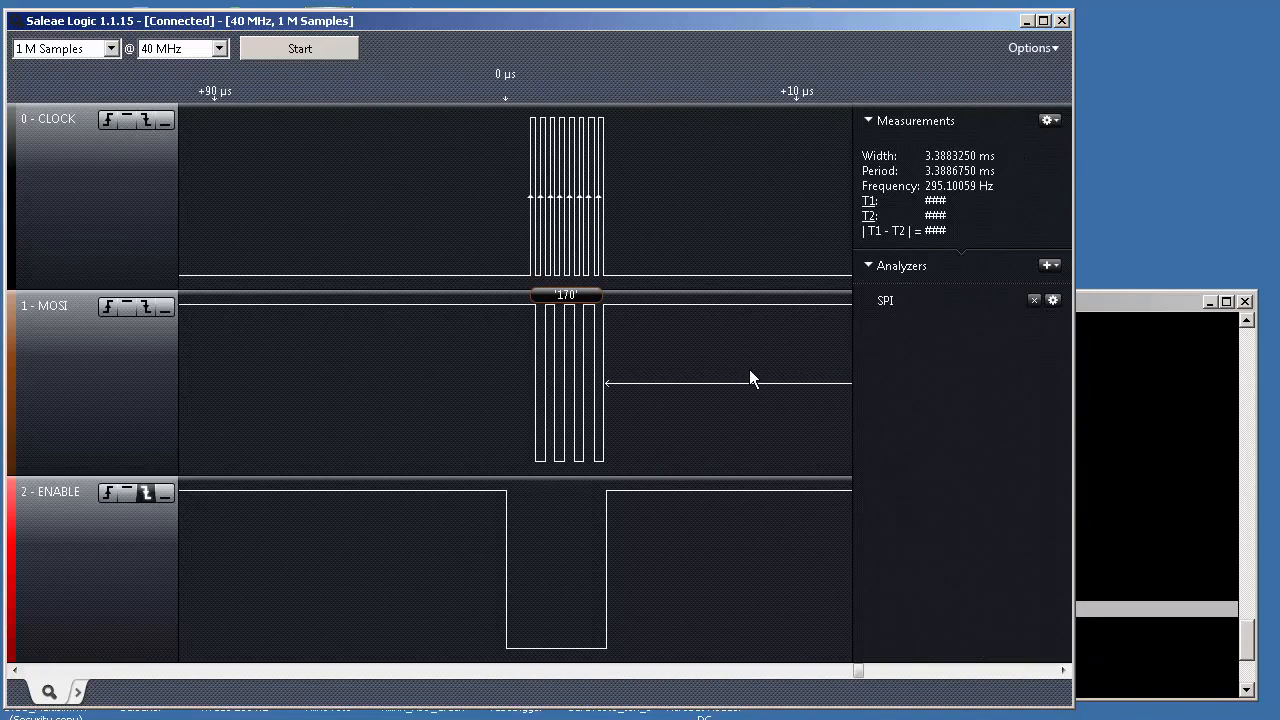
mouse_move(741, 381)
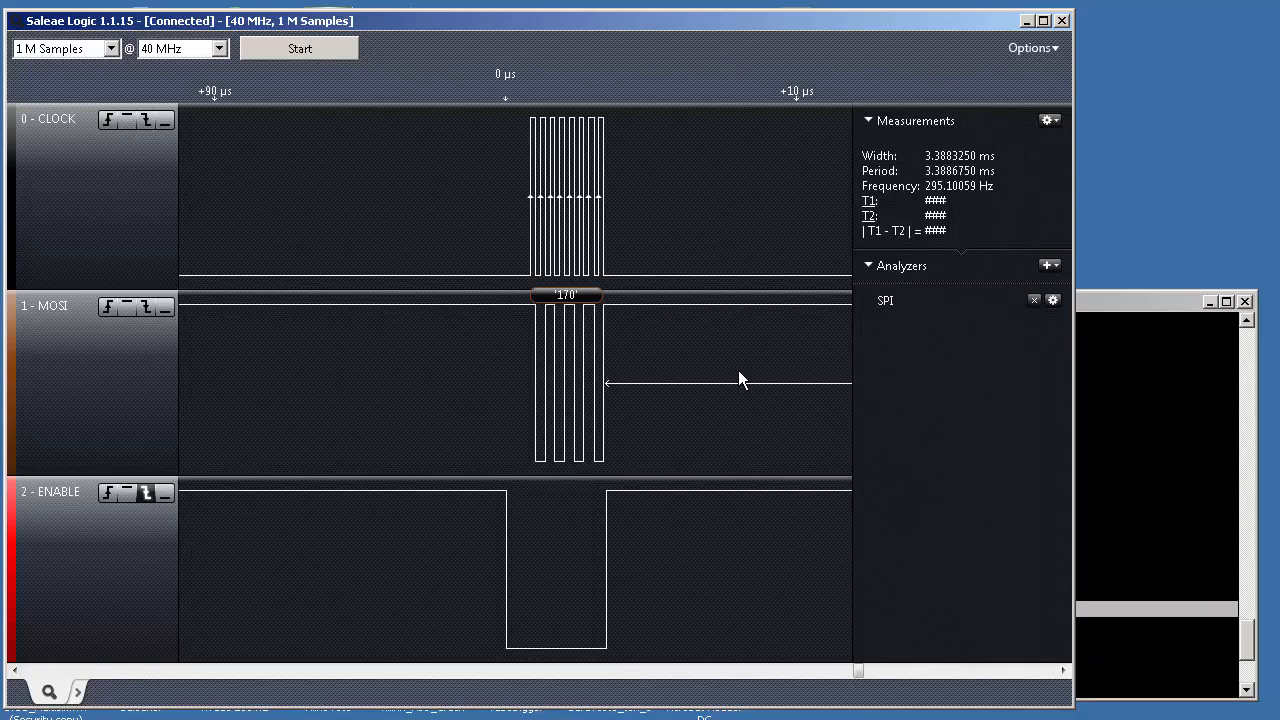